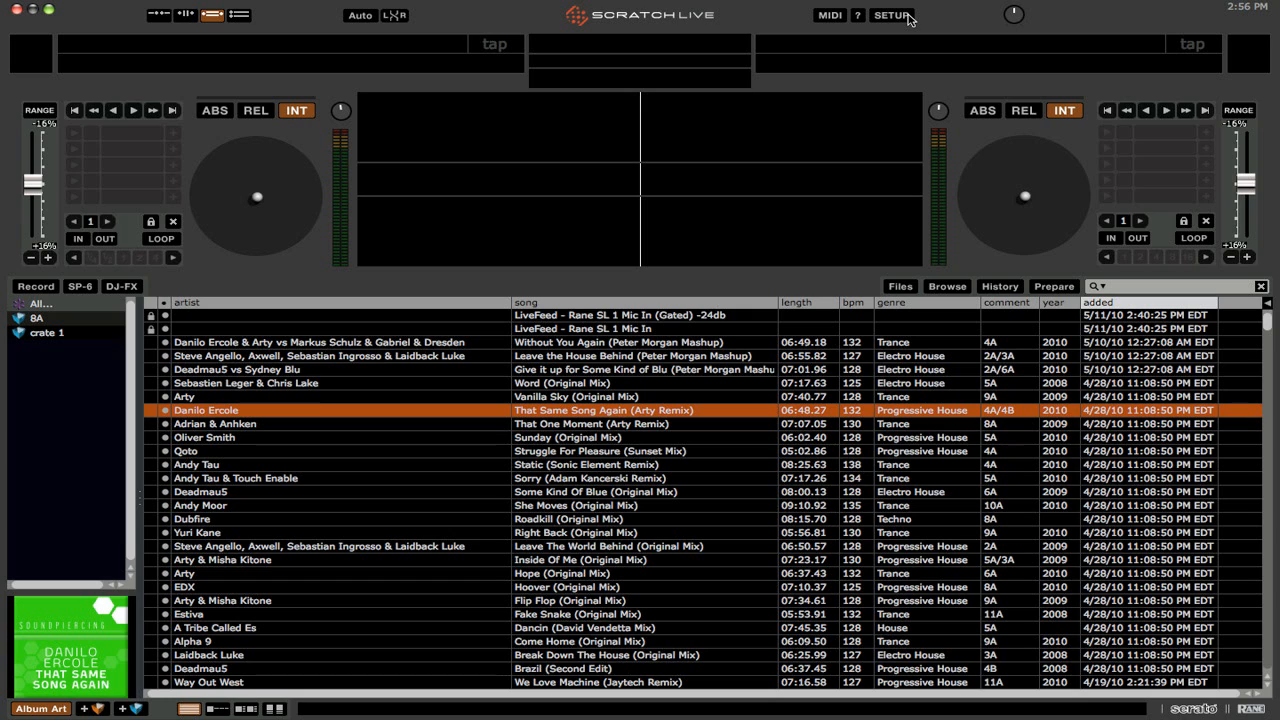
Enable the Serato Playlists plugin in SETUP and close the settings
click(890, 15)
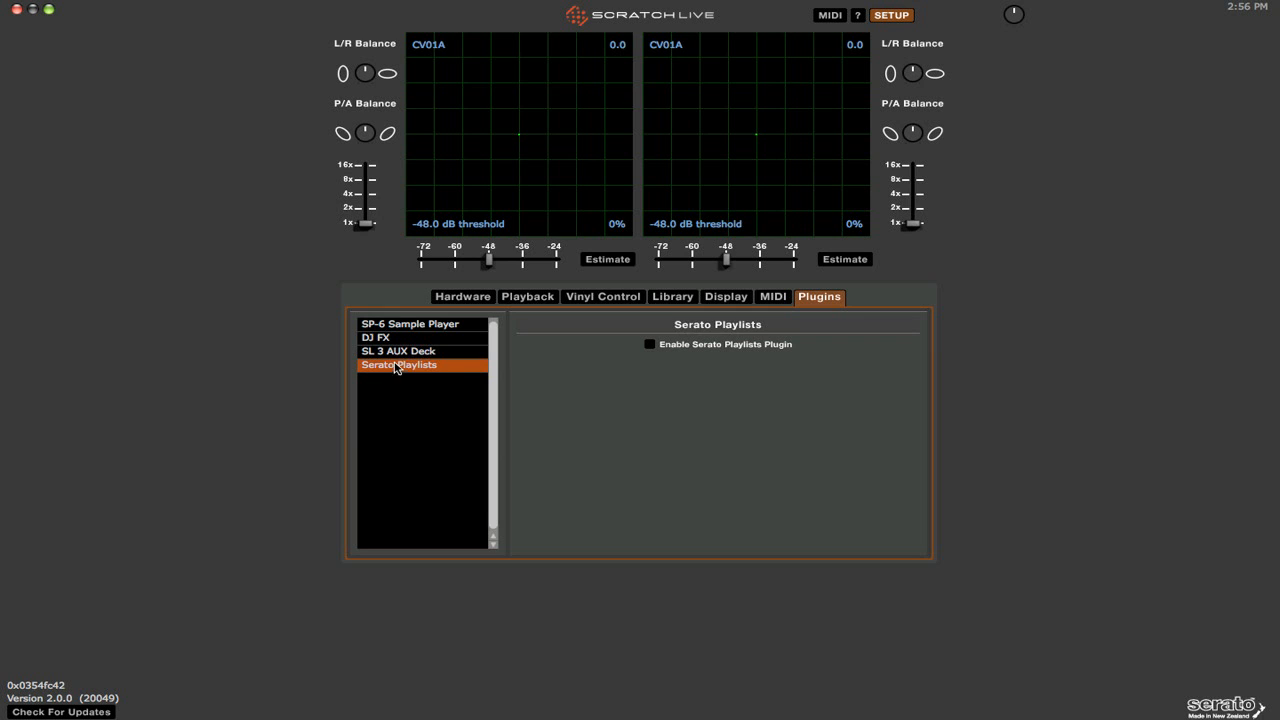
mouse_move(499, 348)
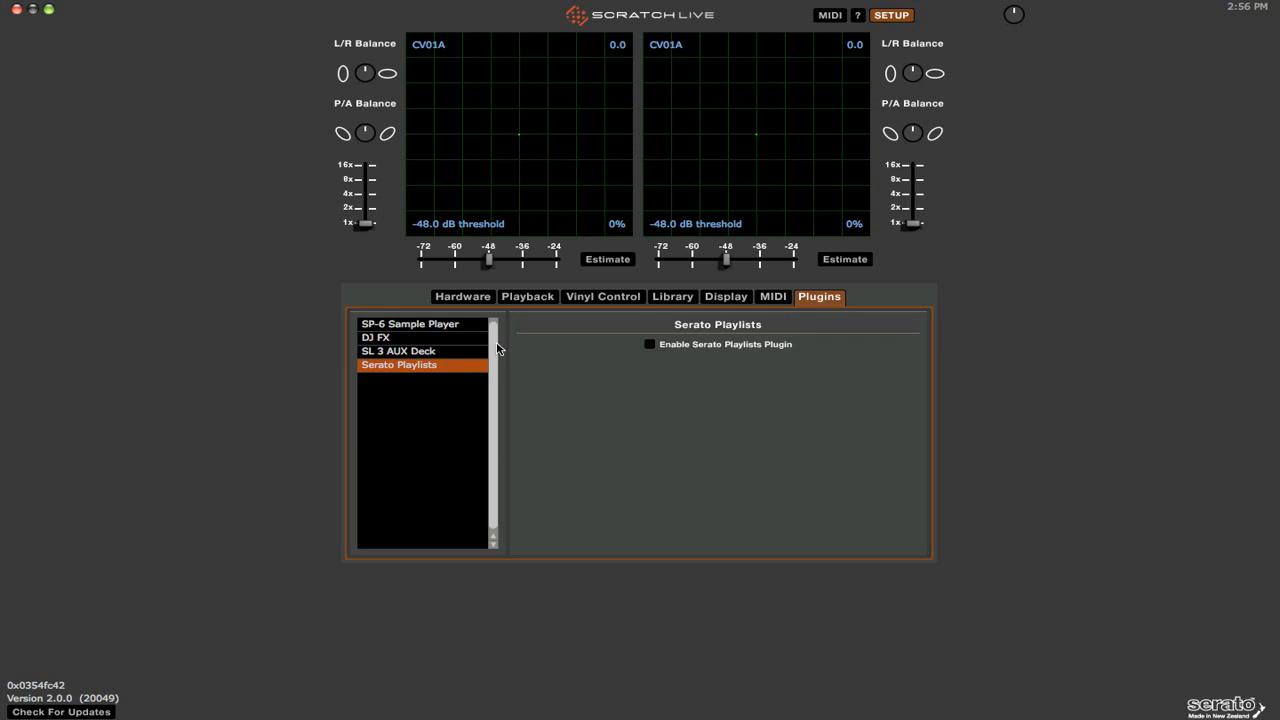
click(649, 344)
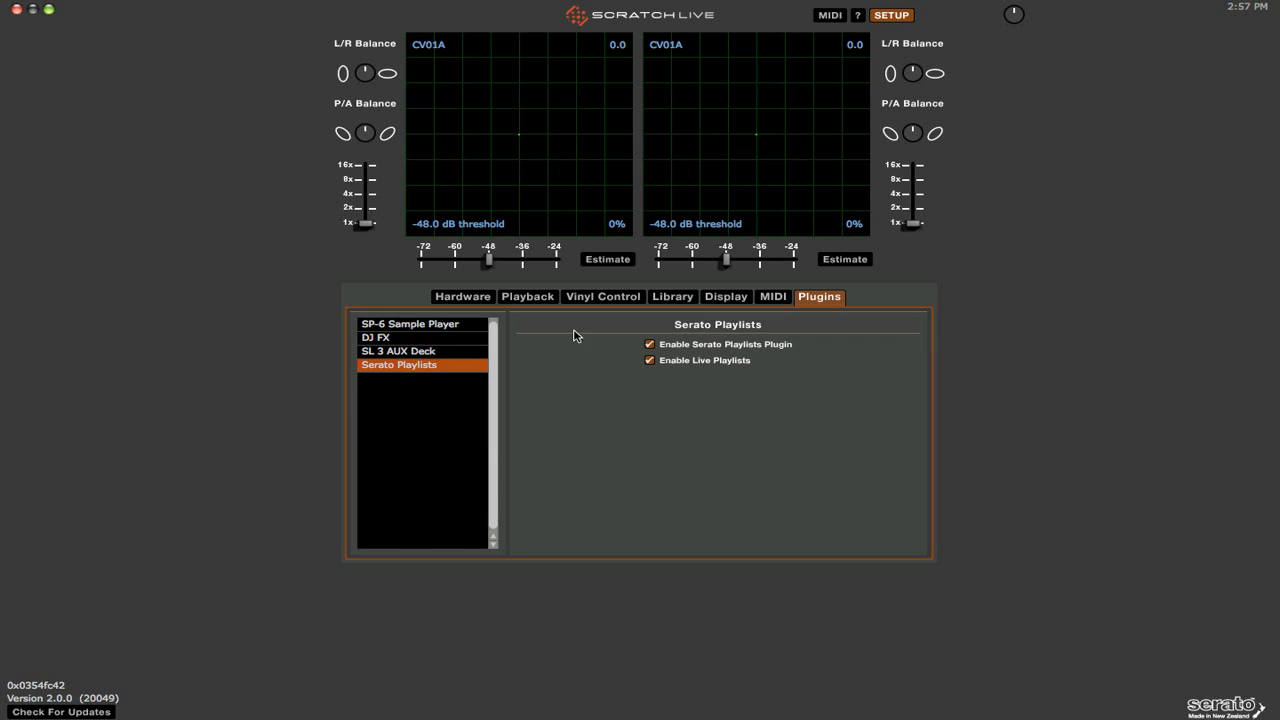
click(890, 15)
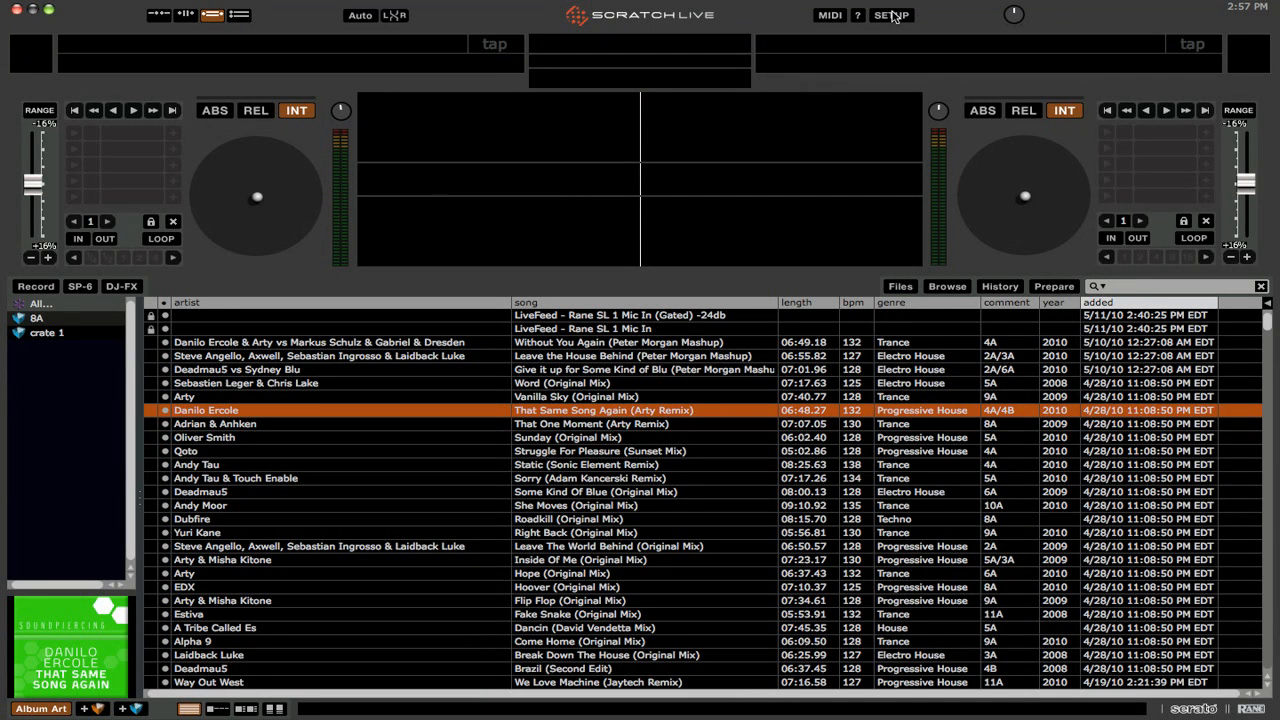
mouse_move(996, 280)
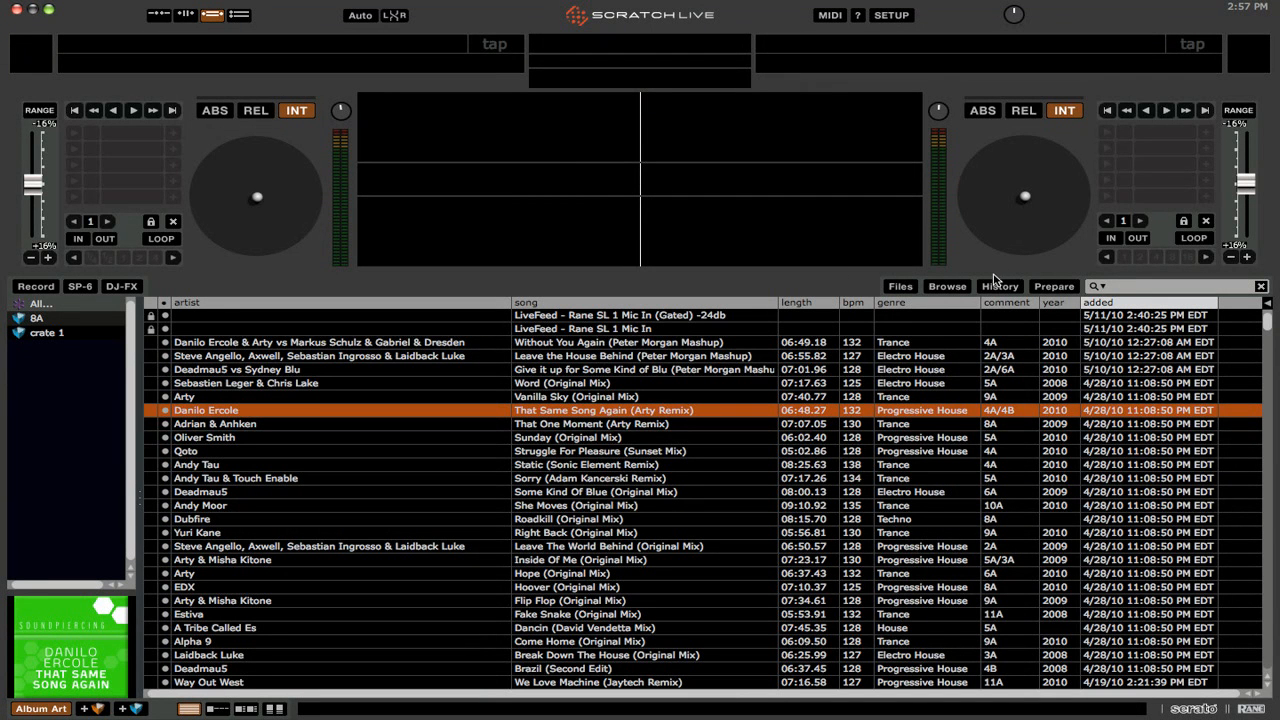
Show the History panel with this year, last 7 days and yesterday sessions
click(998, 286)
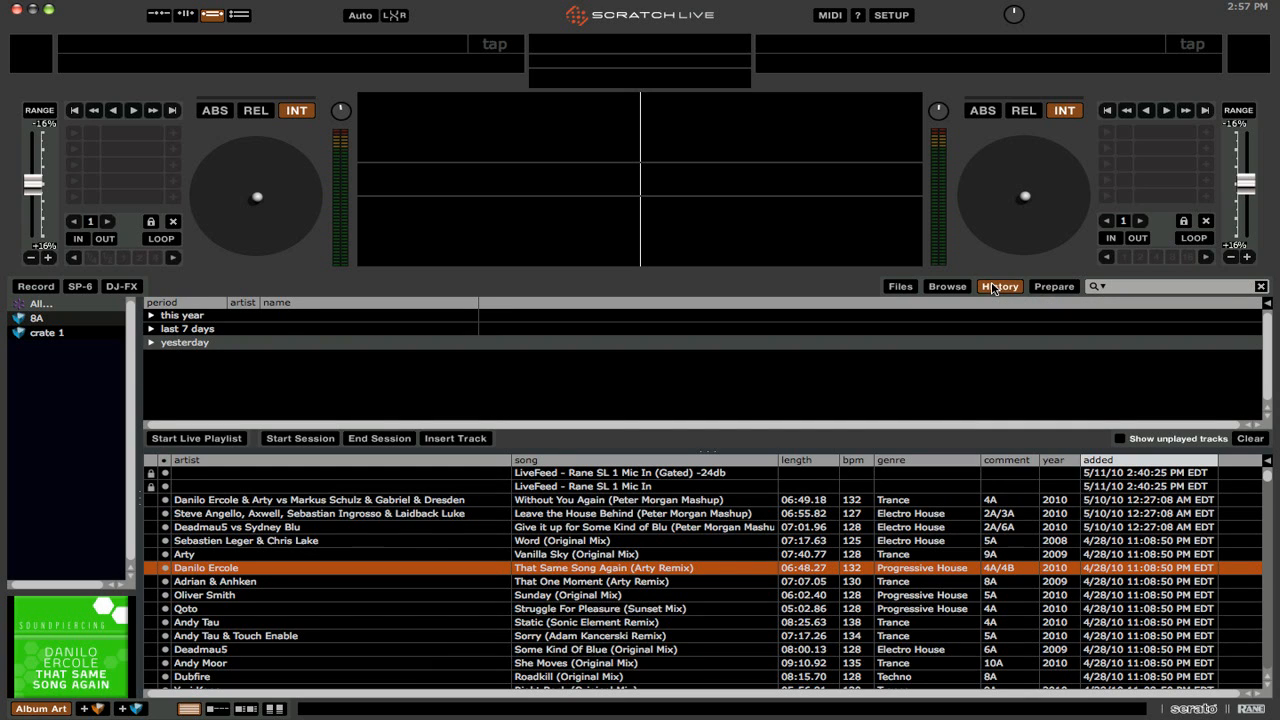
mouse_move(1013, 294)
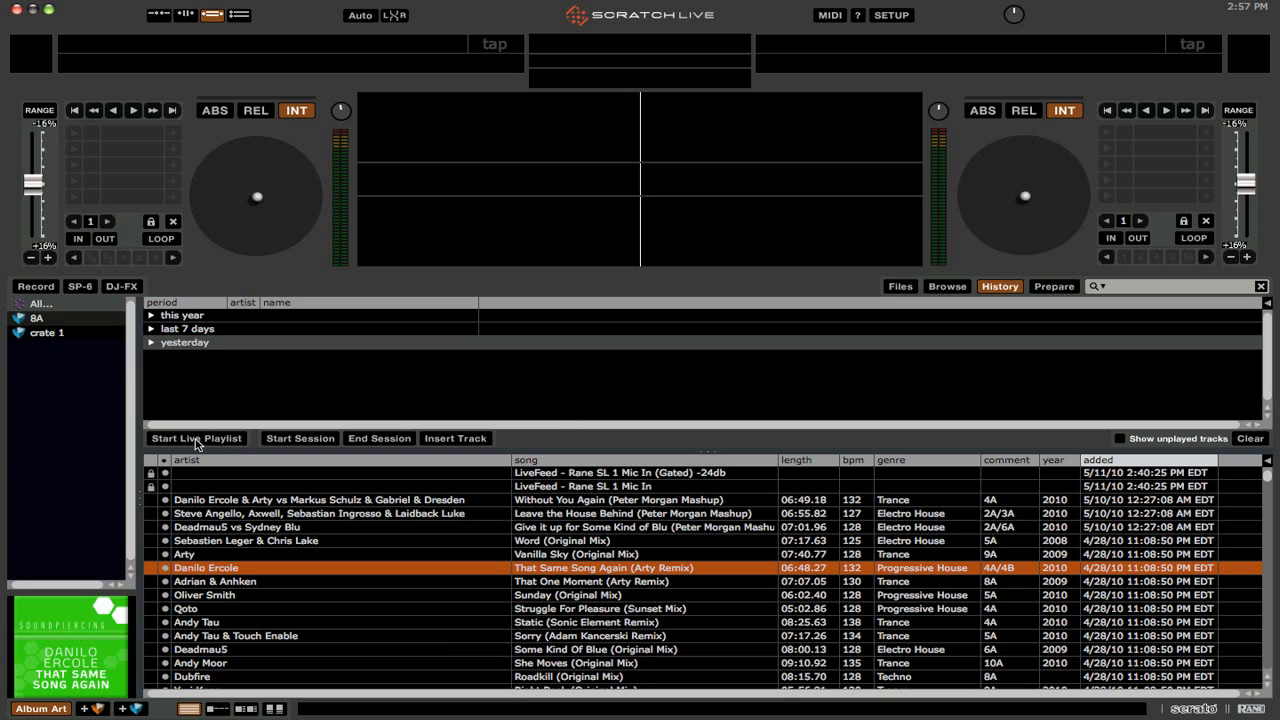
mouse_move(212, 448)
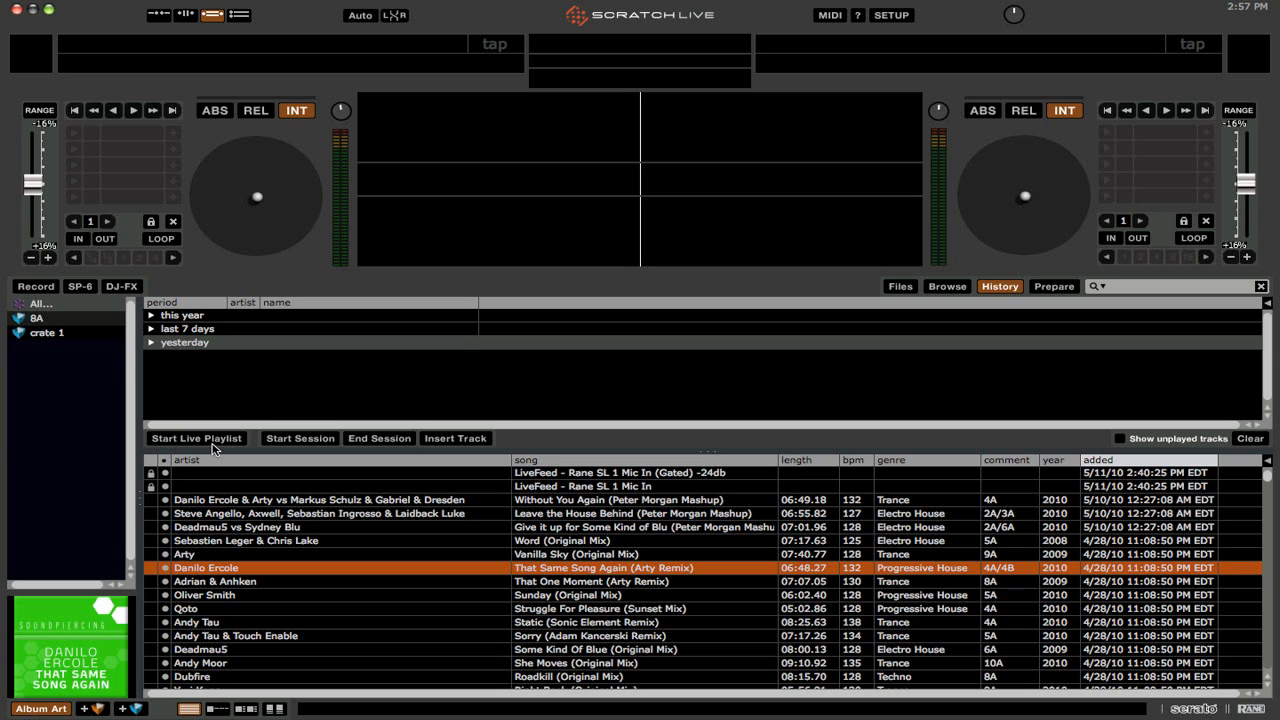
mouse_move(222, 440)
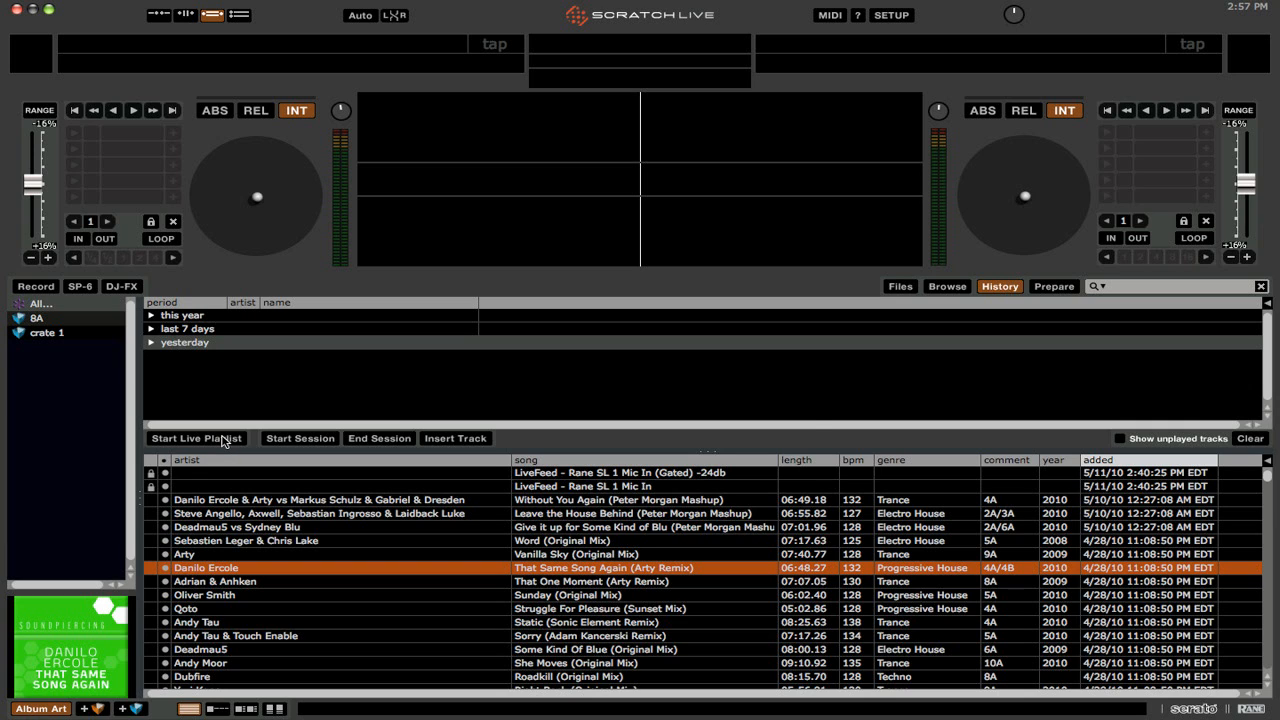
Start a Live Playlist and accept the warning about submitting play data online
click(196, 438)
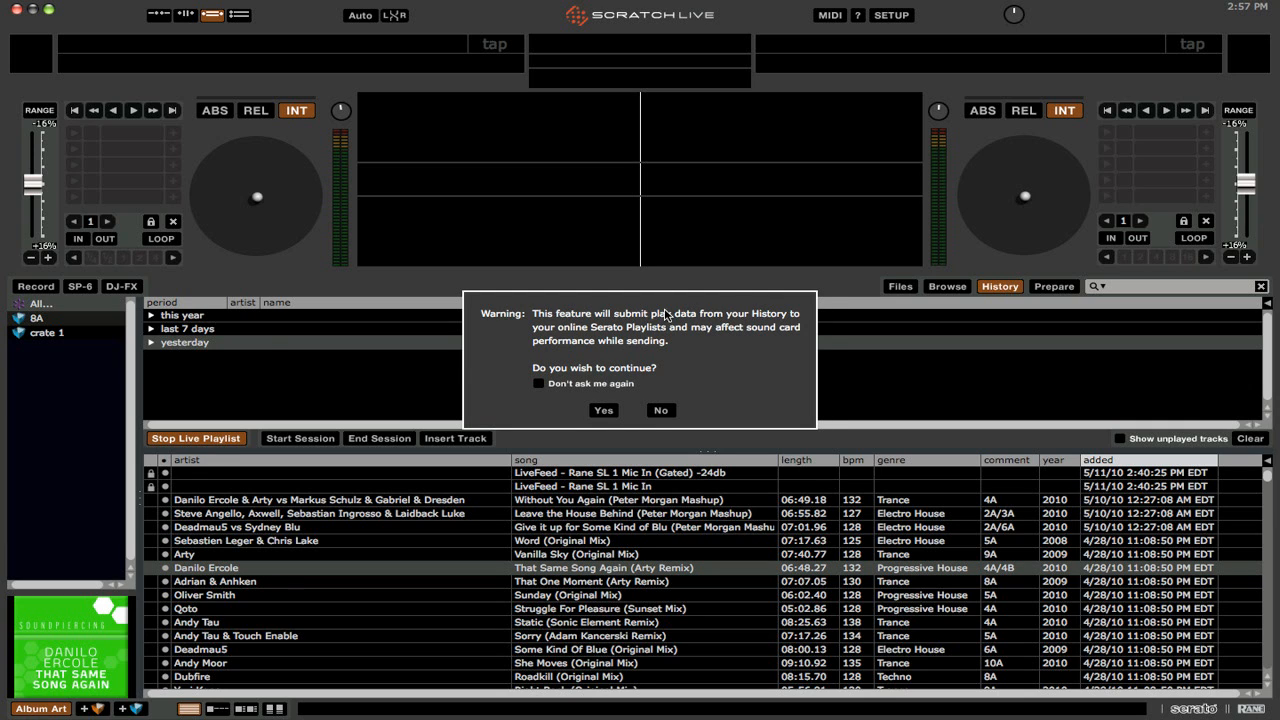
mouse_move(737, 344)
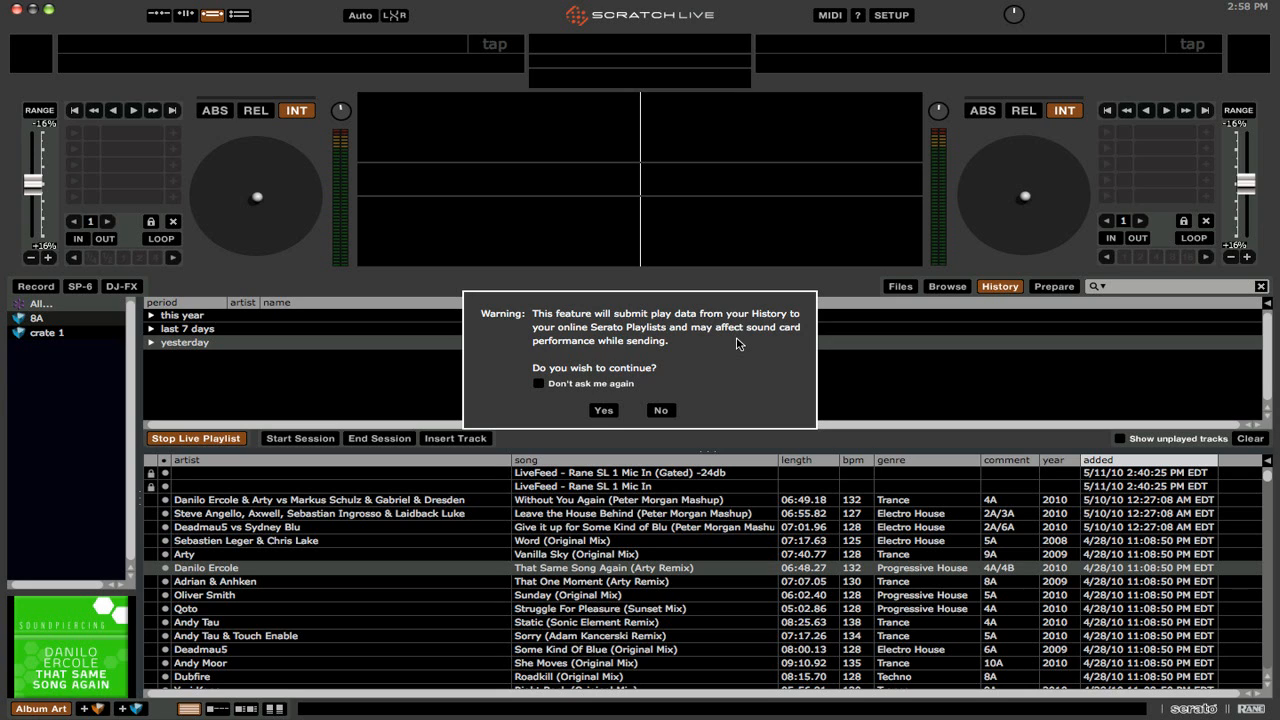
mouse_move(612, 414)
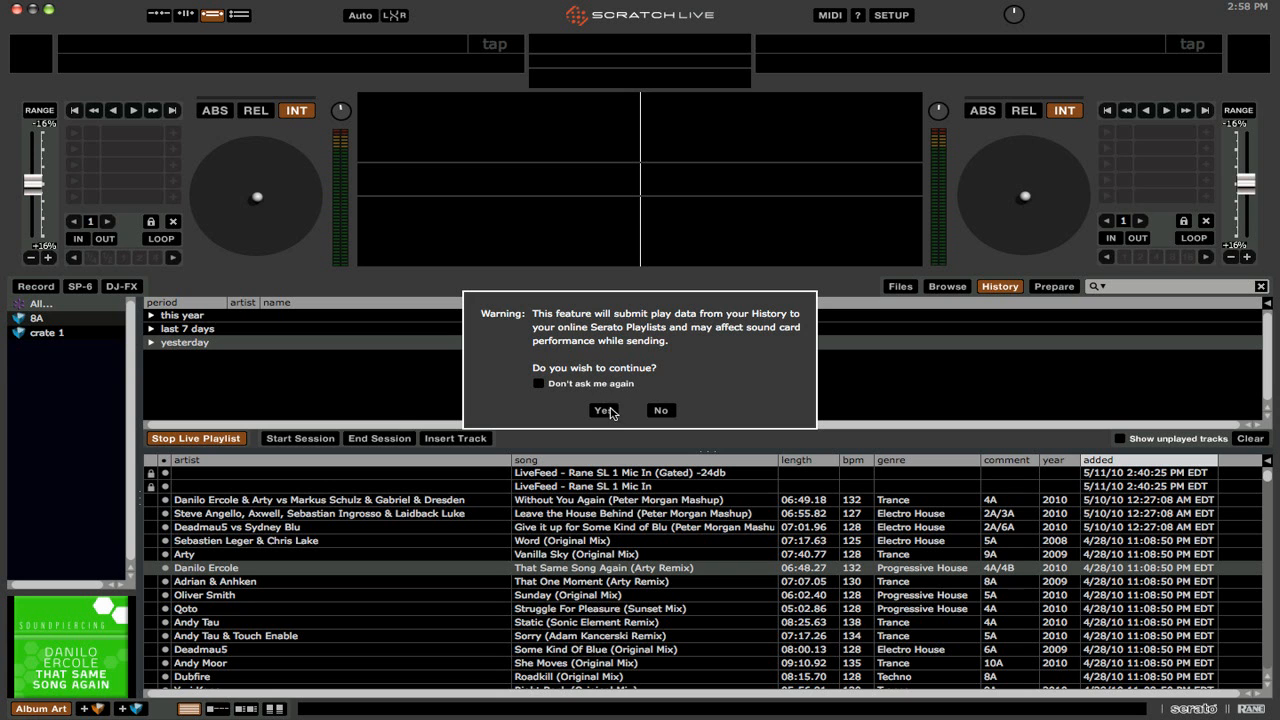
click(604, 410)
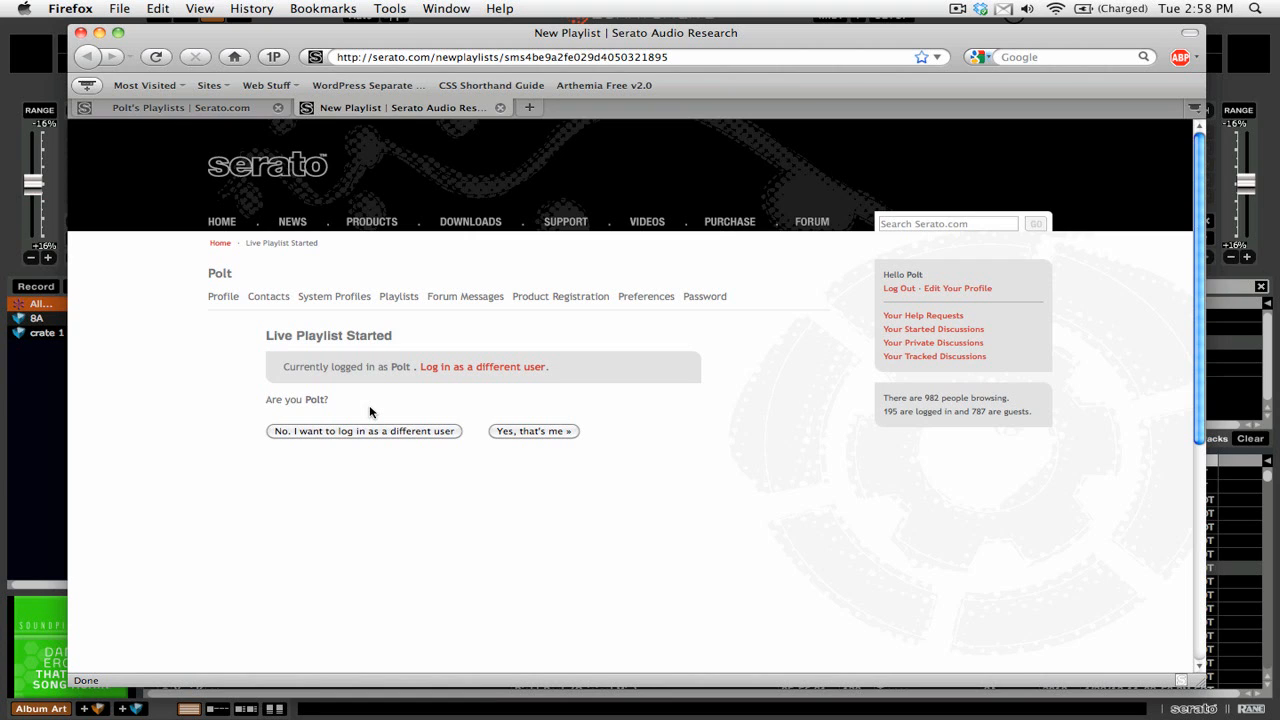
mouse_move(437, 325)
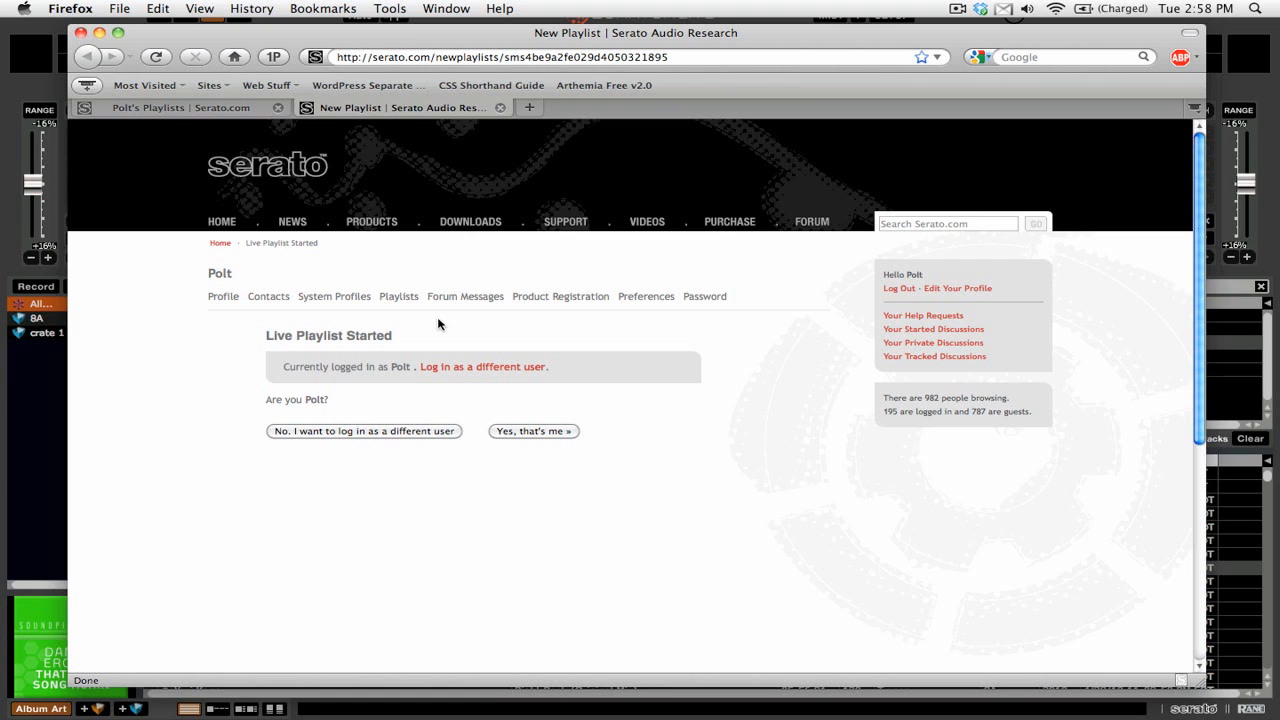
mouse_move(449, 366)
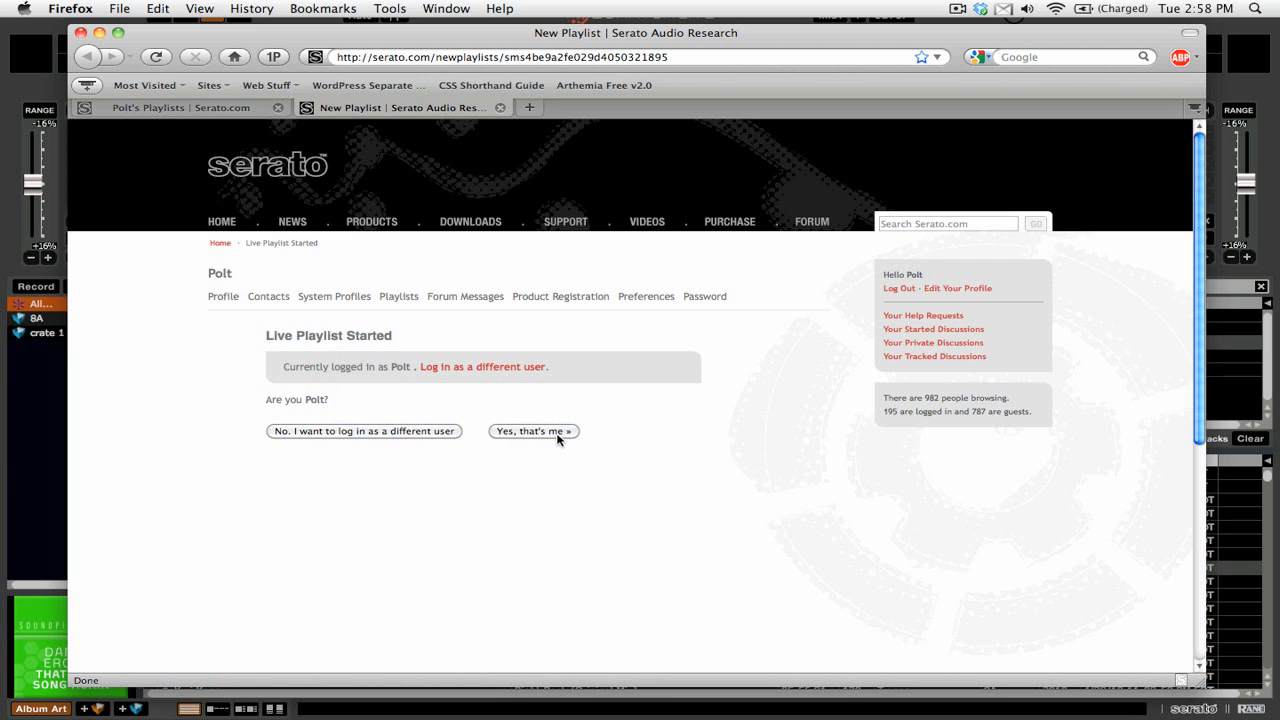
Confirm the account with 'Yes, that's me' to open the 5/11/10 playlist editor
click(533, 431)
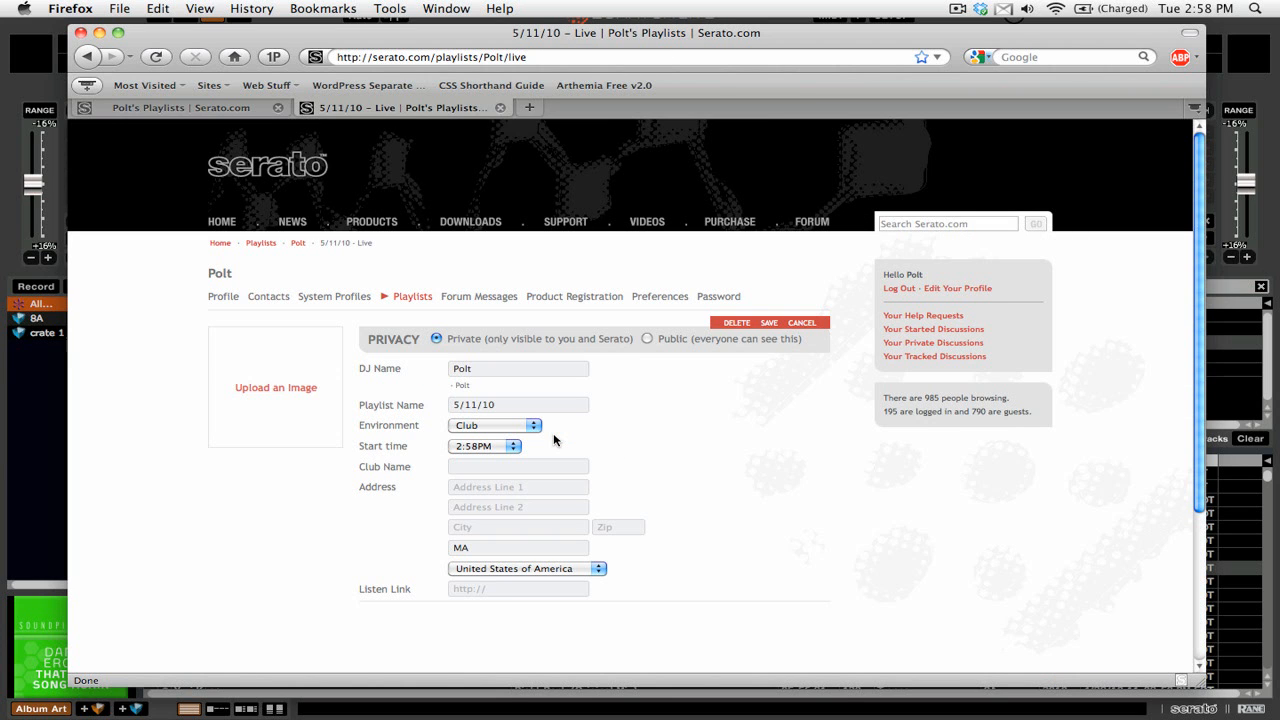
Name the playlist 'Peter Morgan - Episode #', set Home/Studio and 9:58PM start, and save
scroll(down, 3)
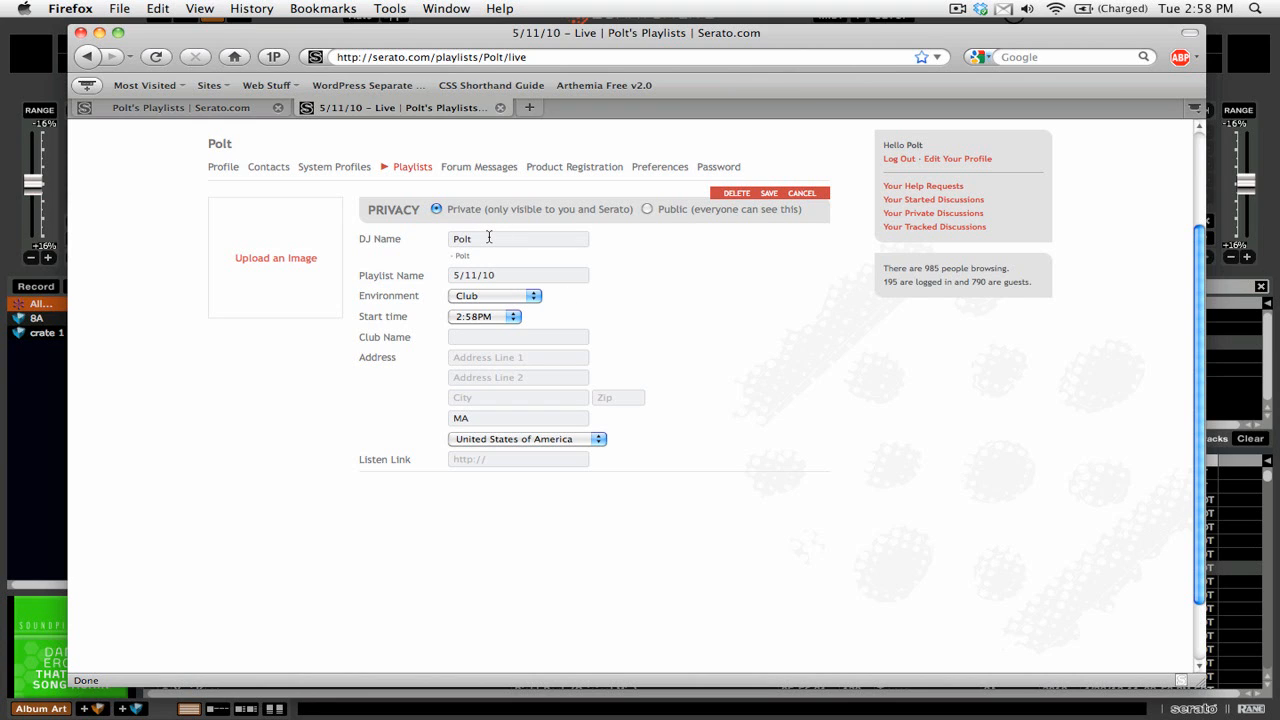
text(Peter Morgan)
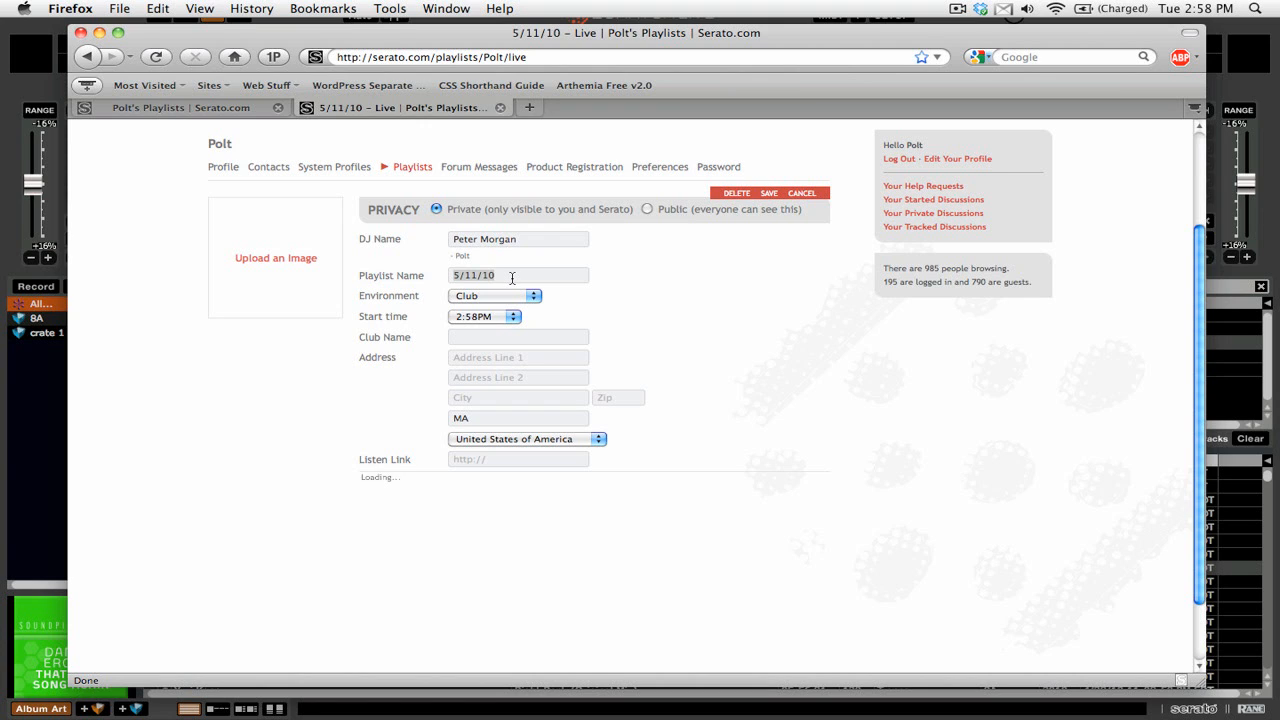
text(Episode #)
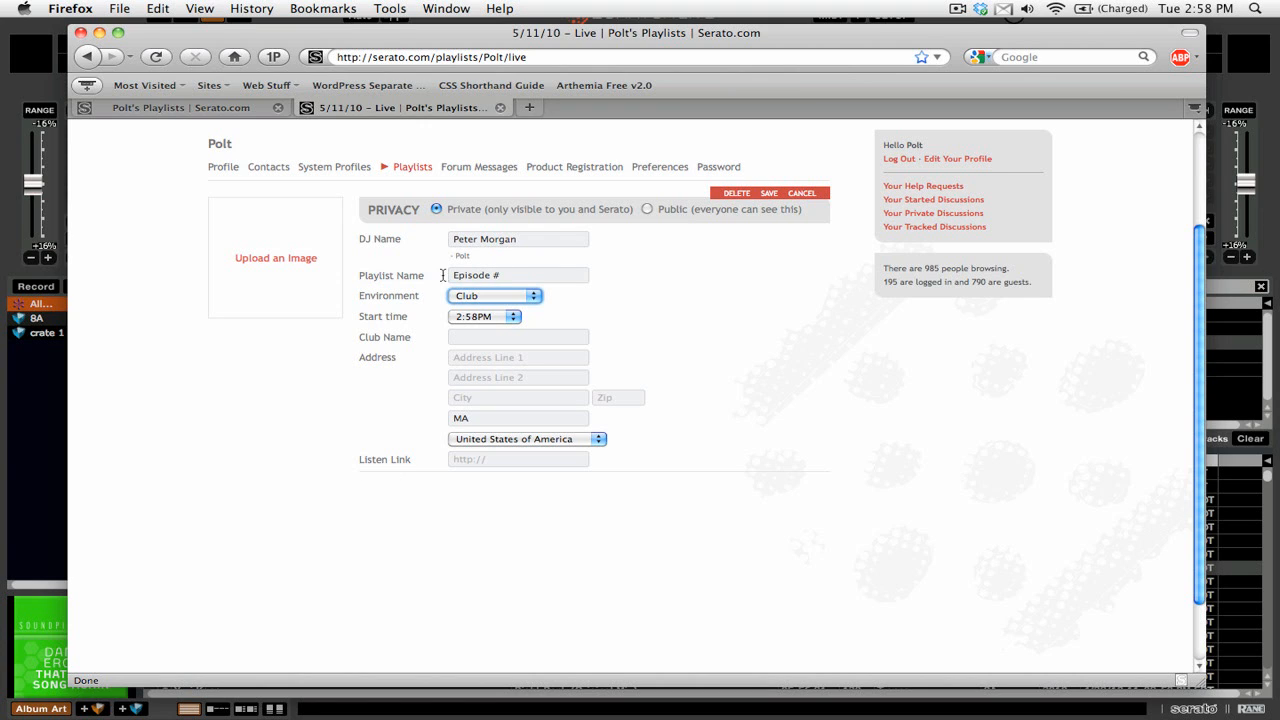
click(495, 295)
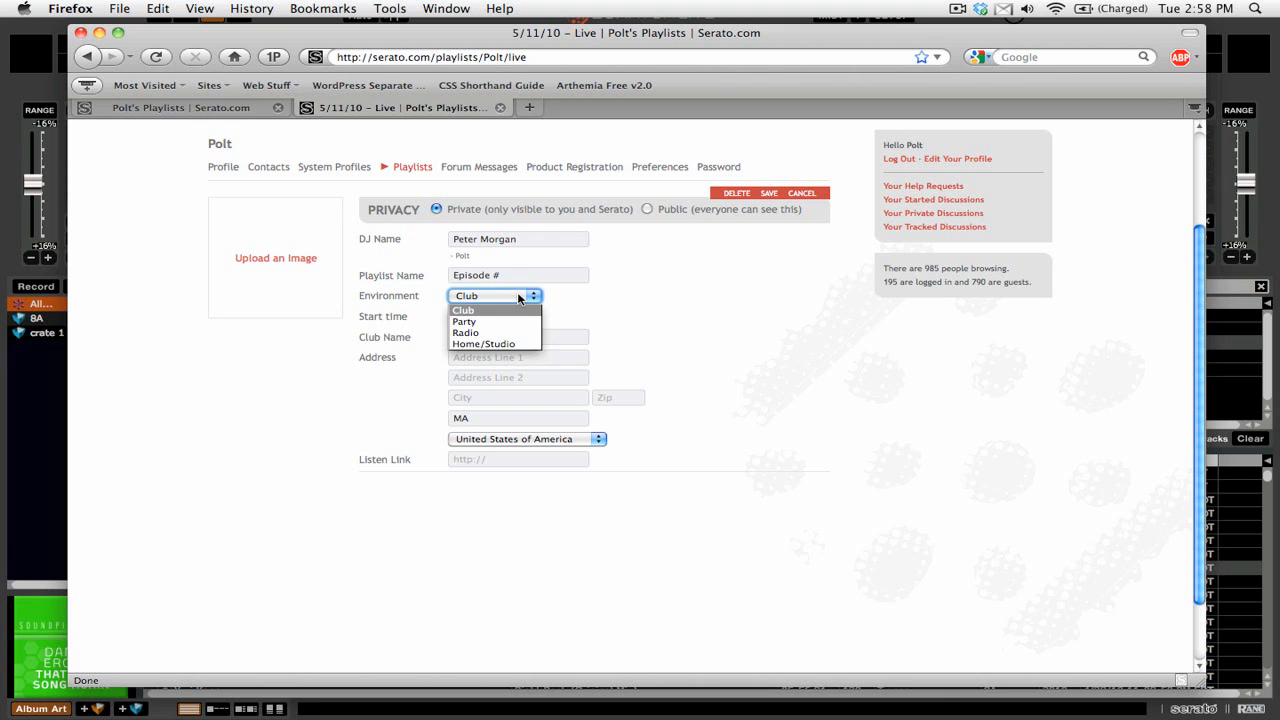
mouse_move(505, 321)
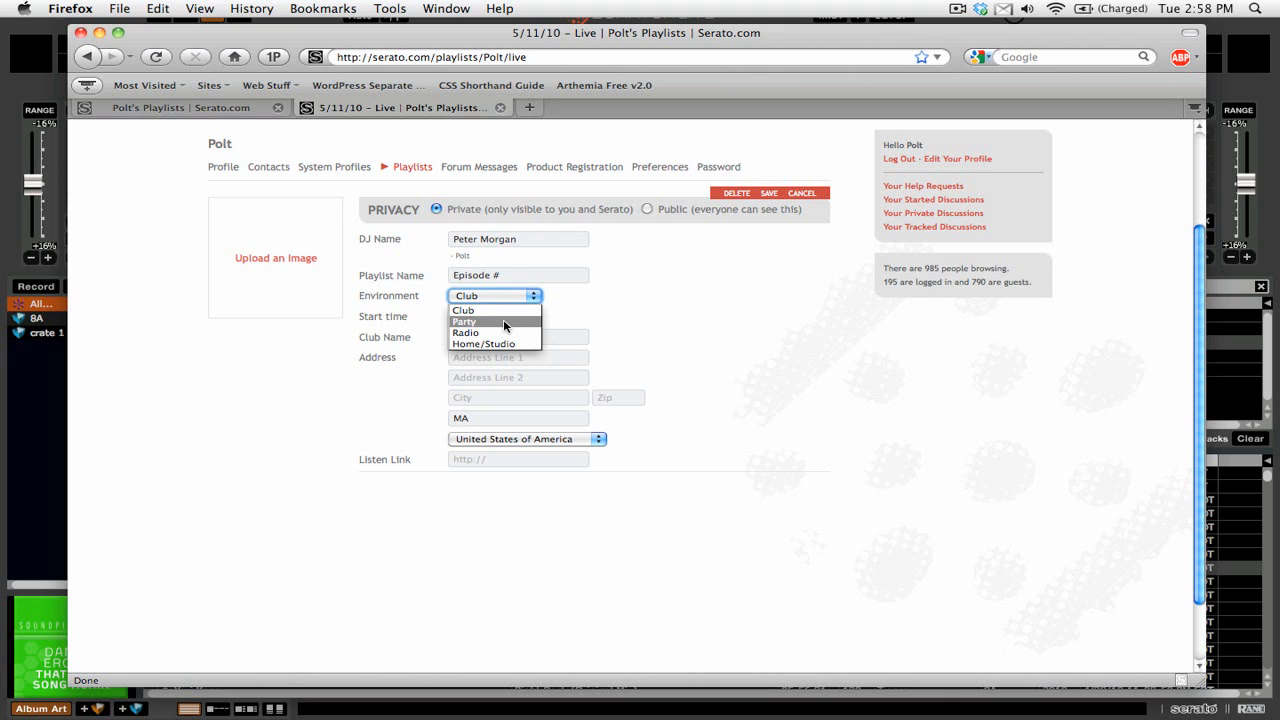
click(483, 343)
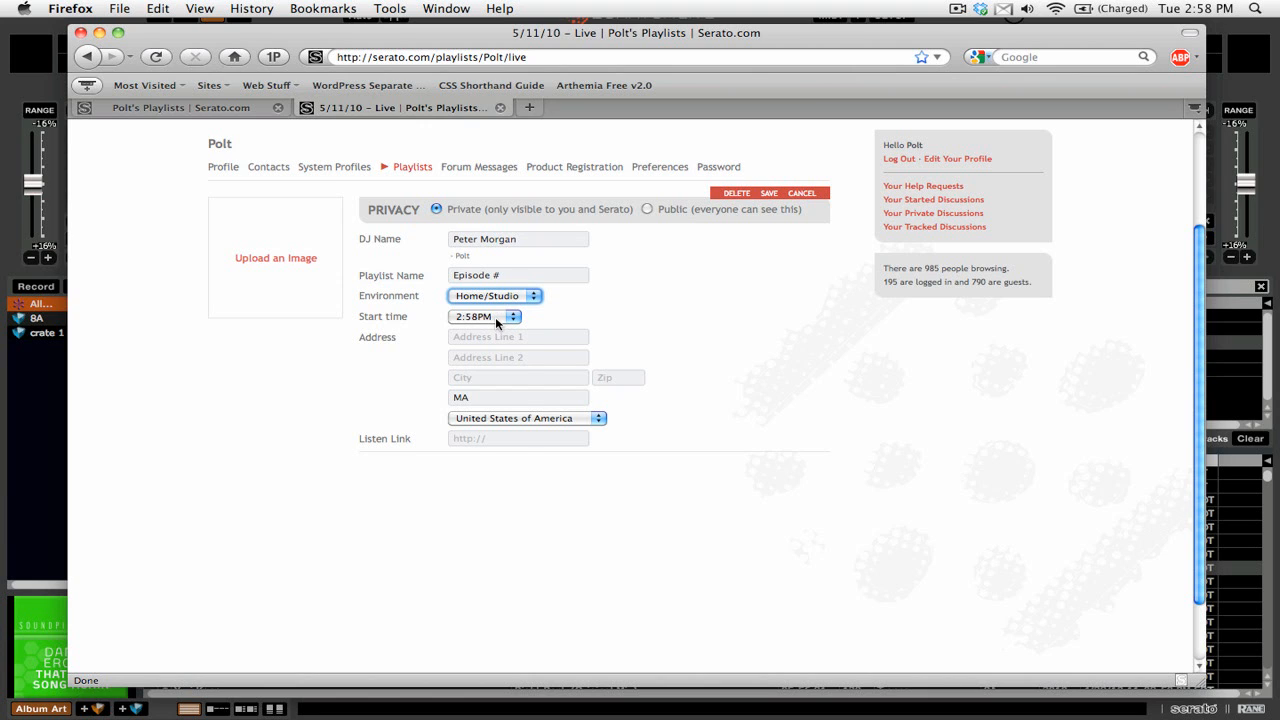
click(513, 313)
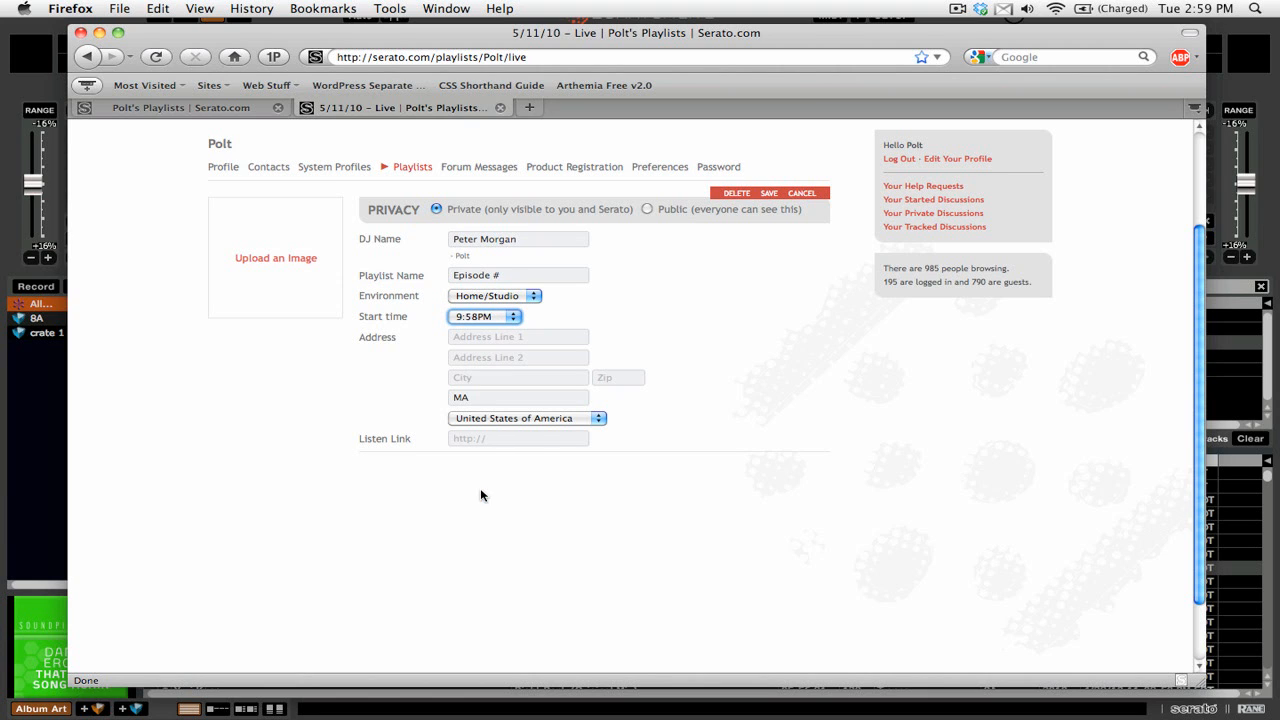
click(518, 438)
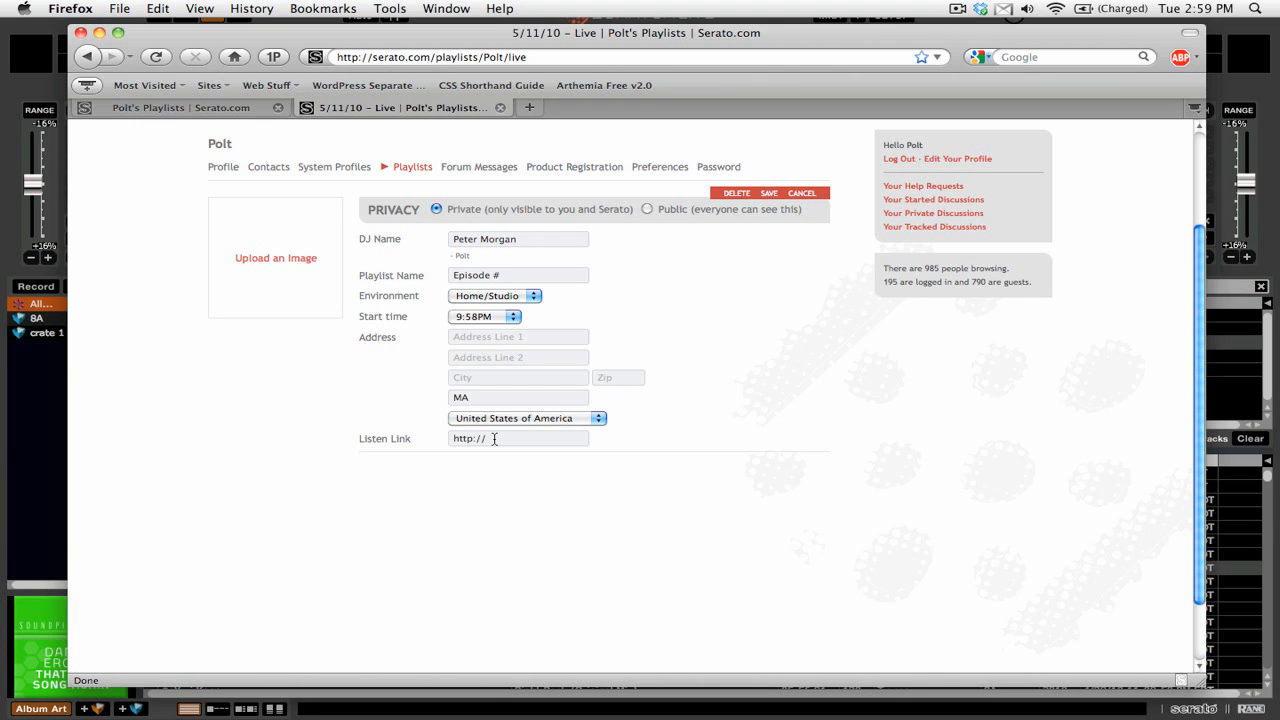
mouse_move(811, 234)
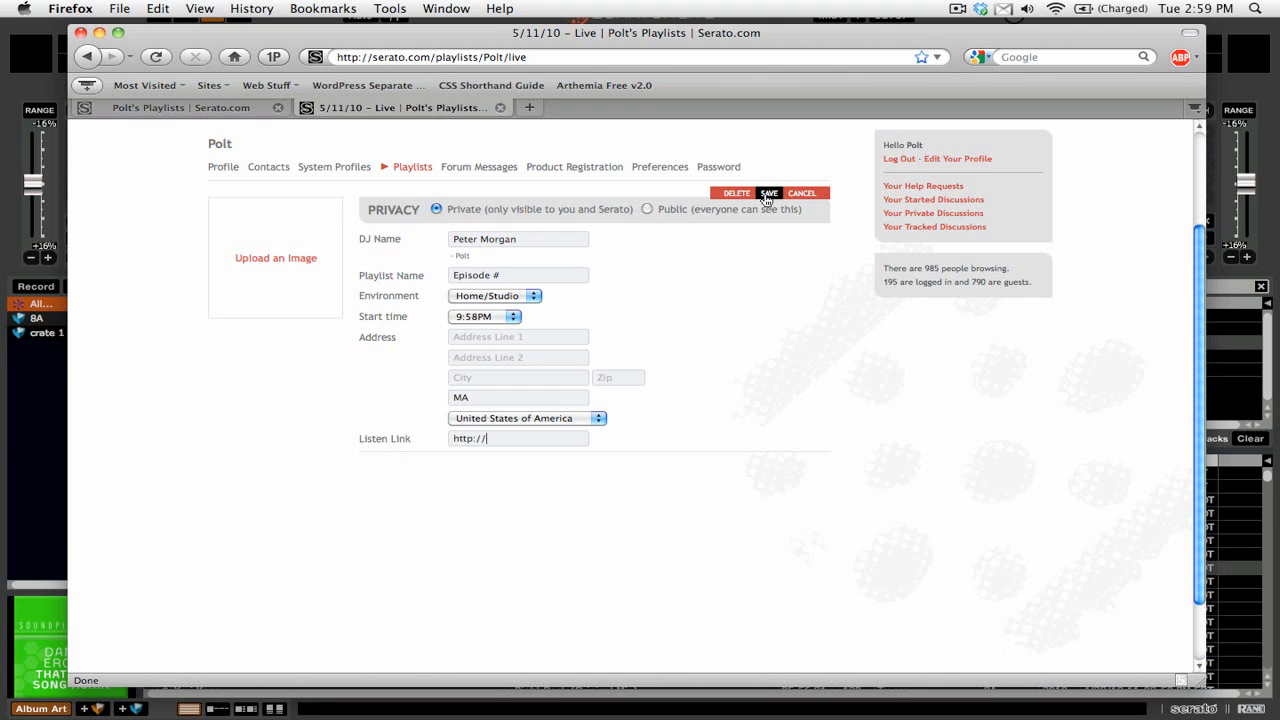
click(768, 193)
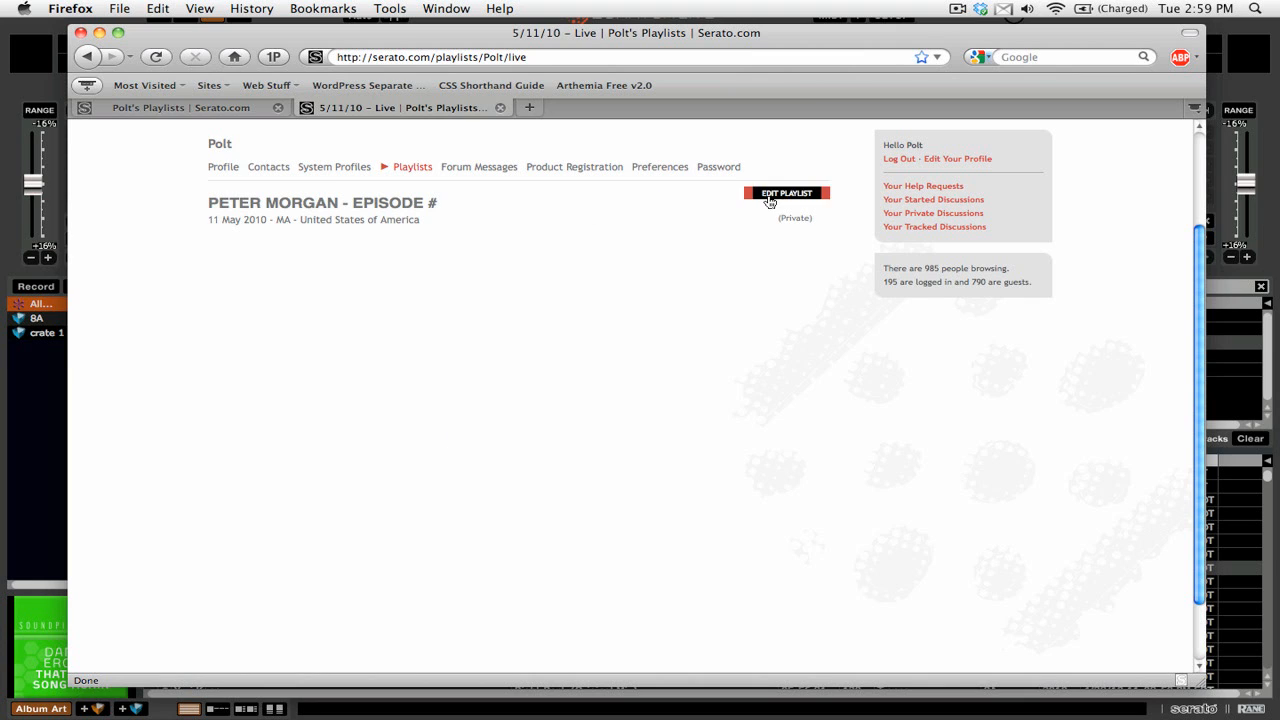
mouse_move(497, 387)
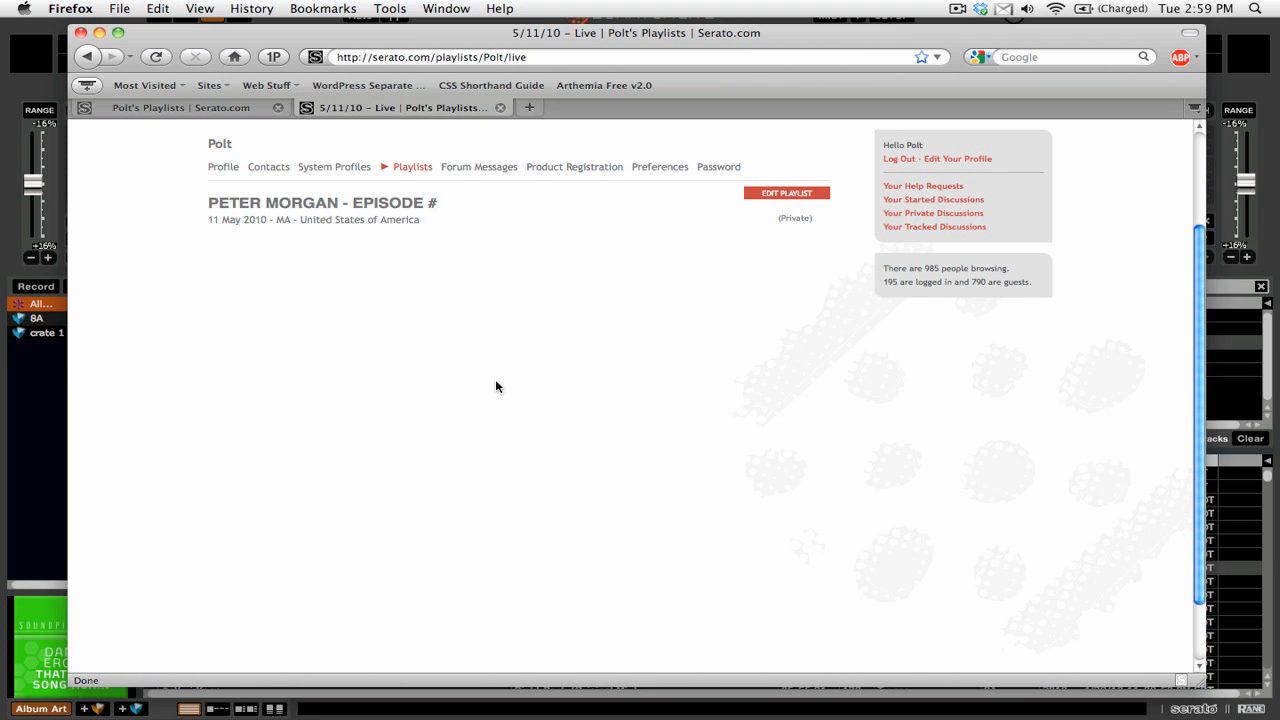
mouse_move(643, 265)
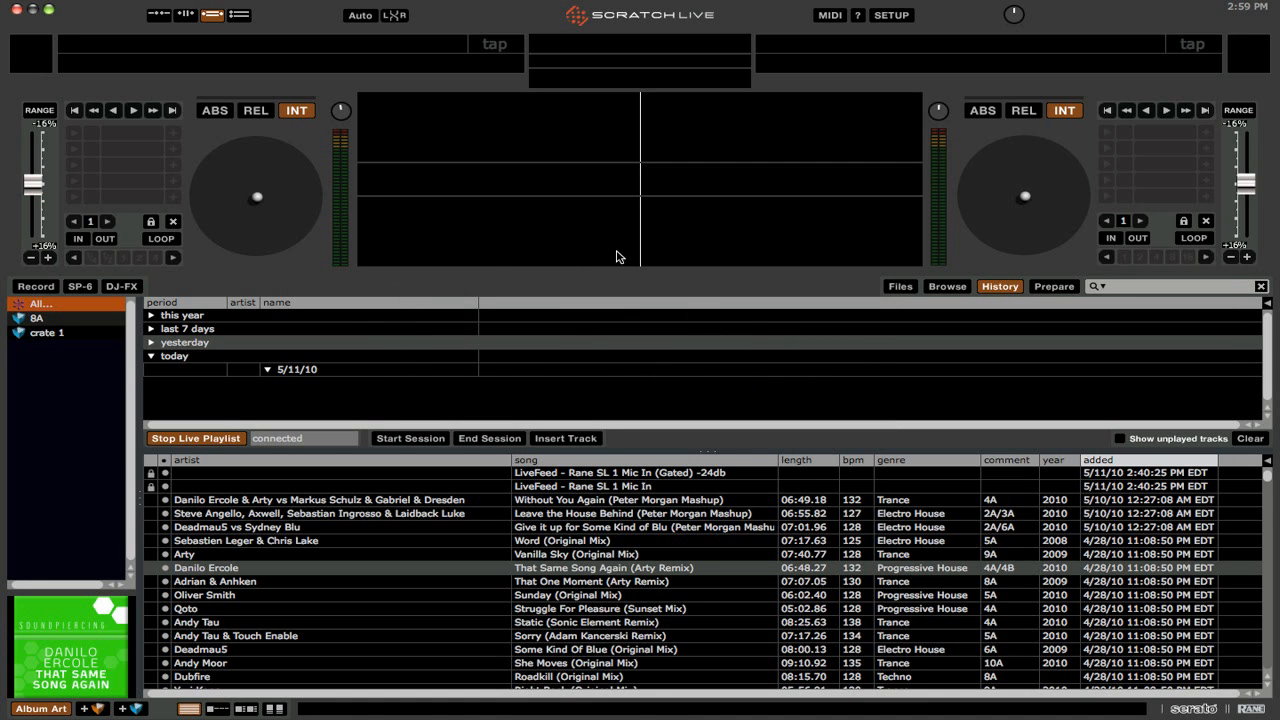
Play library tracks on the left deck to log them, then switch to Firefox
click(400, 513)
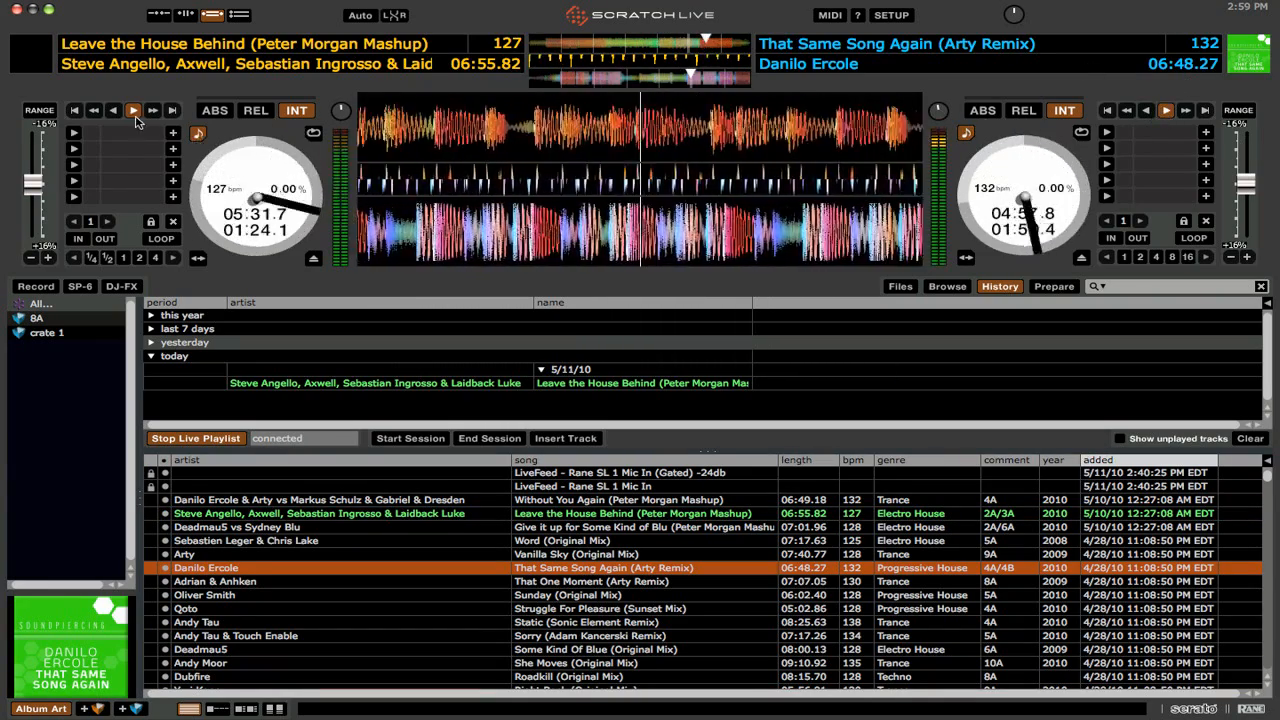
click(185, 608)
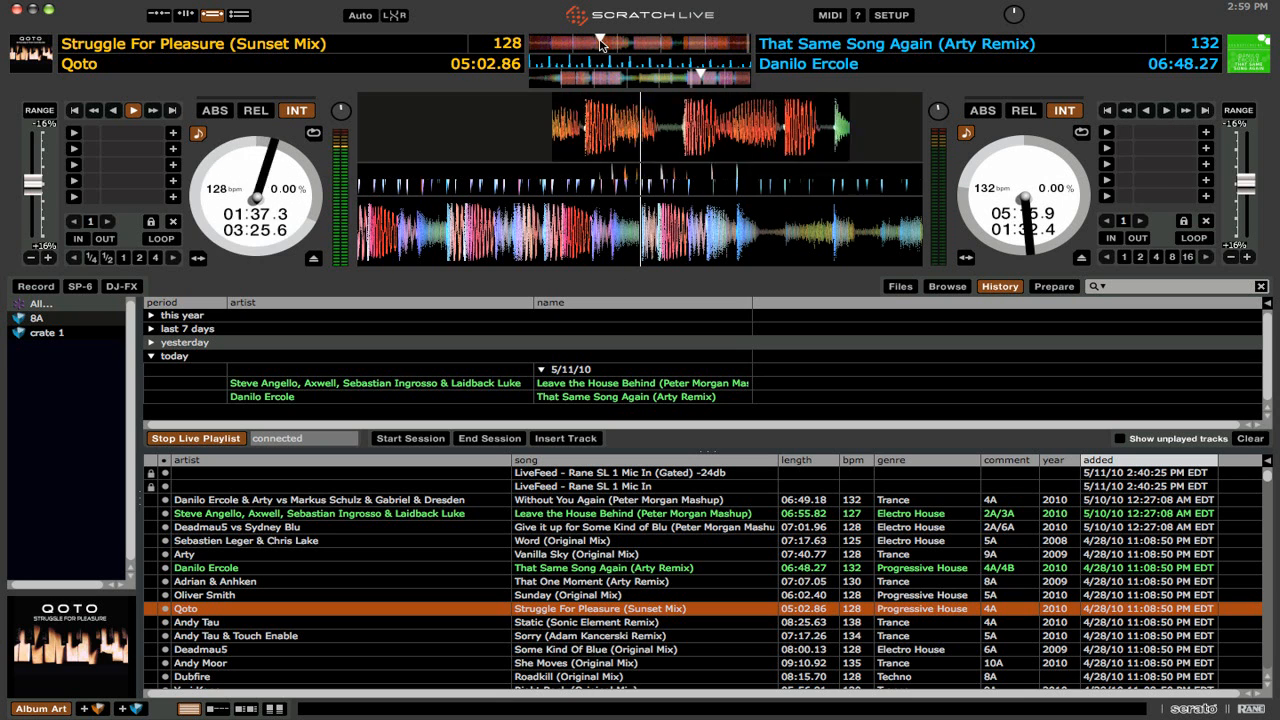
key(cmd+tab)
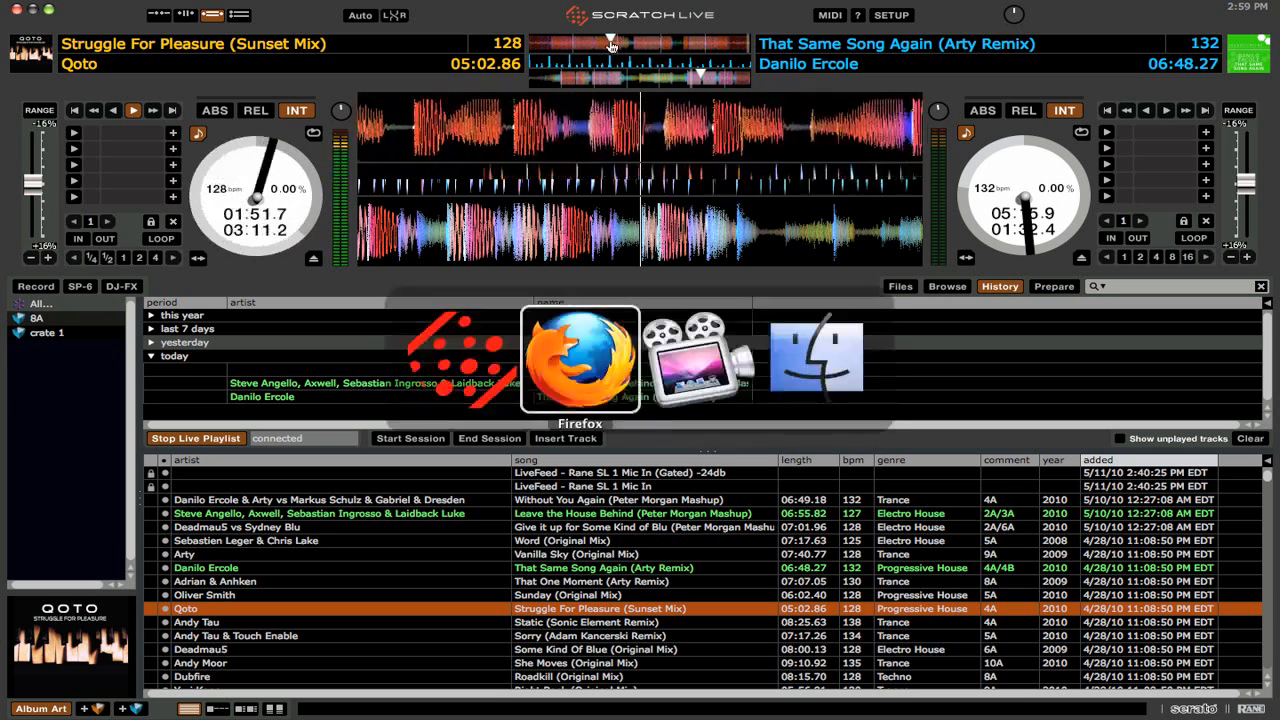
click(580, 360)
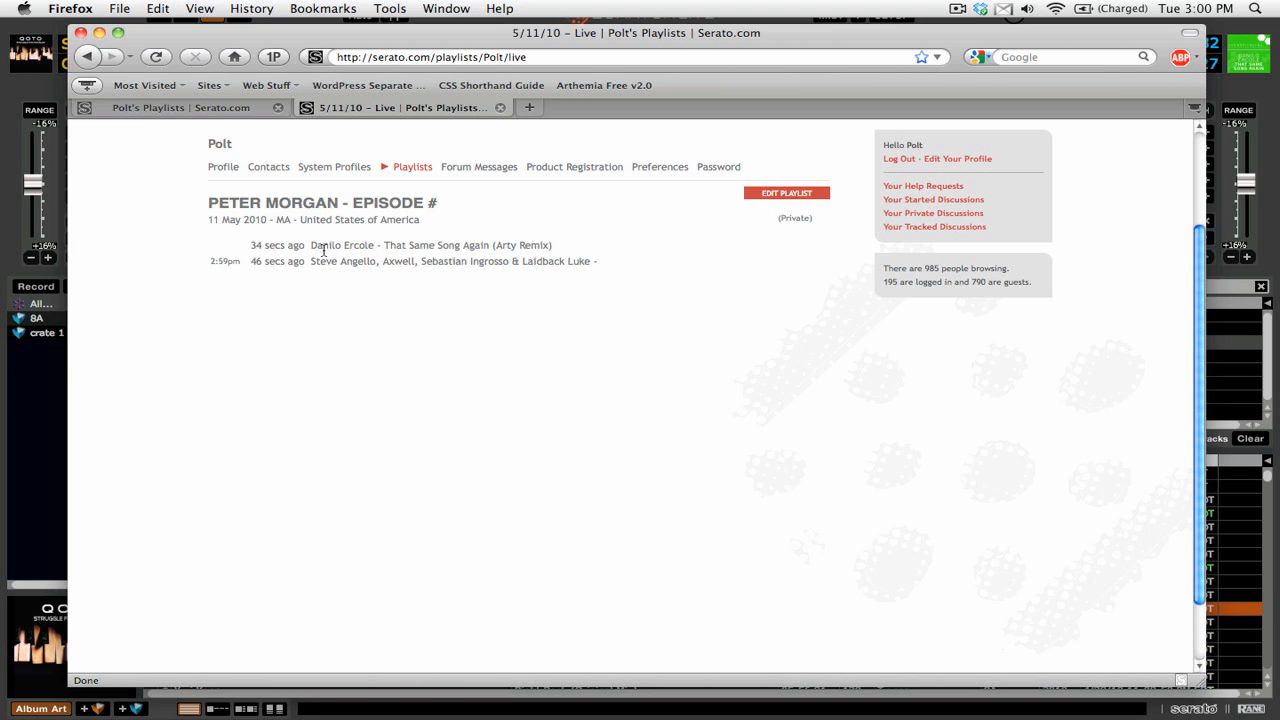
mouse_move(806, 192)
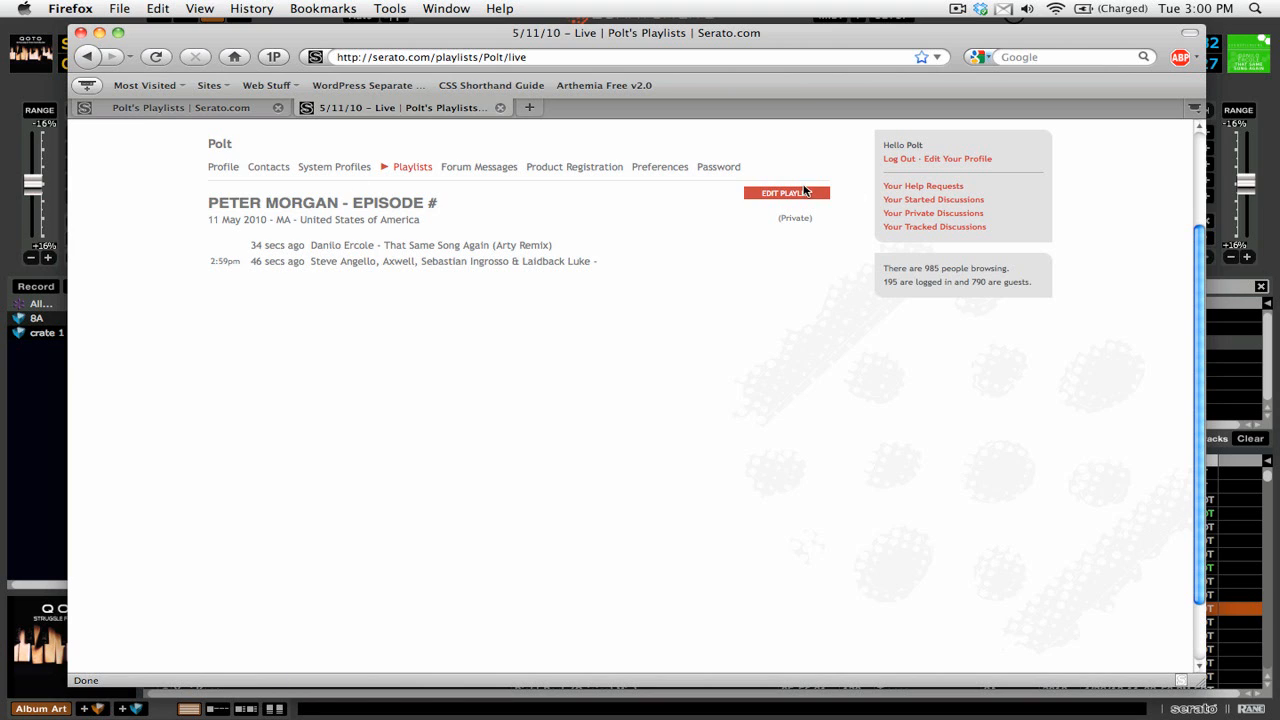
Open the live playlist's edit form with privacy, DJ name and location fields
click(786, 192)
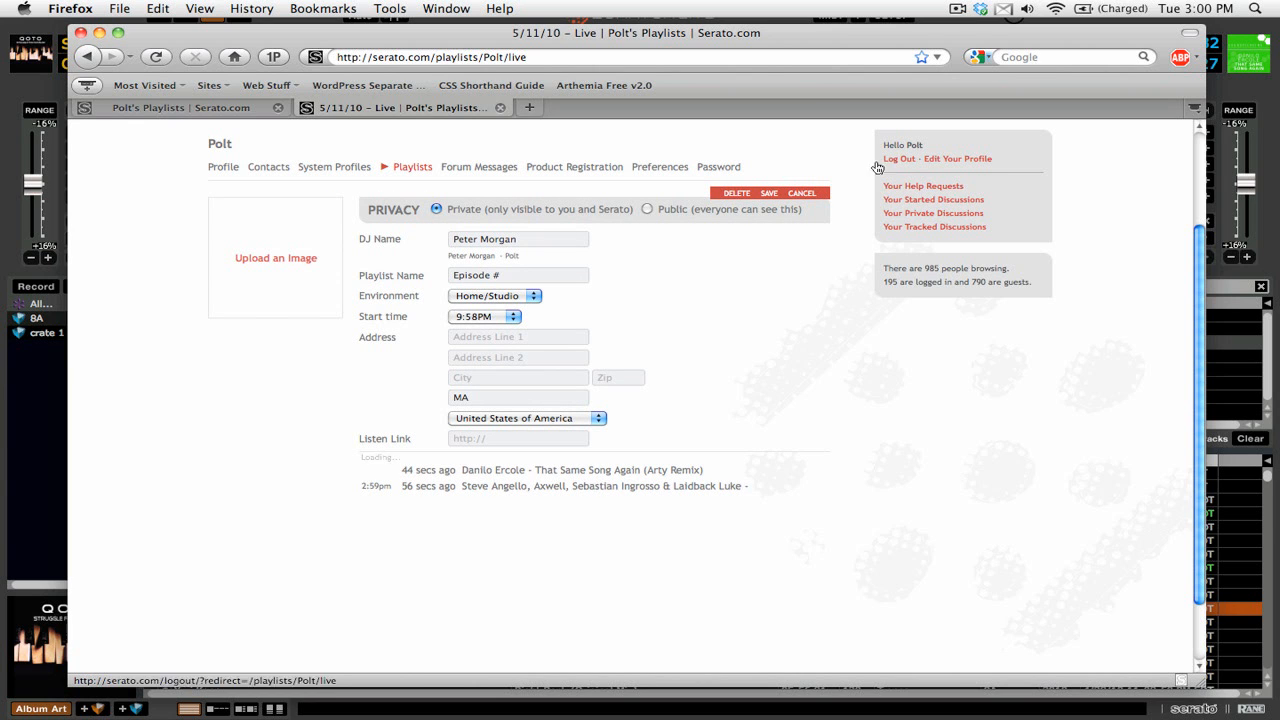
click(769, 193)
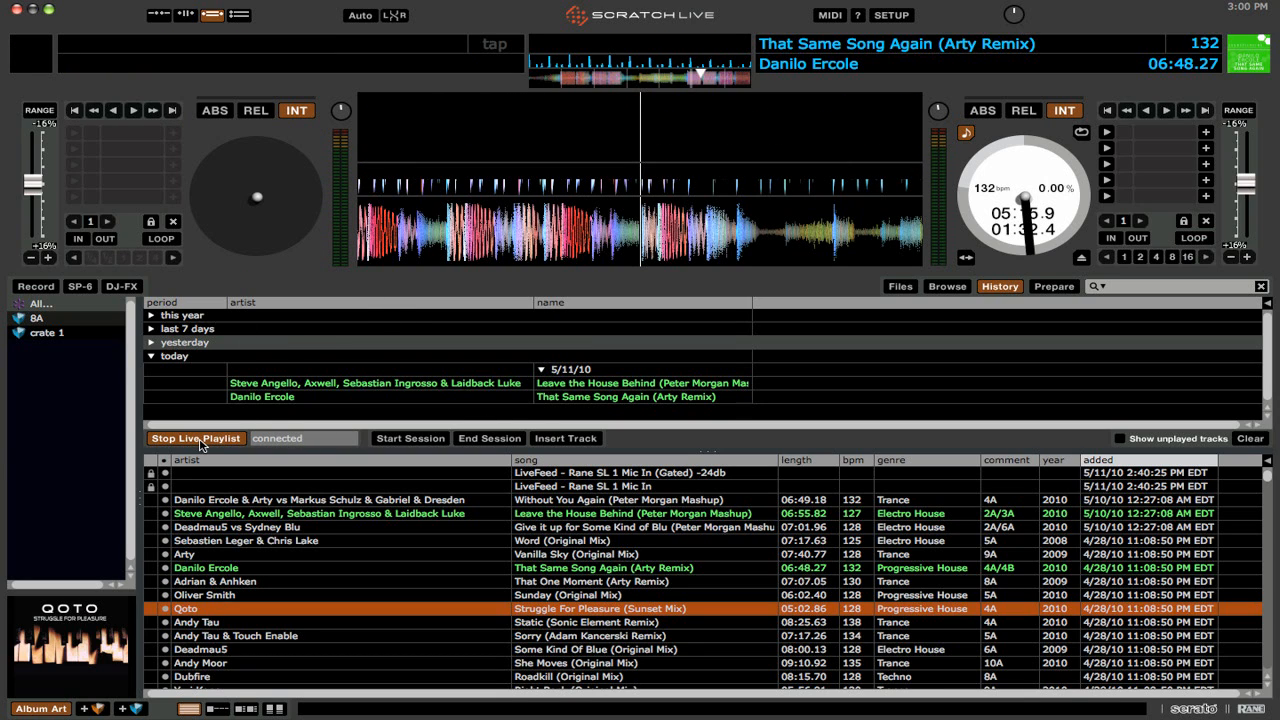
Stop the live playlist from Scratch Live's History panel
click(196, 438)
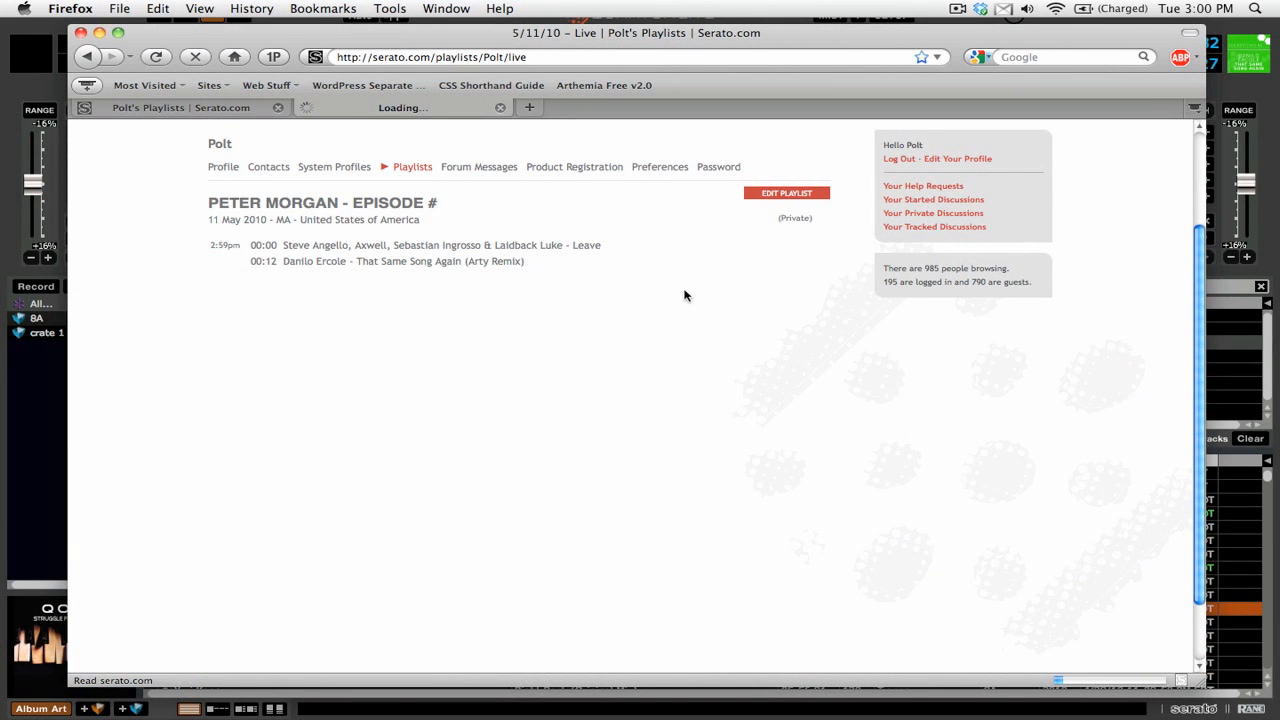
mouse_move(603, 253)
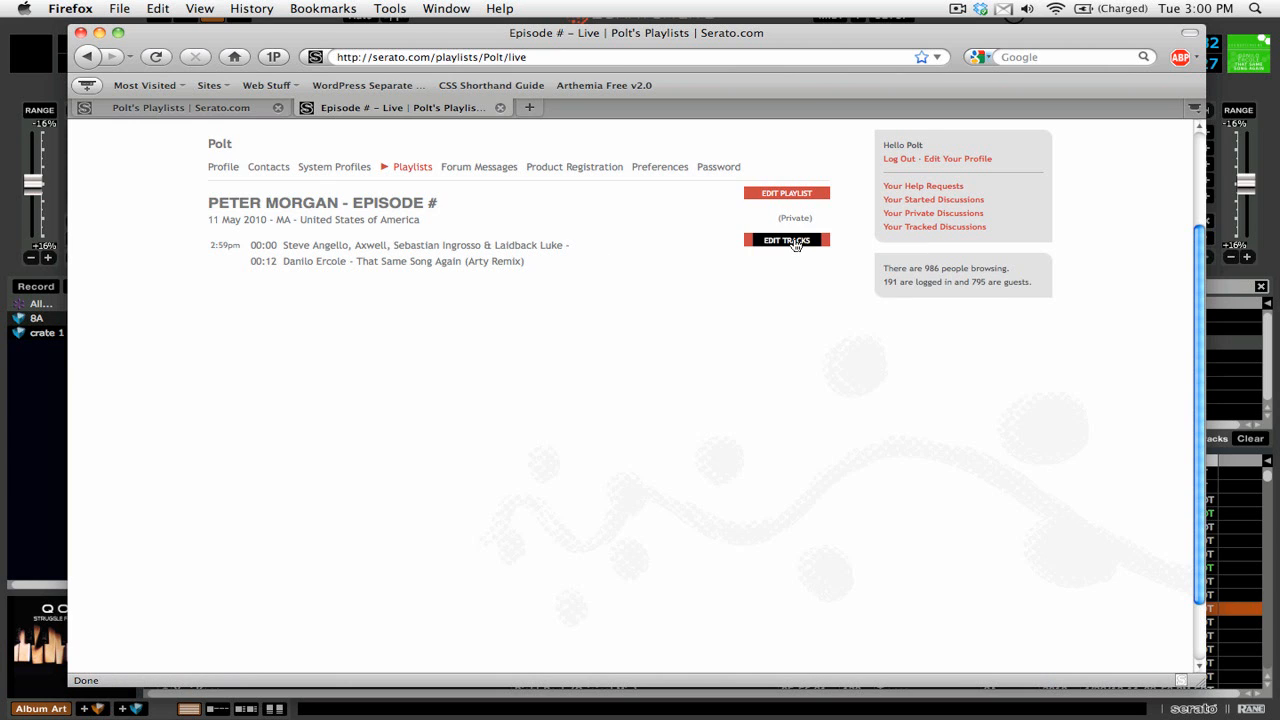
Unhide Qoto's Struggle For Pleasure and insert a blank row after track one
click(786, 240)
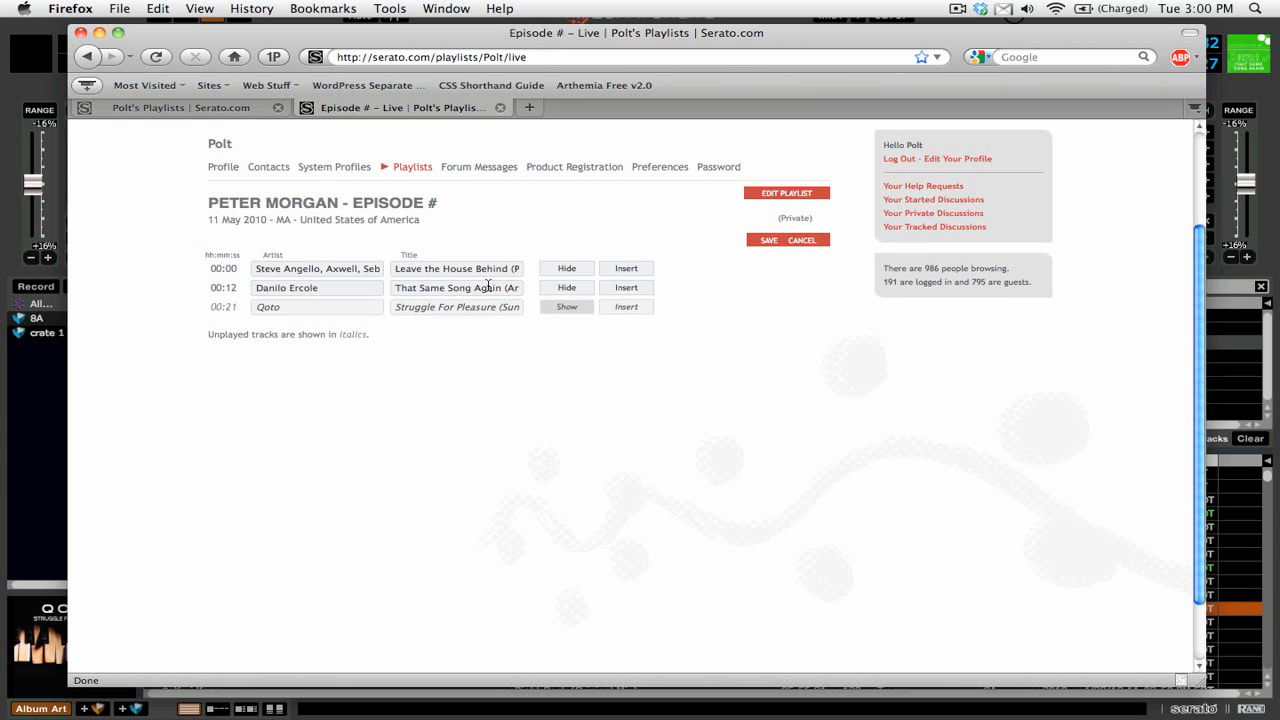
mouse_move(530, 319)
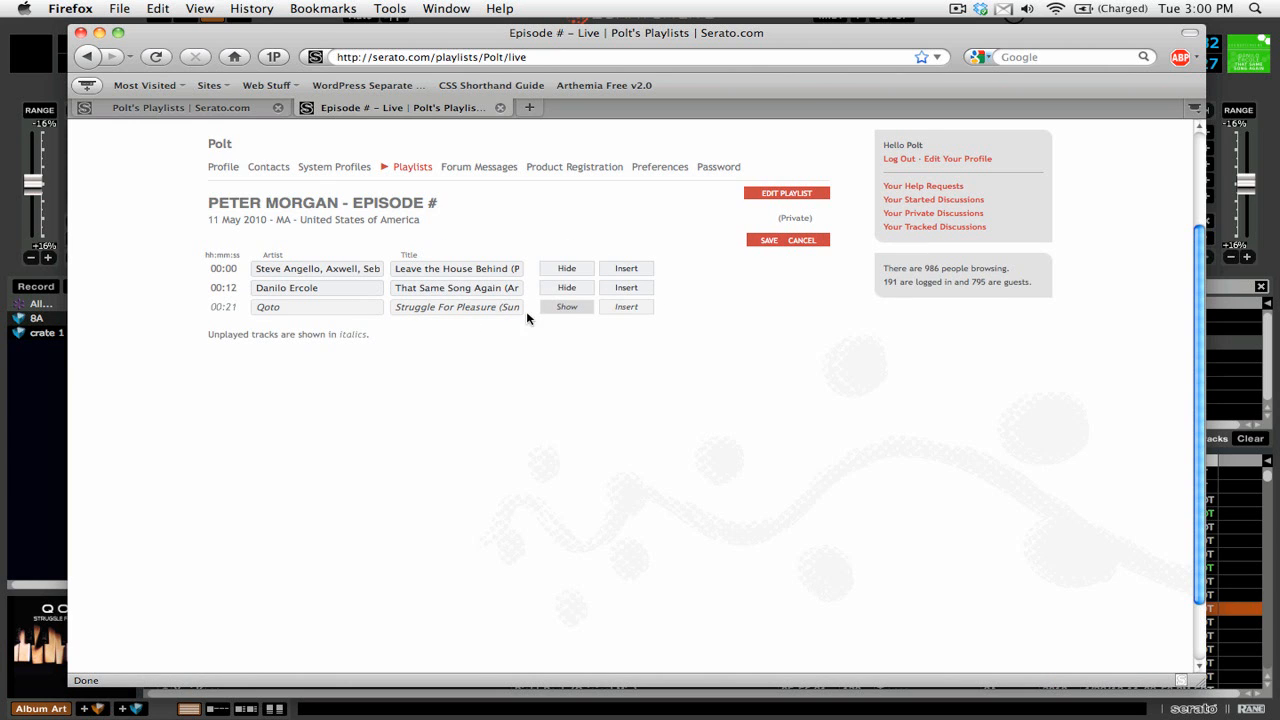
click(566, 306)
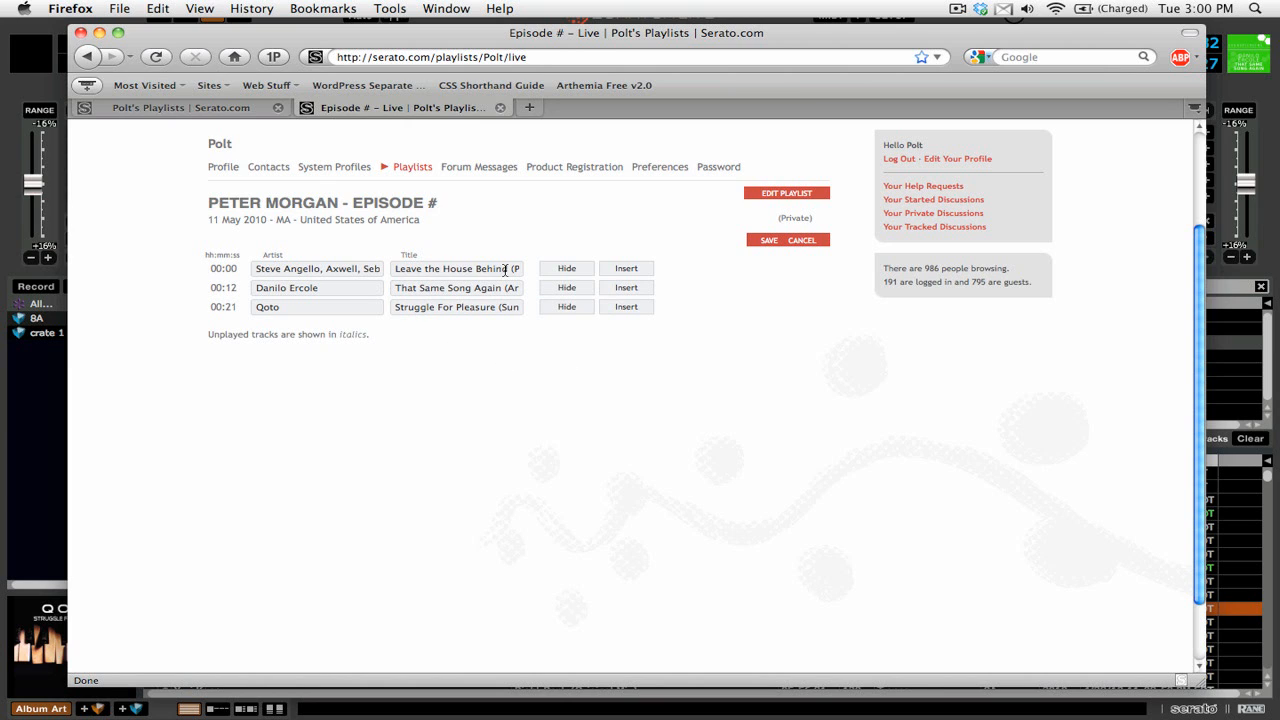
click(626, 268)
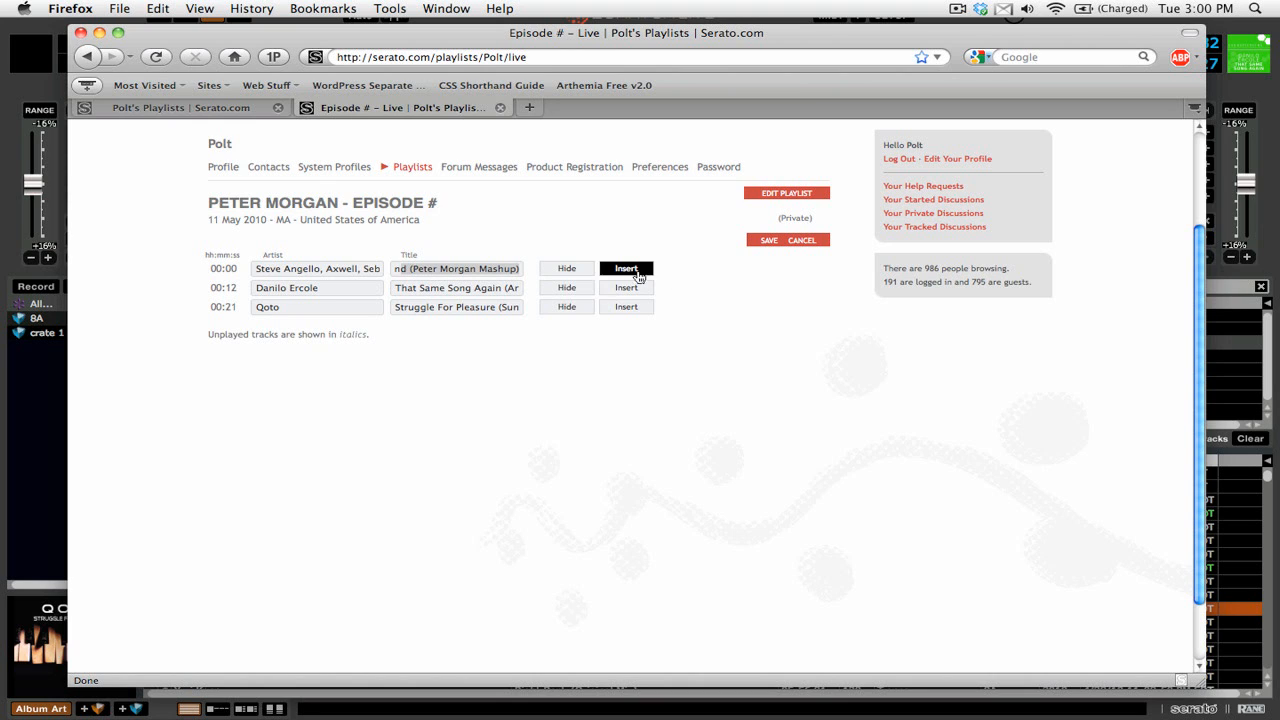
click(626, 268)
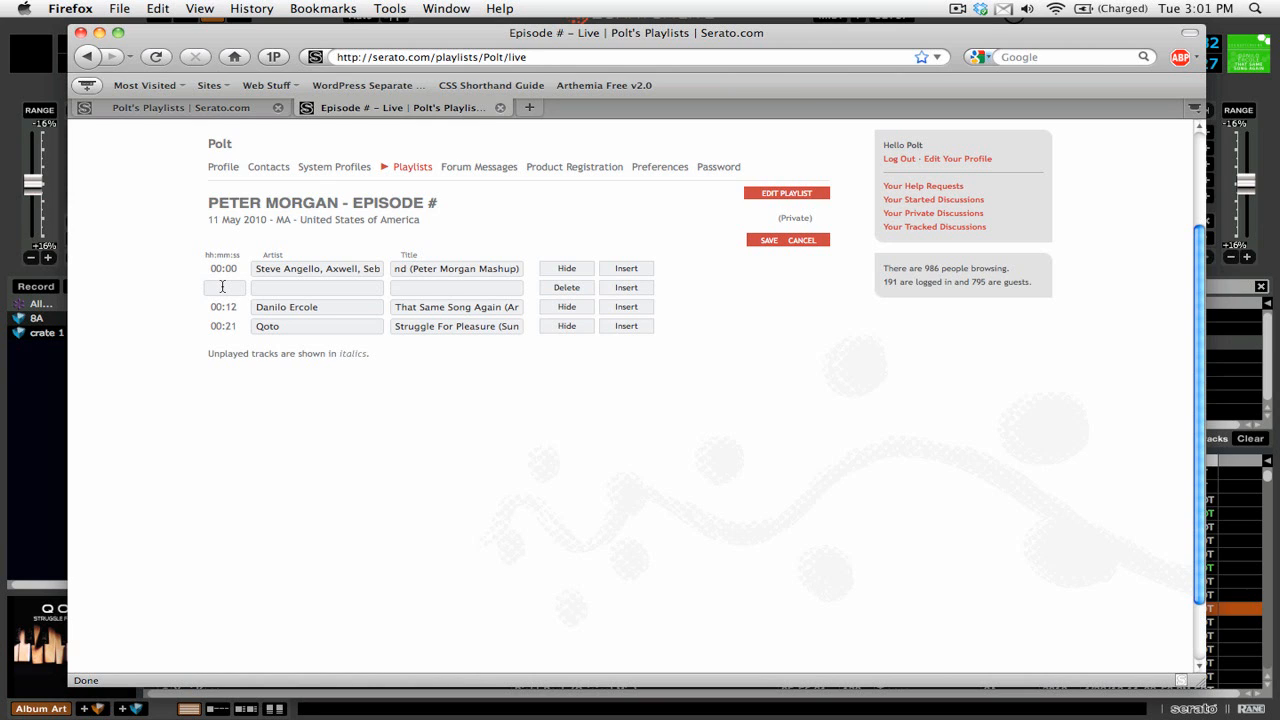
Fill the new row with 3:45, Jammer, PBnJammer and save the track list
text(3:45)
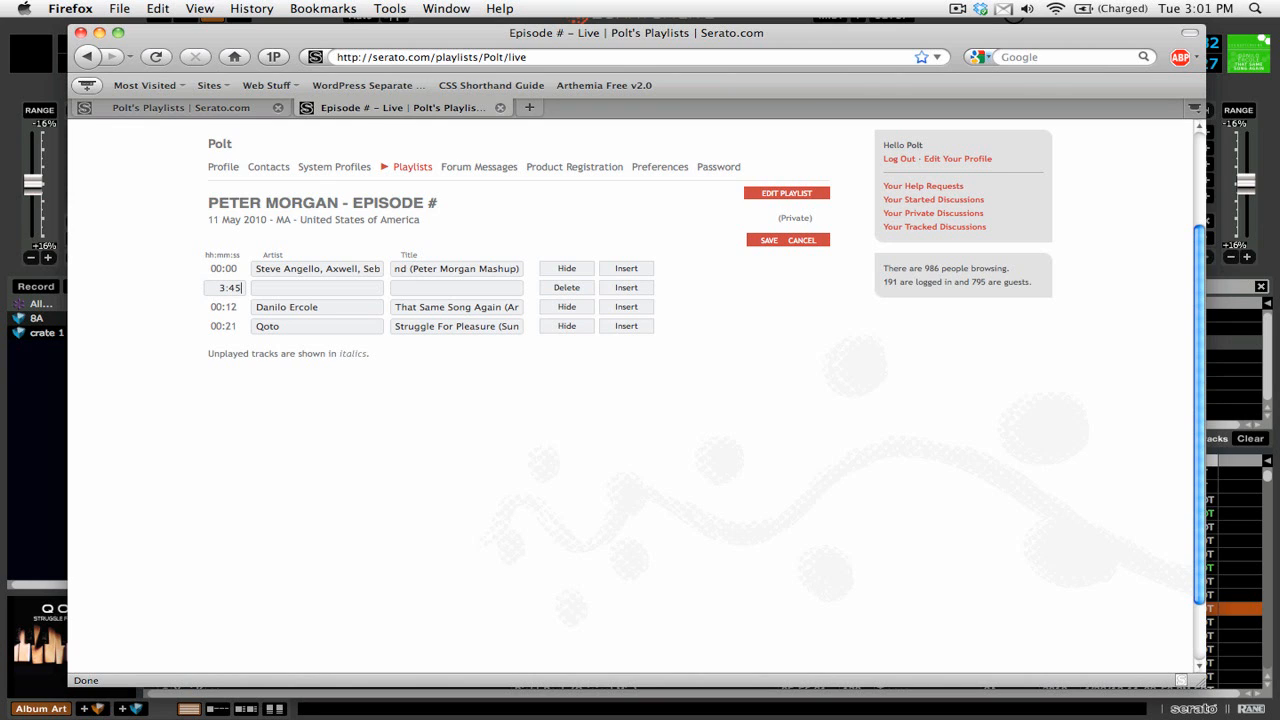
text(j)
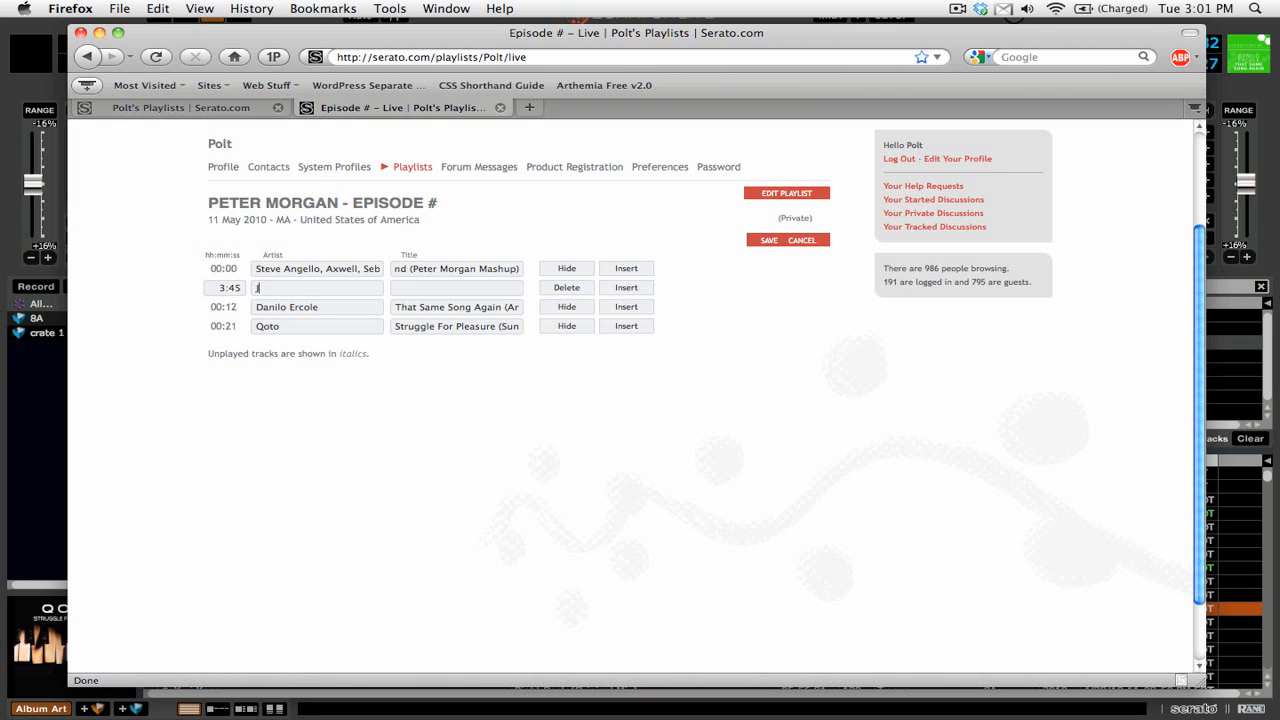
text(Jammer)
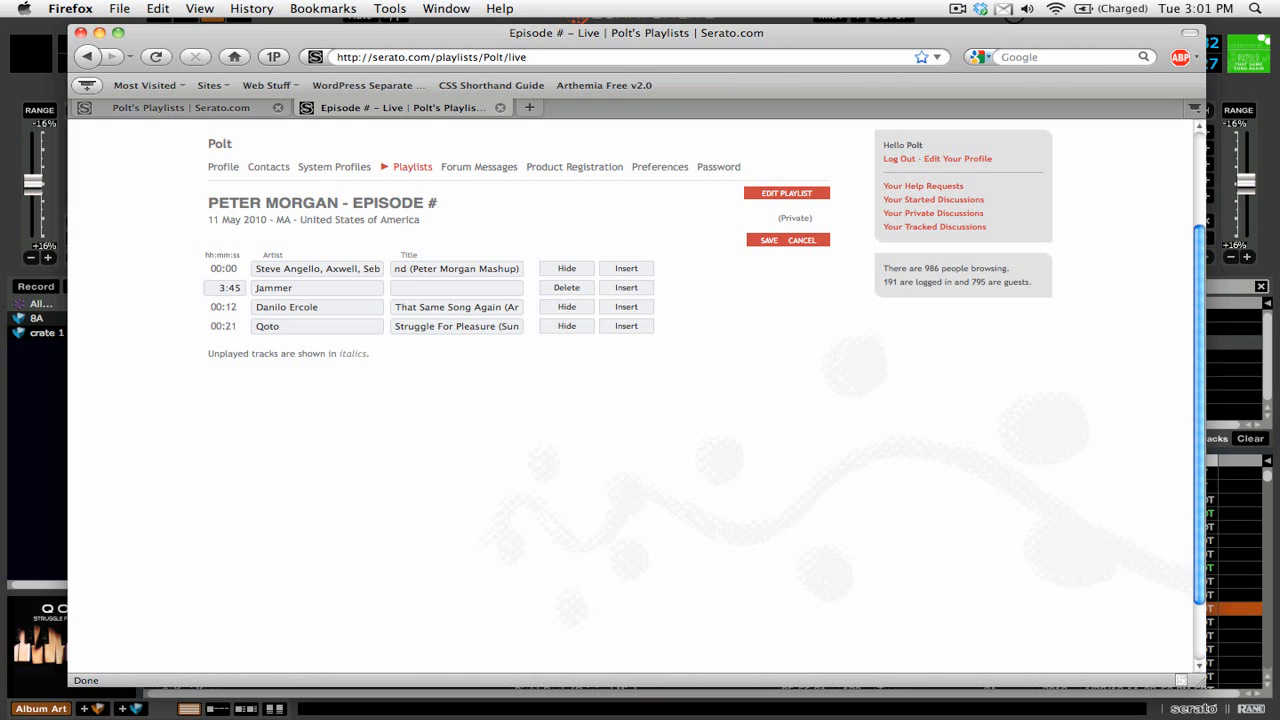
text(PB)
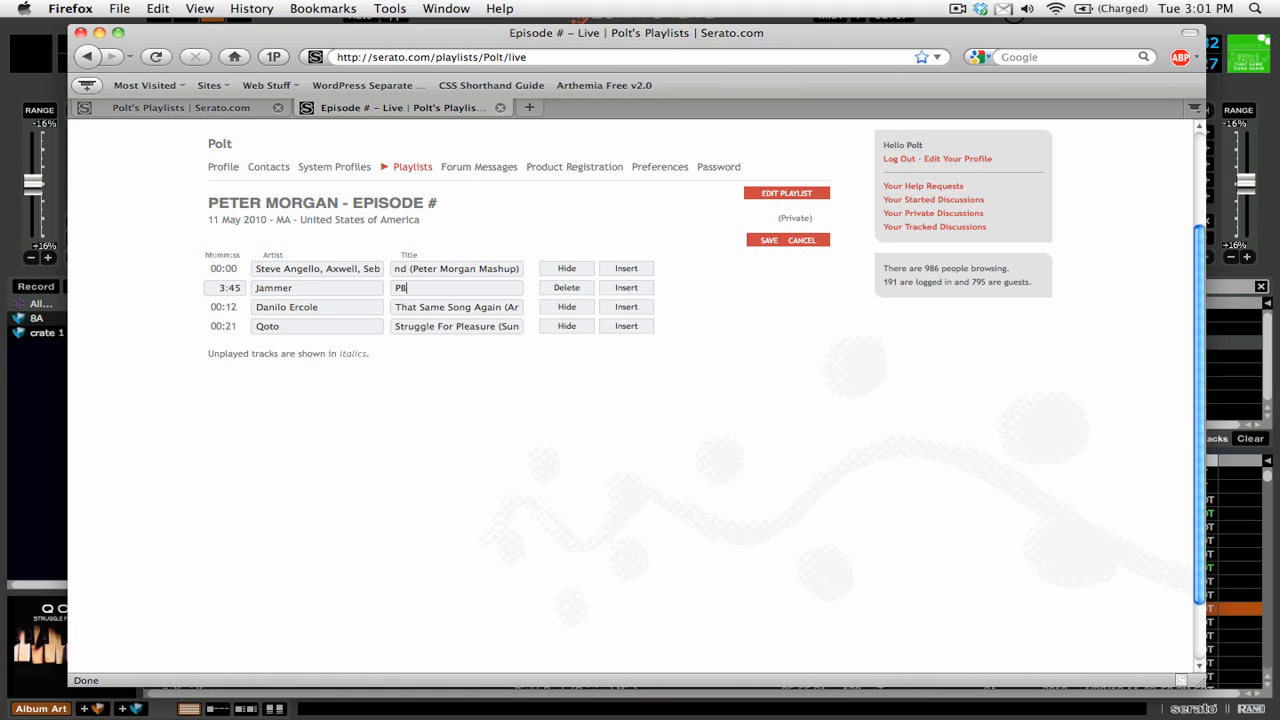
text(nJammer)
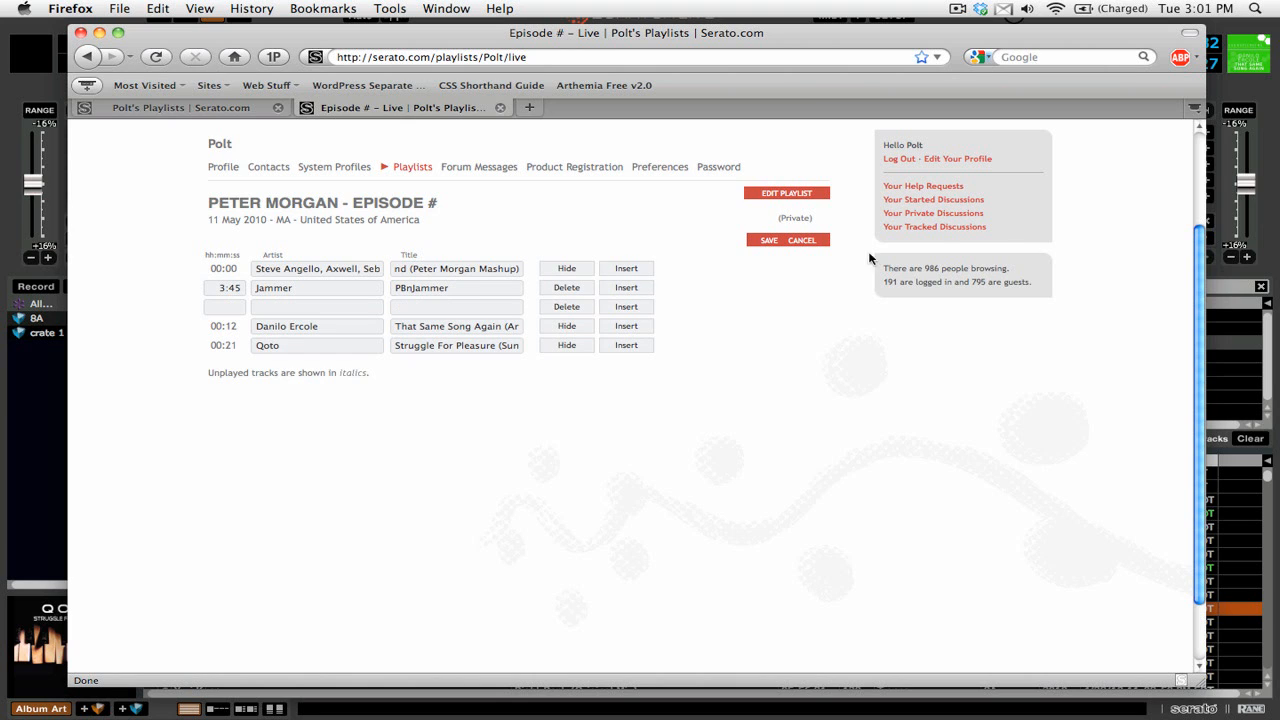
click(768, 240)
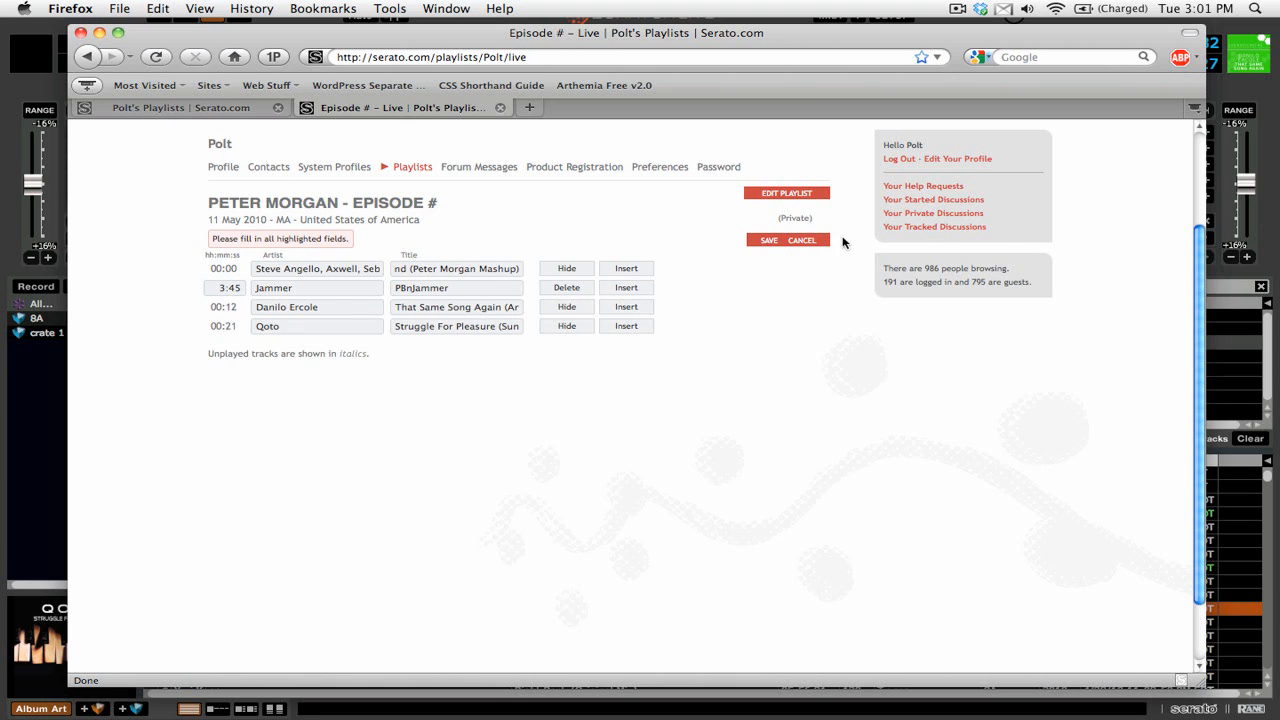
click(768, 240)
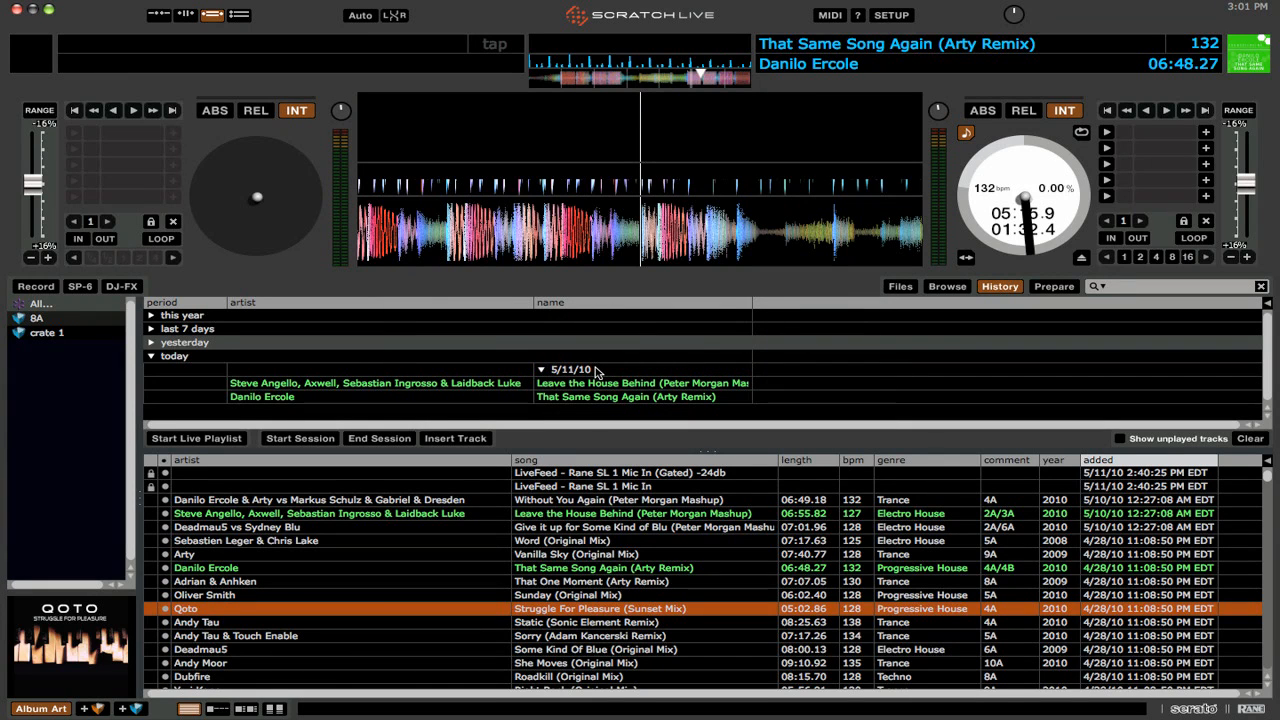
Export today's 5/11/10 session in Serato Playlists format
click(570, 369)
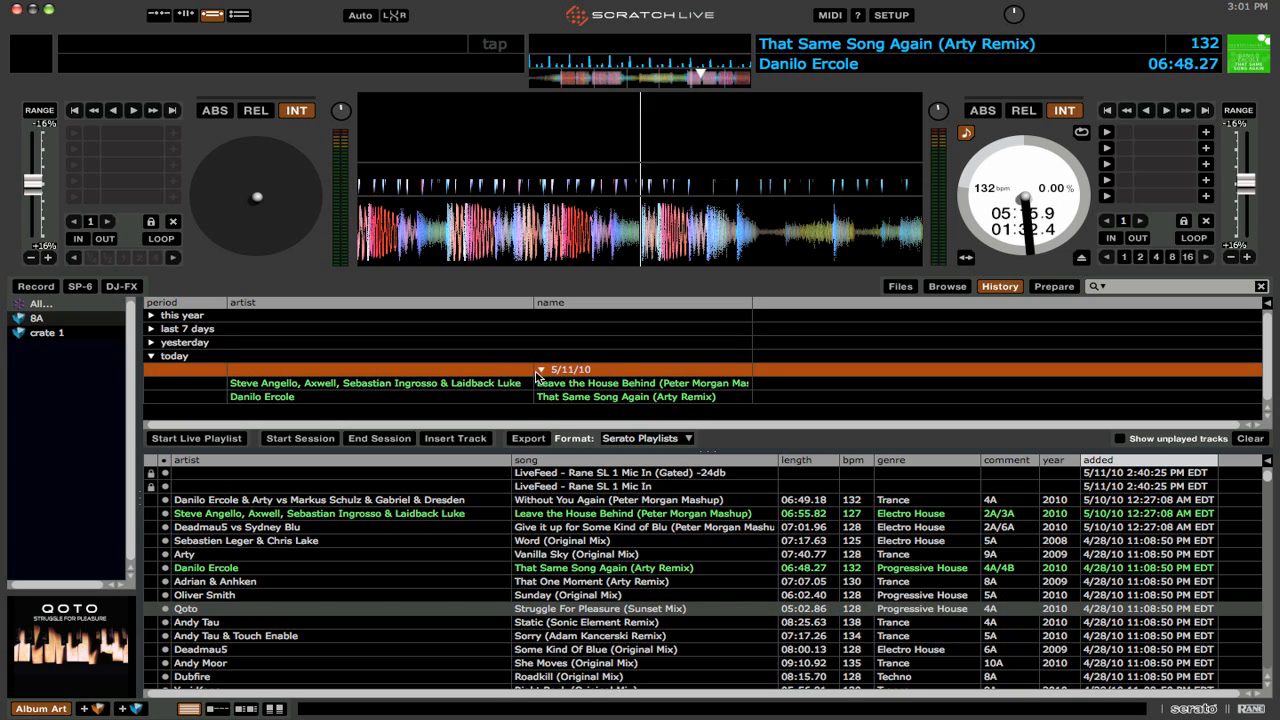
mouse_move(533, 376)
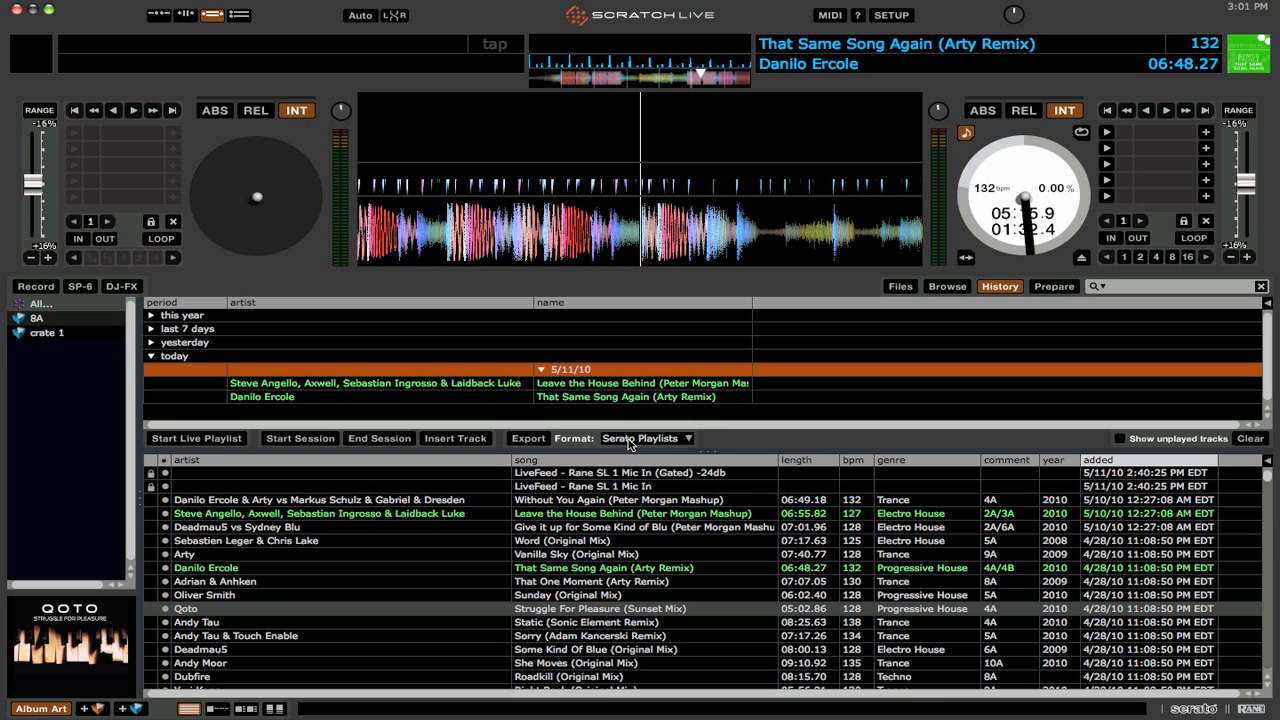
mouse_move(663, 444)
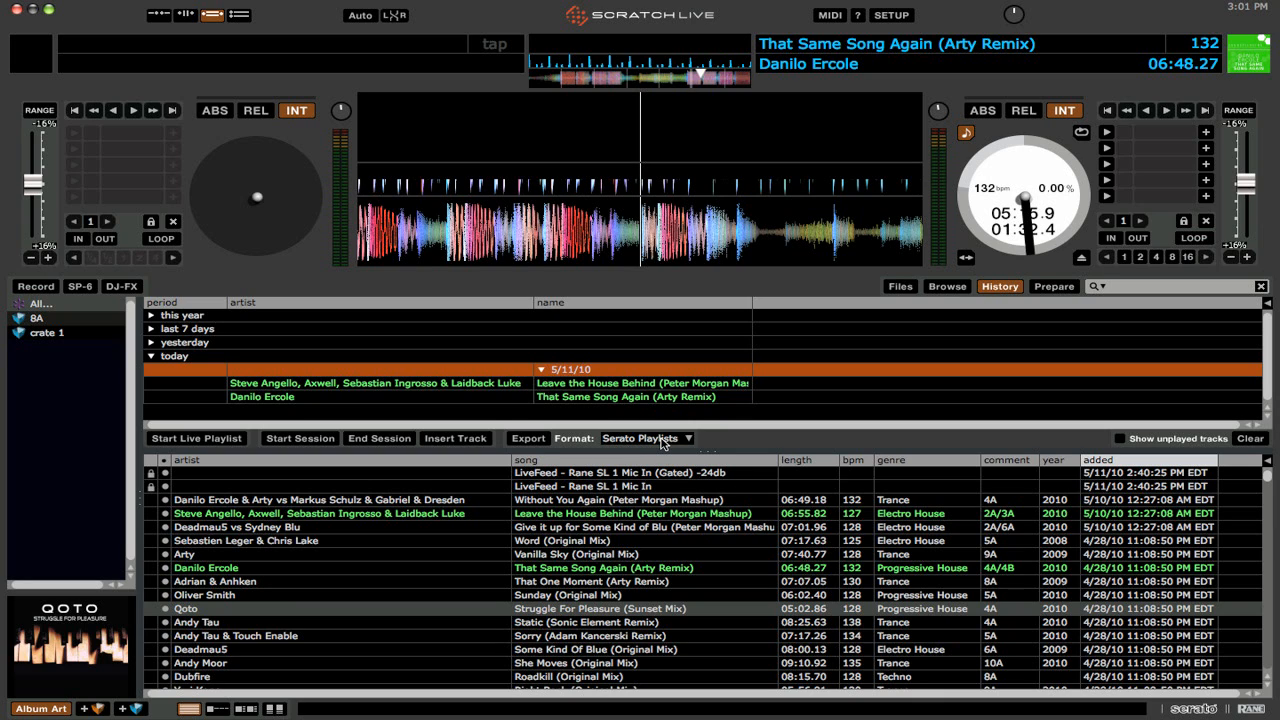
click(645, 438)
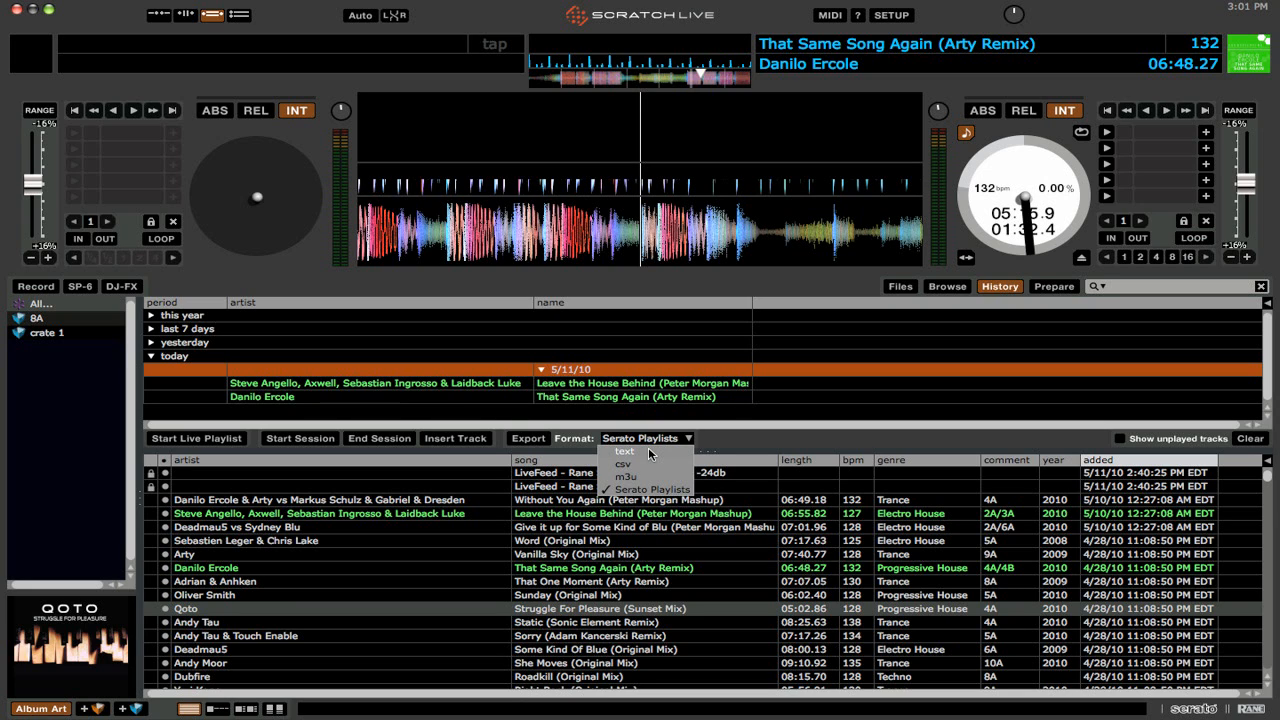
mouse_move(640, 471)
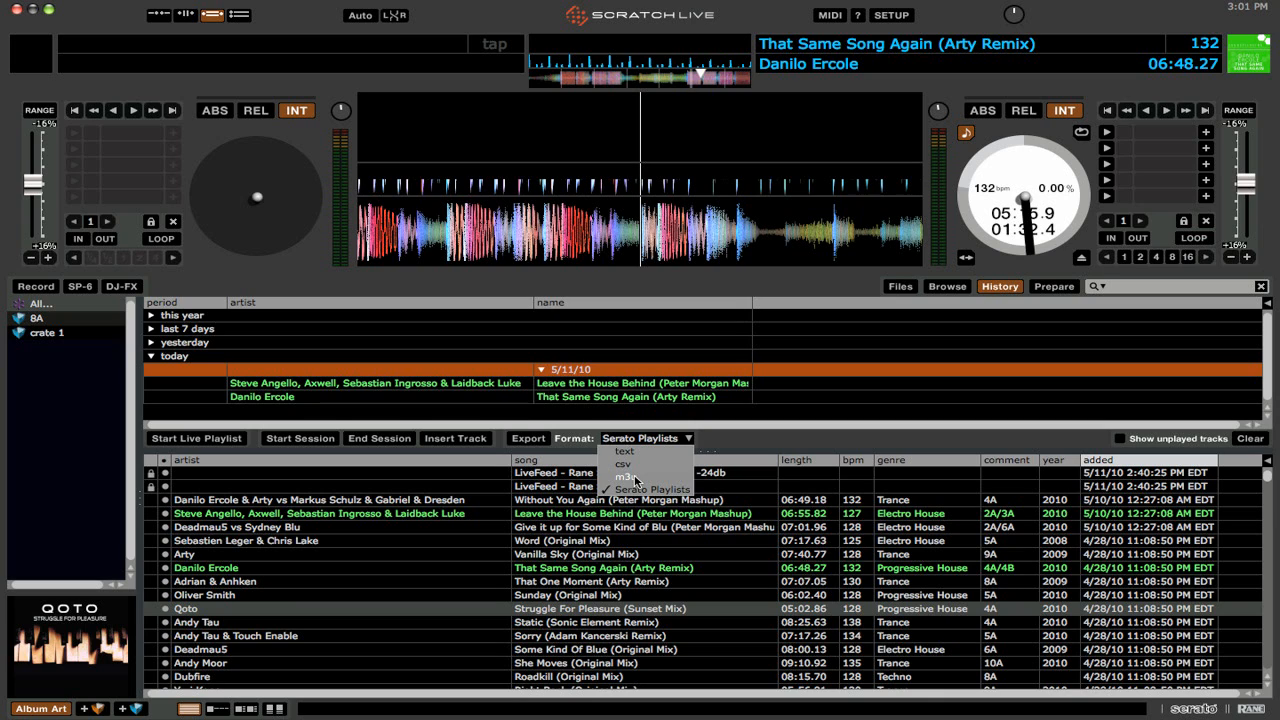
mouse_move(730, 445)
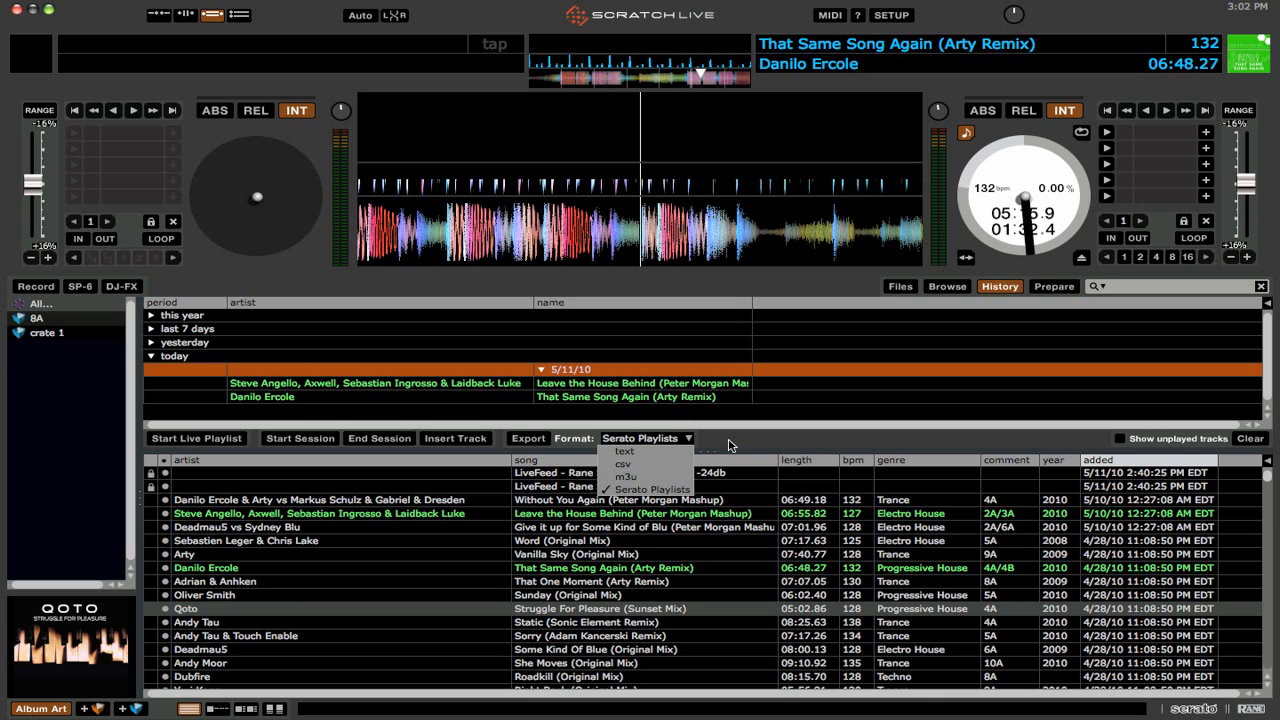
click(528, 438)
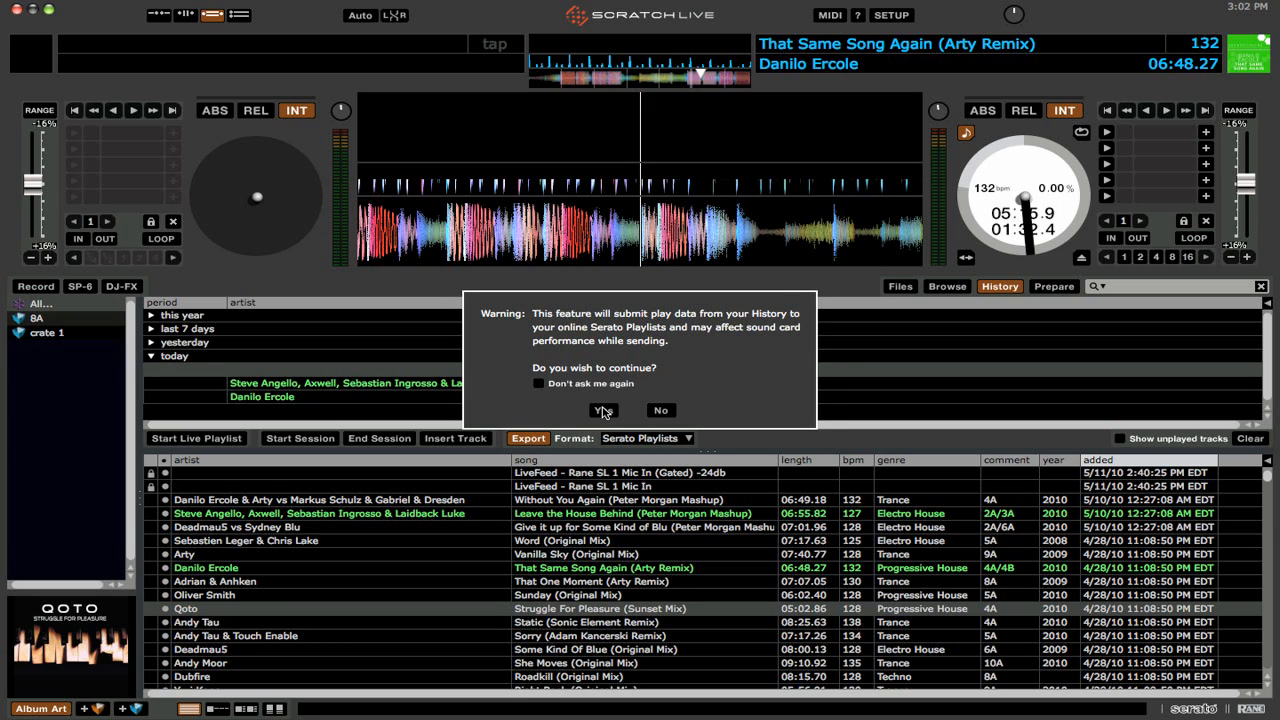
Submit the Episode # session, save it as a private playlist, and view all playlists
click(603, 410)
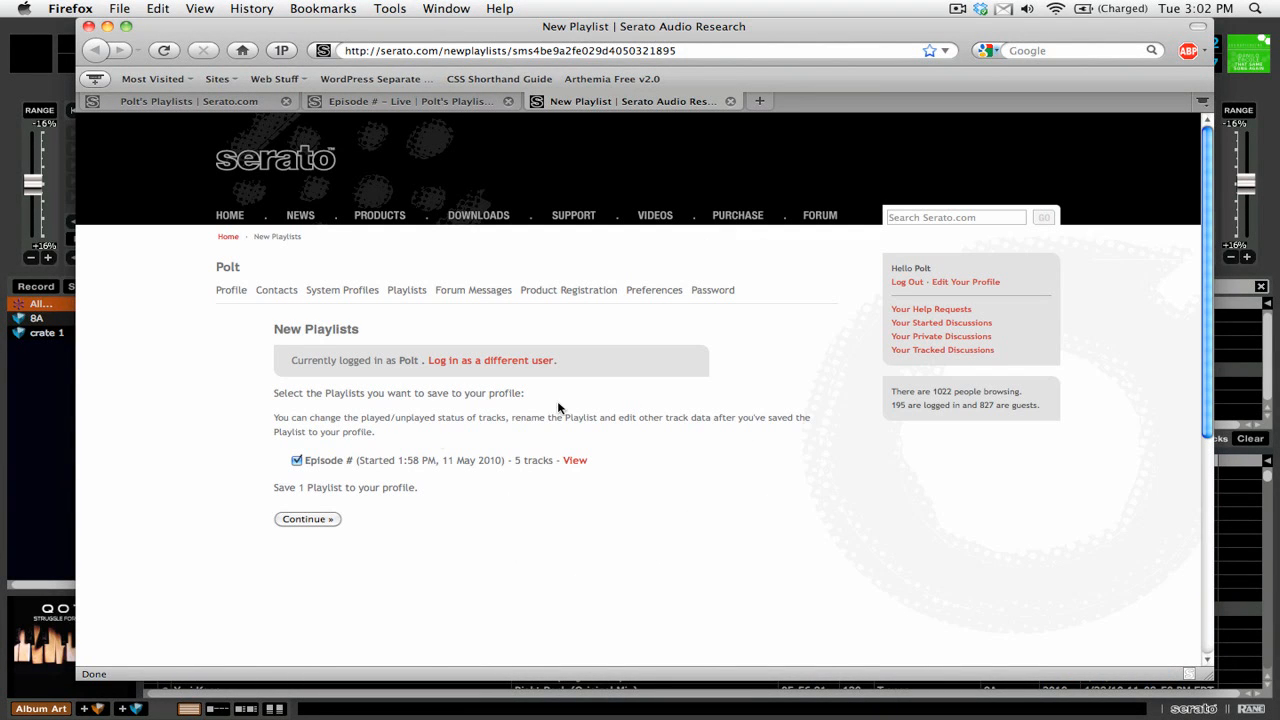
click(574, 460)
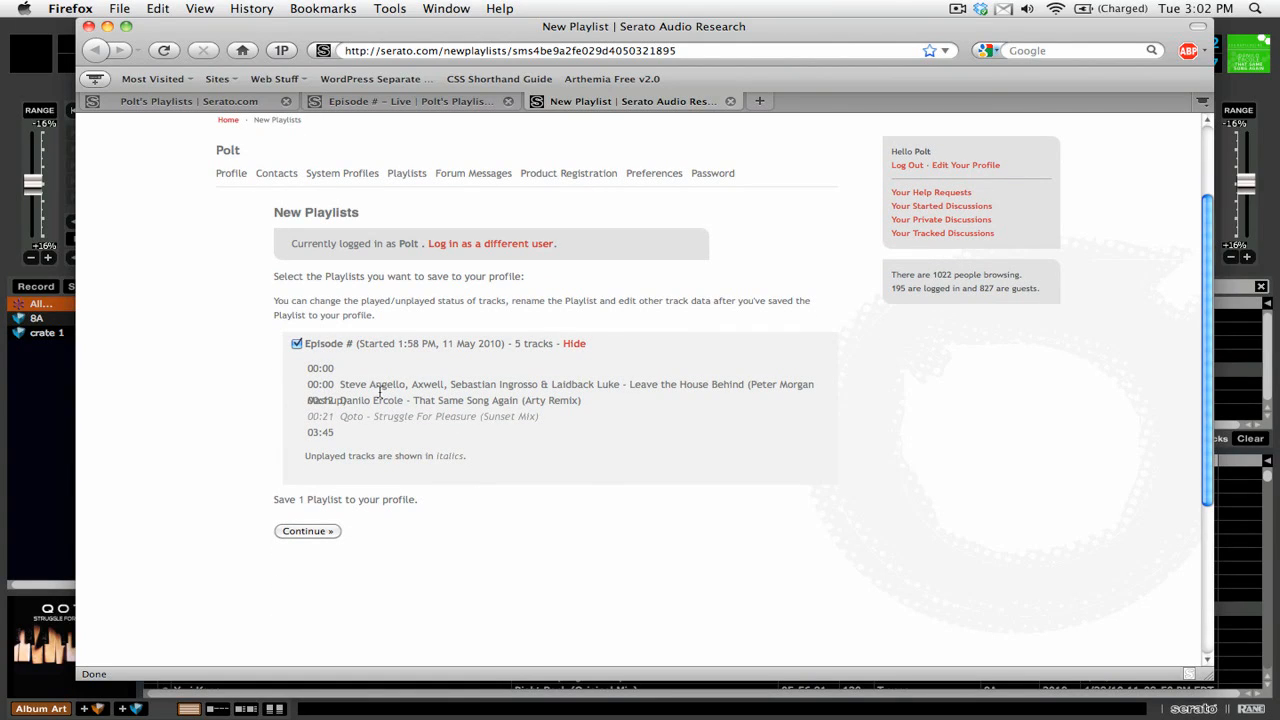
click(307, 531)
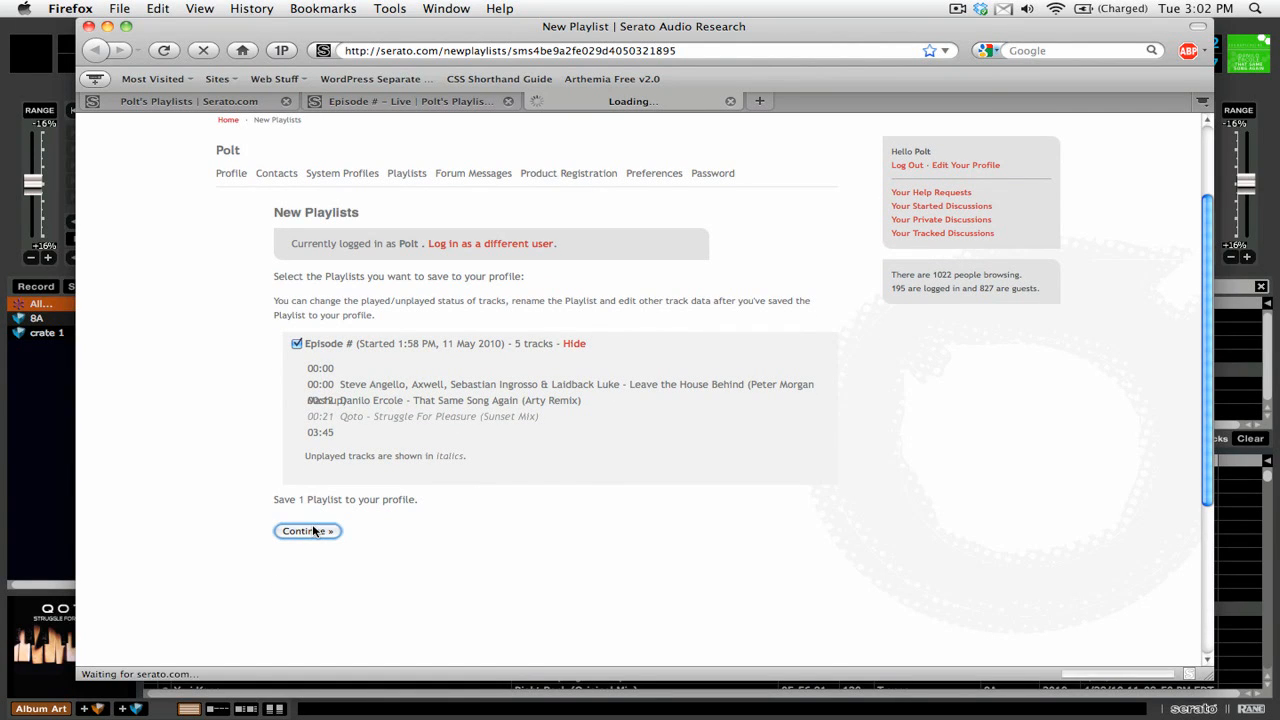
click(307, 531)
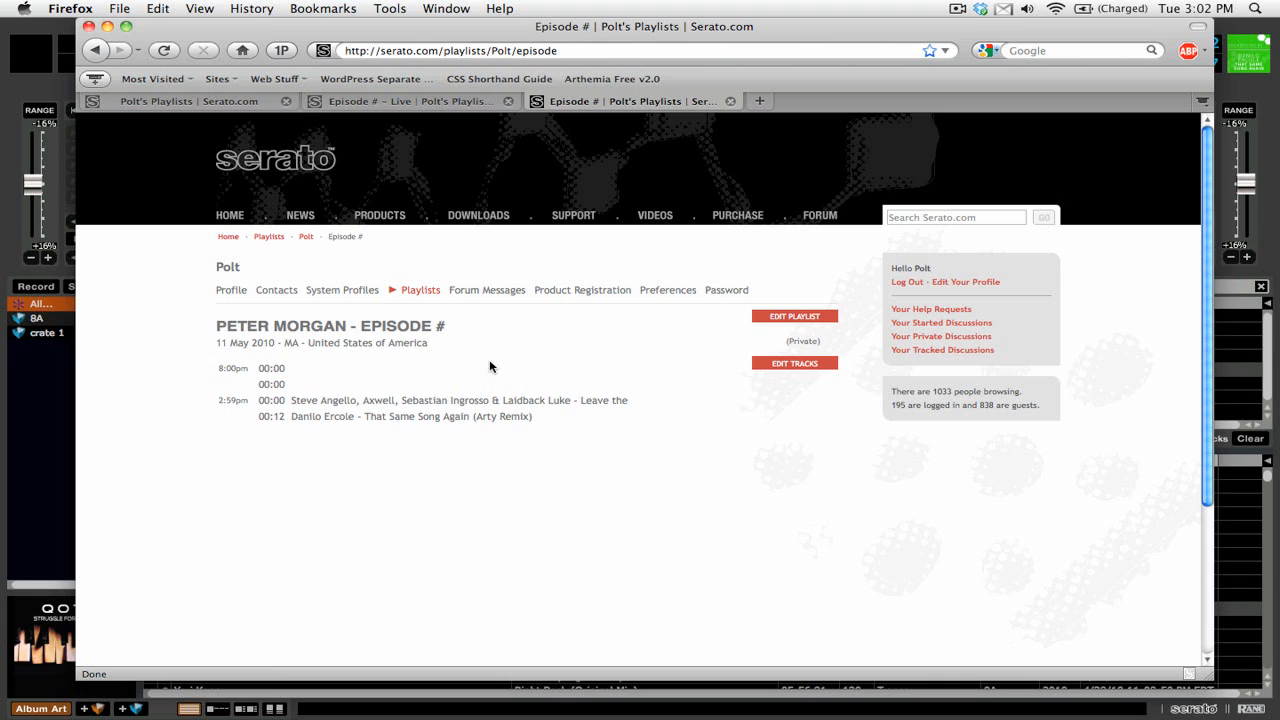
mouse_move(795, 363)
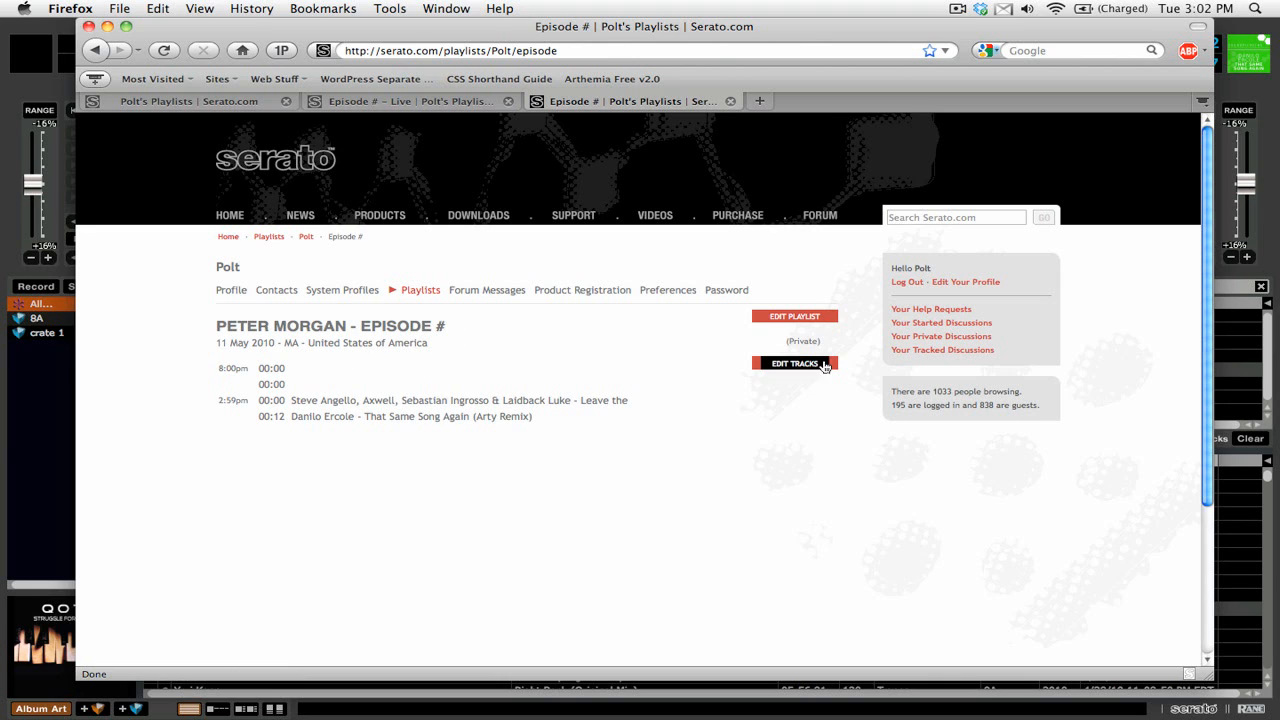
mouse_move(420, 289)
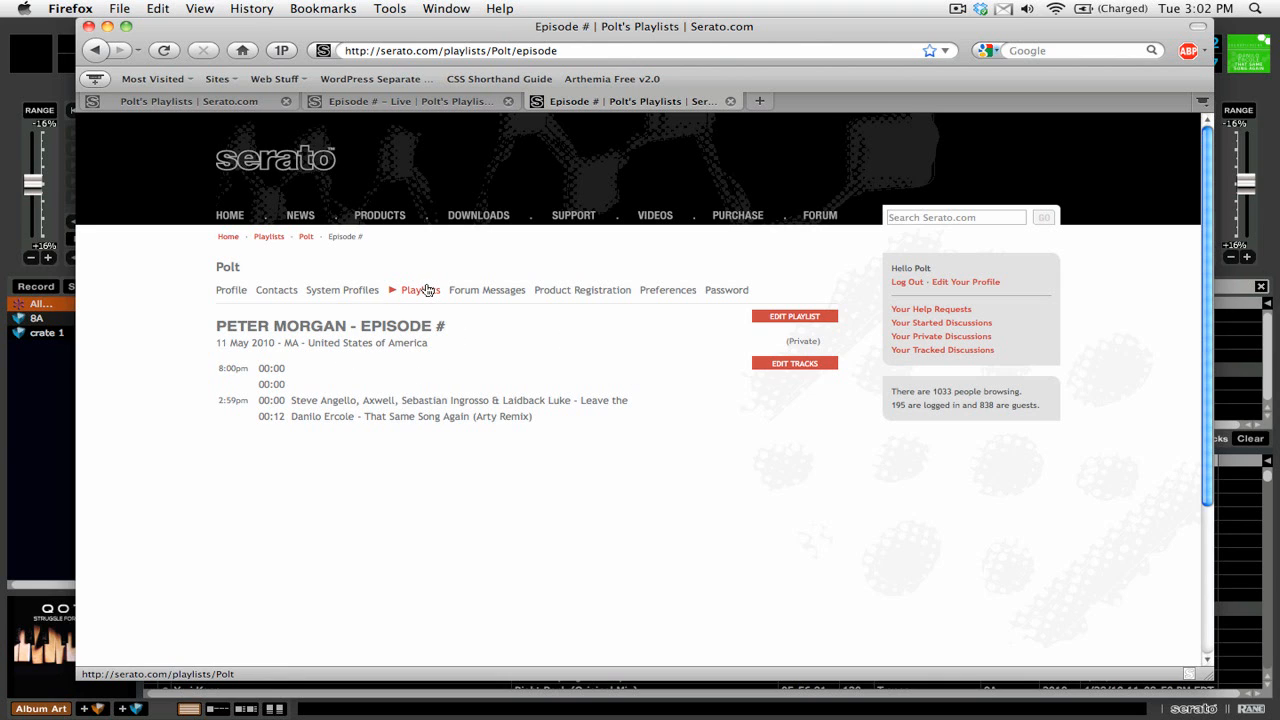
click(420, 290)
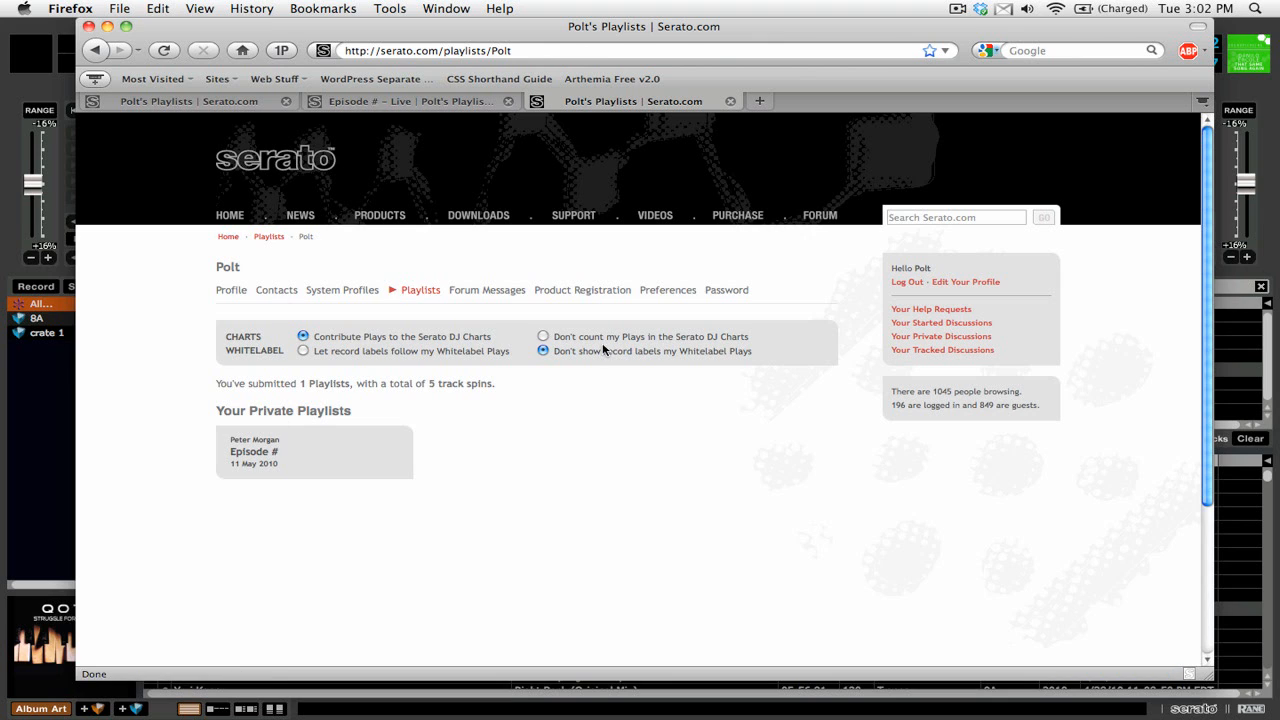
mouse_move(349, 452)
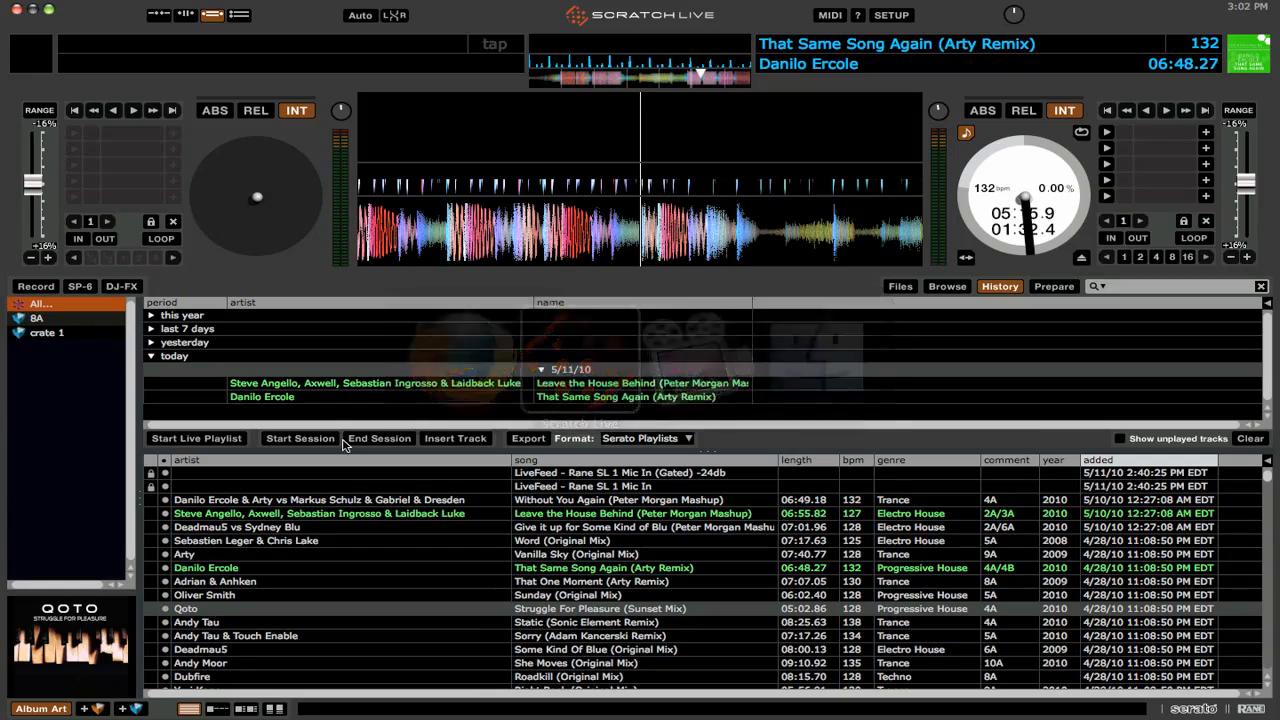
Export the 5/6/10 session from 'last 7 days' History to online playlists
click(150, 328)
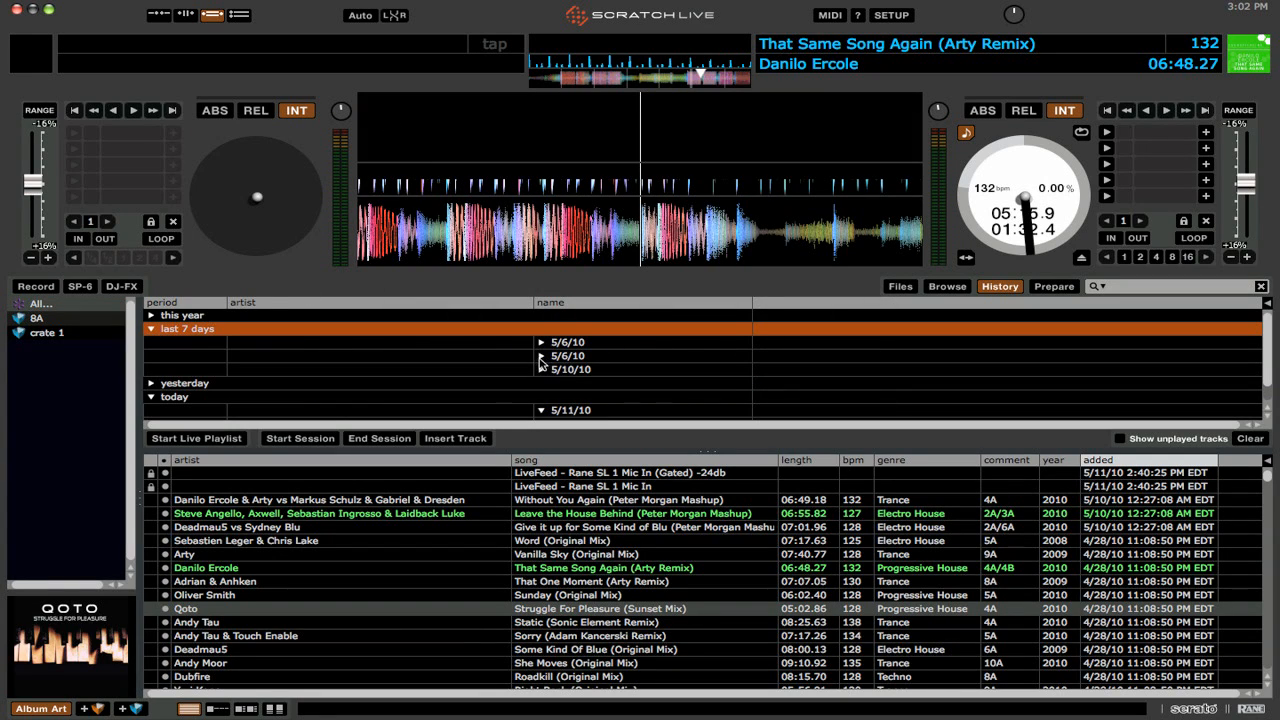
click(541, 342)
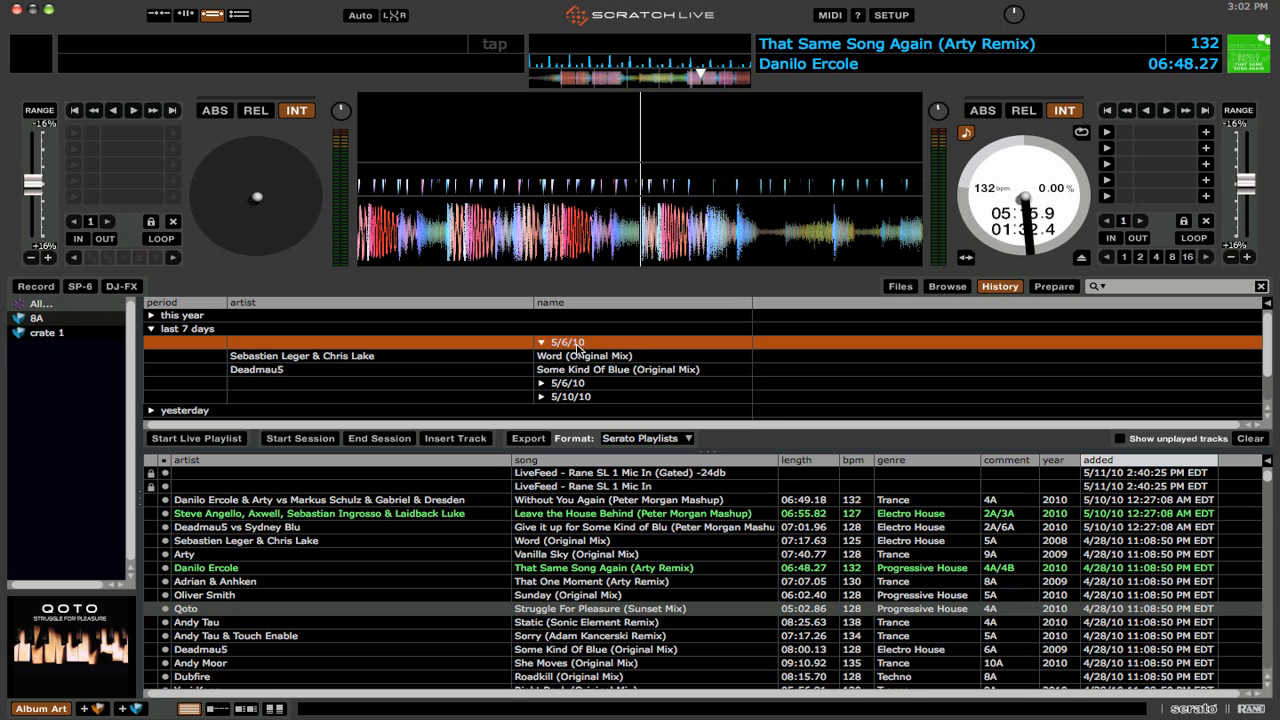
click(528, 438)
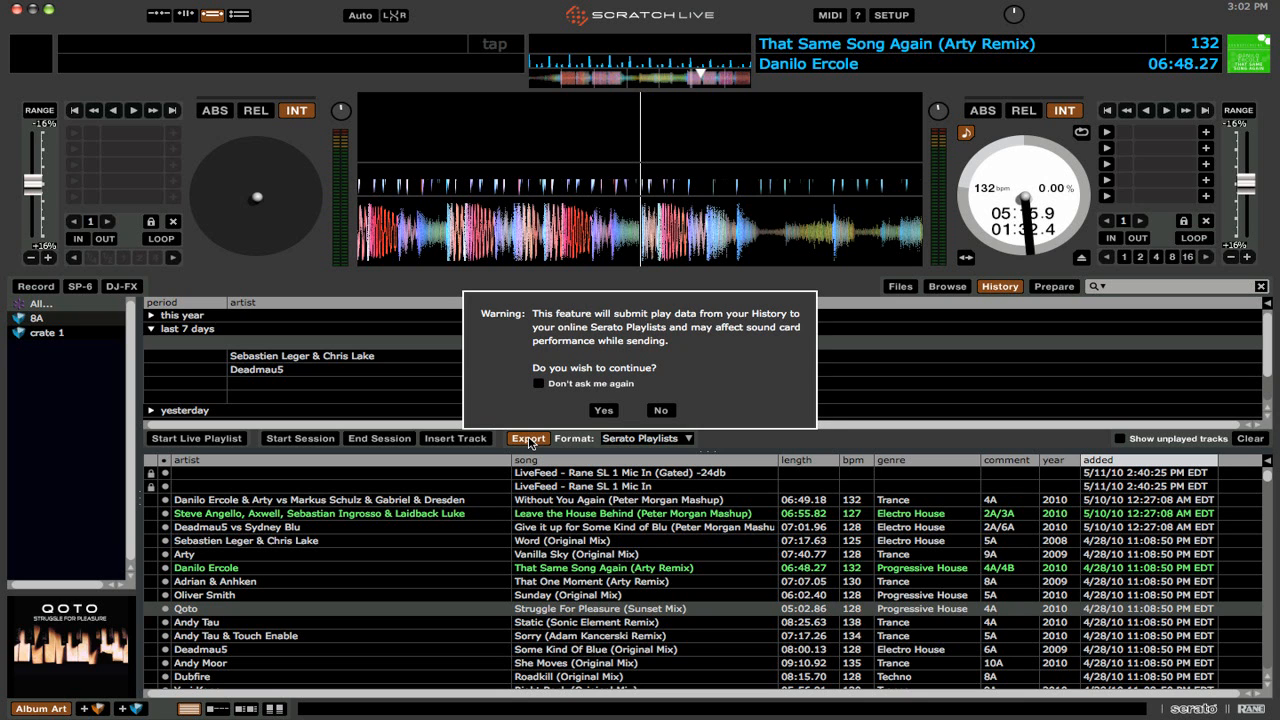
click(602, 410)
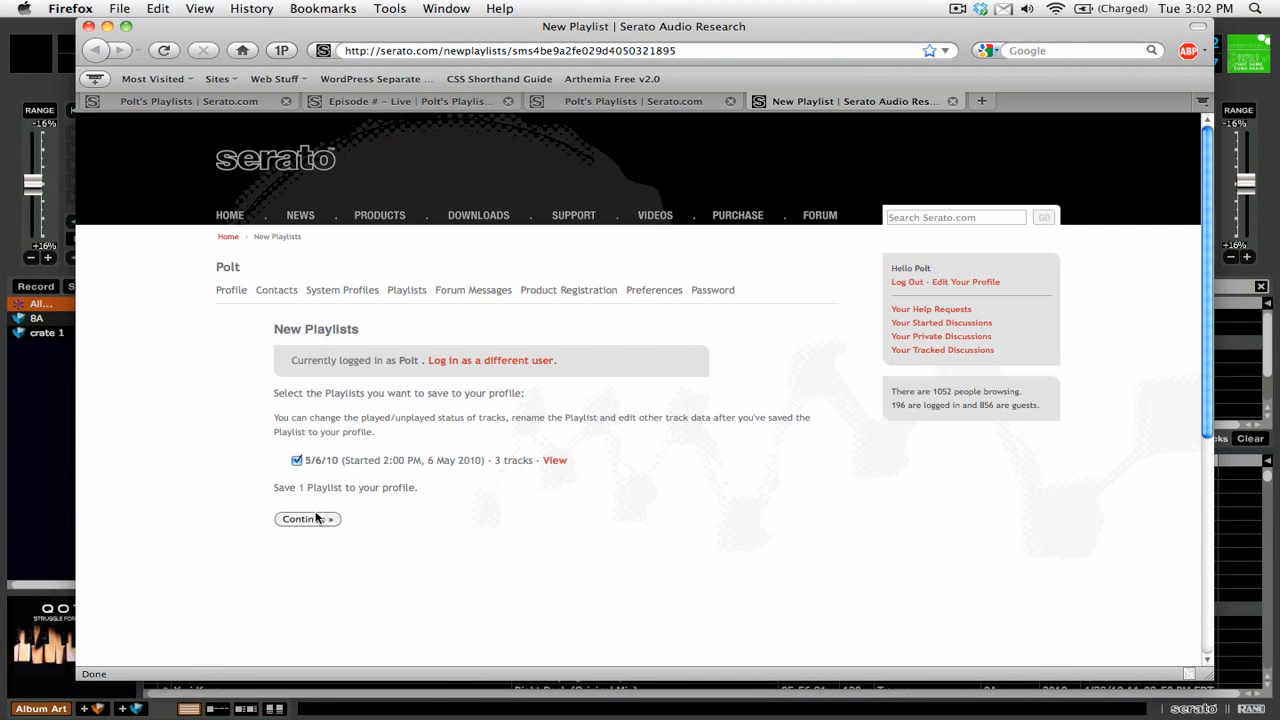
Save the 5/6/10 session to the profile and open its playlist page
click(307, 518)
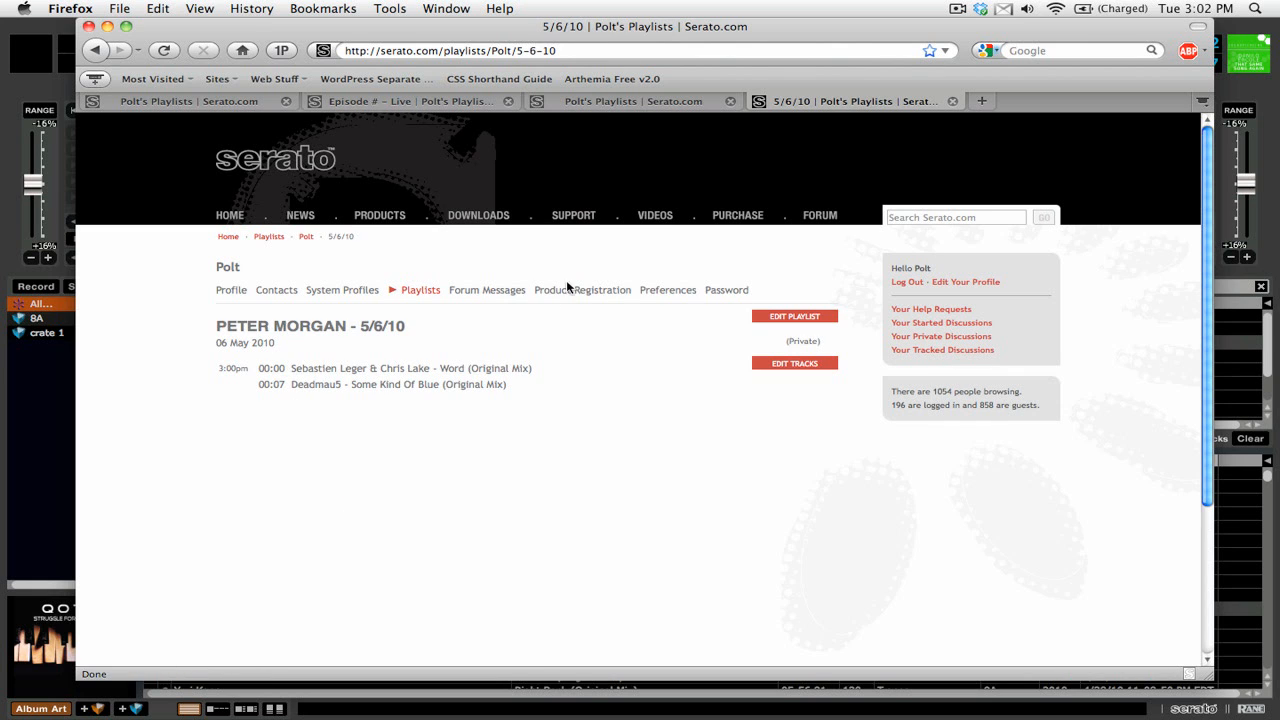
mouse_move(452, 302)
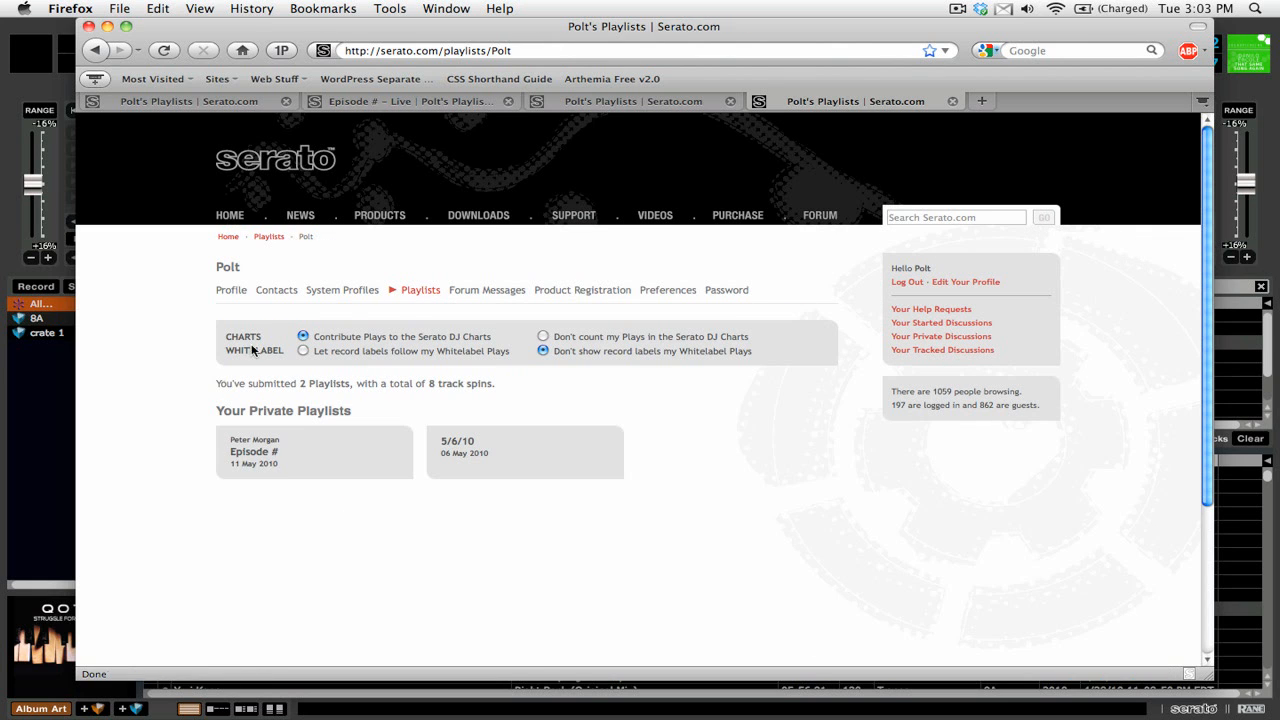
mouse_move(496, 460)
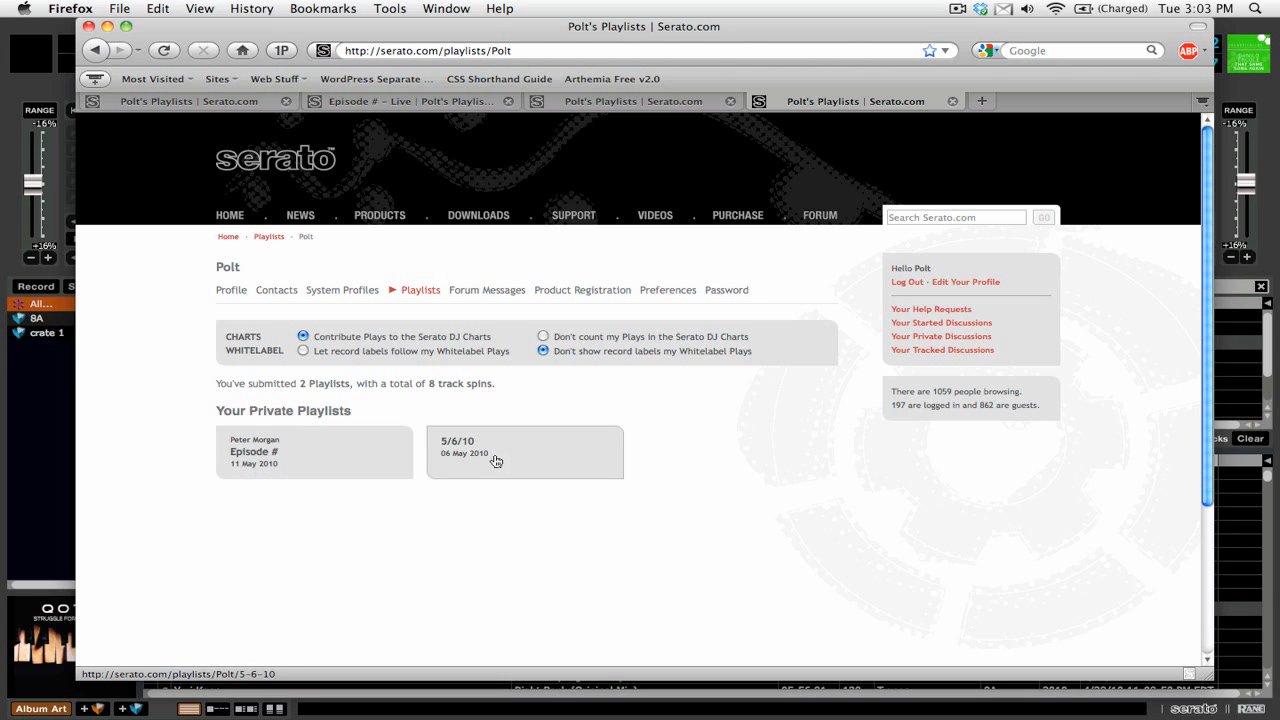
click(494, 460)
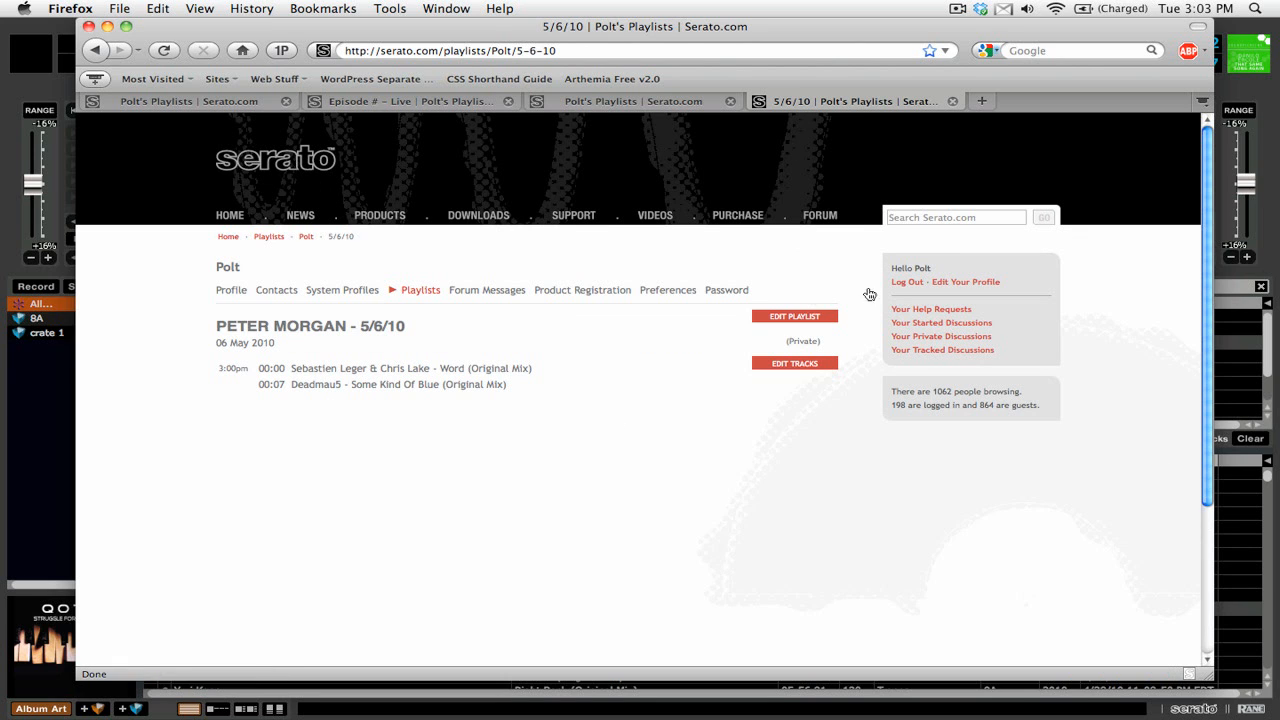
mouse_move(794, 317)
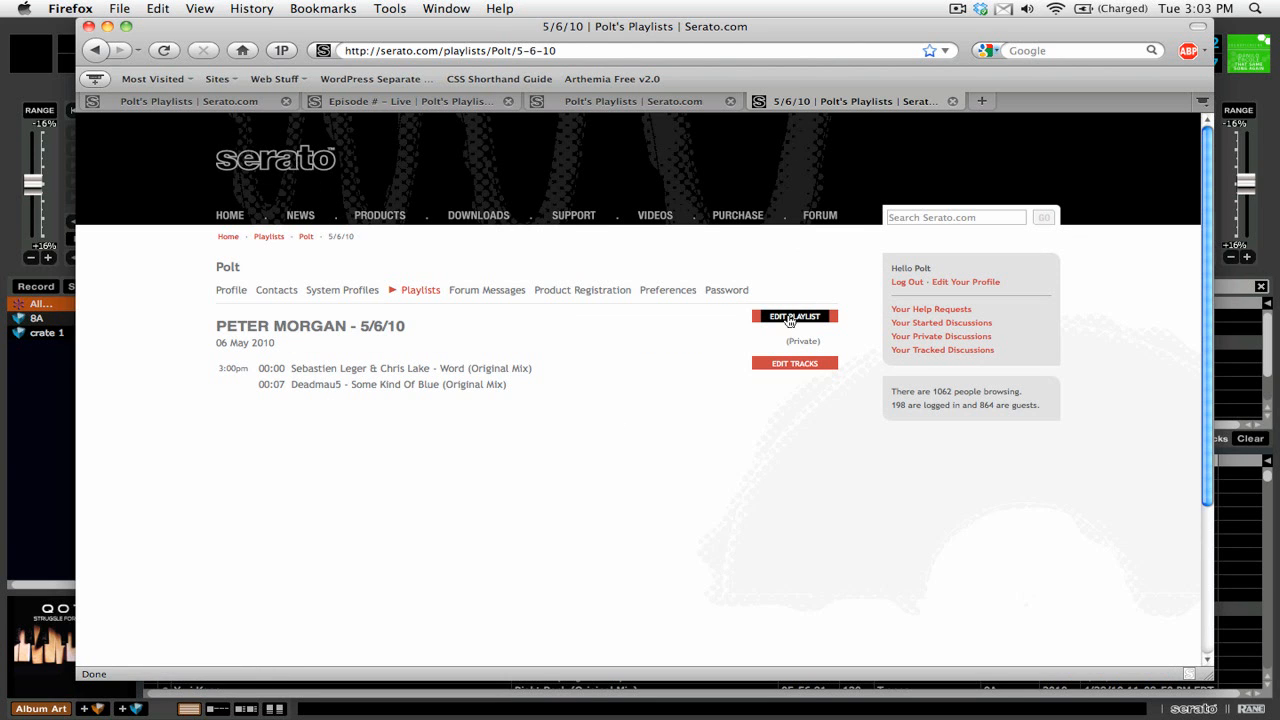
Make the 5/6/10 playlist public with club name 'Club XYZ', then select its web address
click(794, 316)
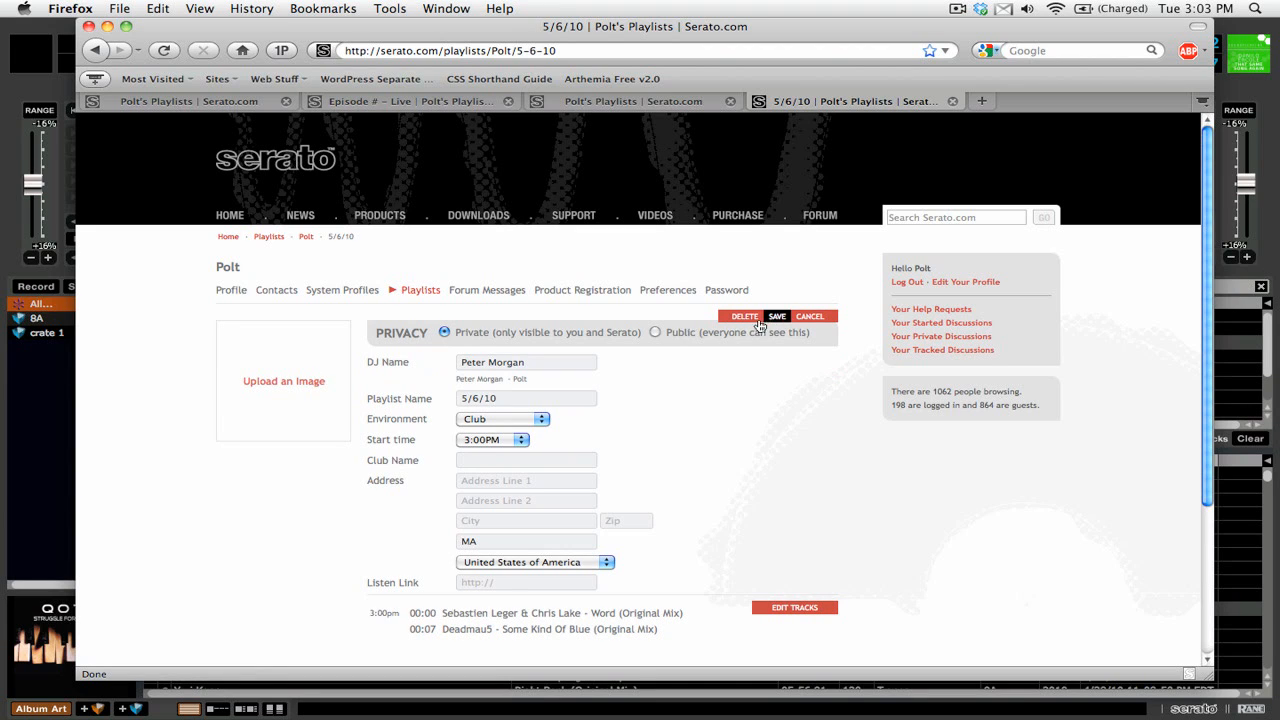
click(655, 332)
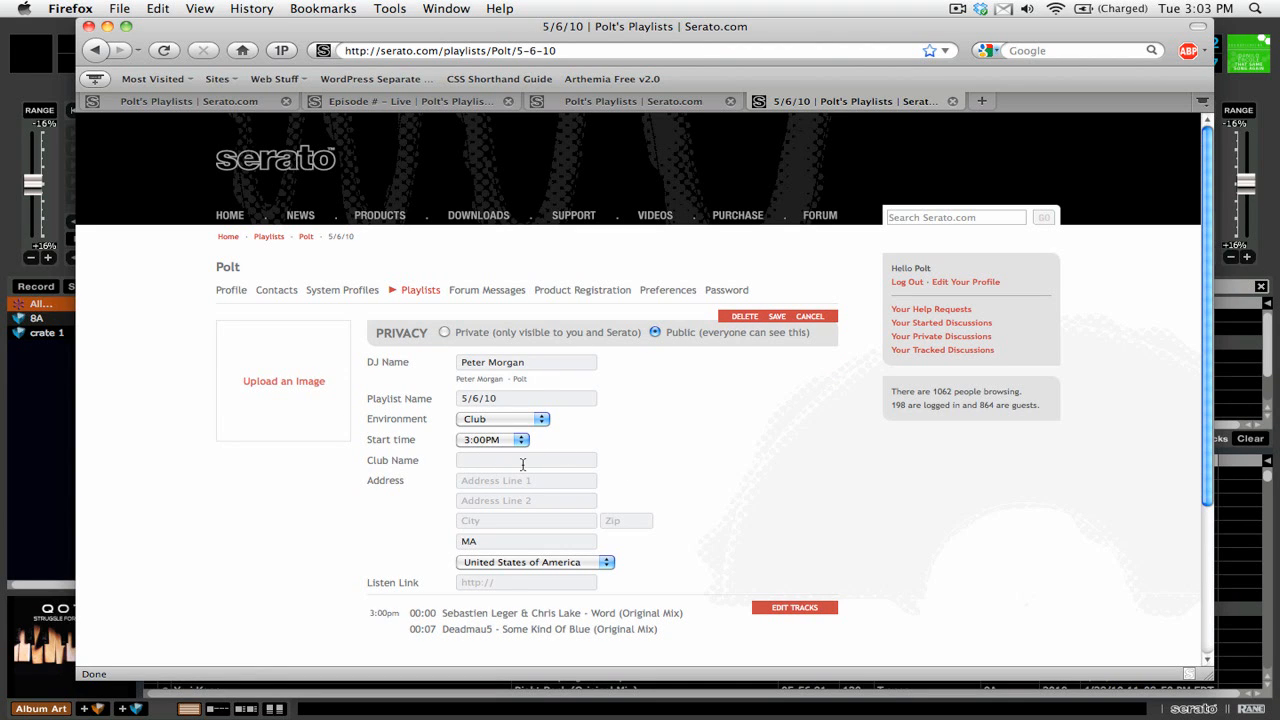
text(Club)
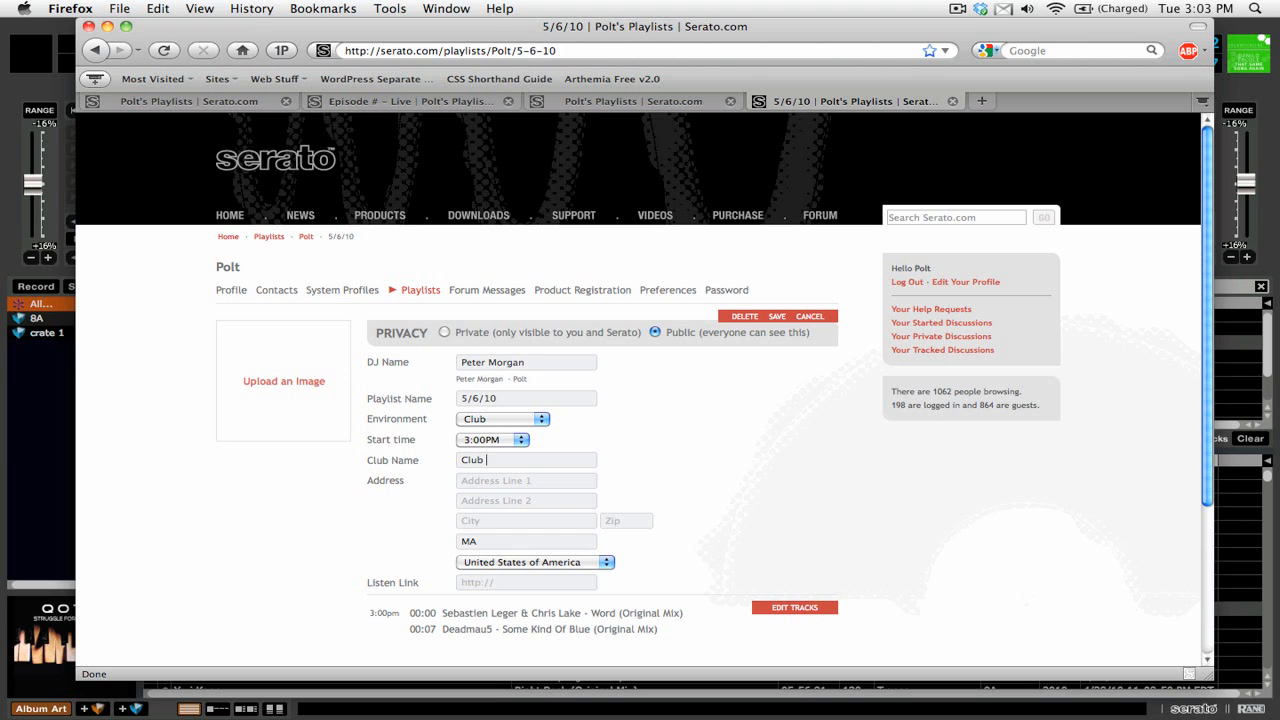
text(XYZ)
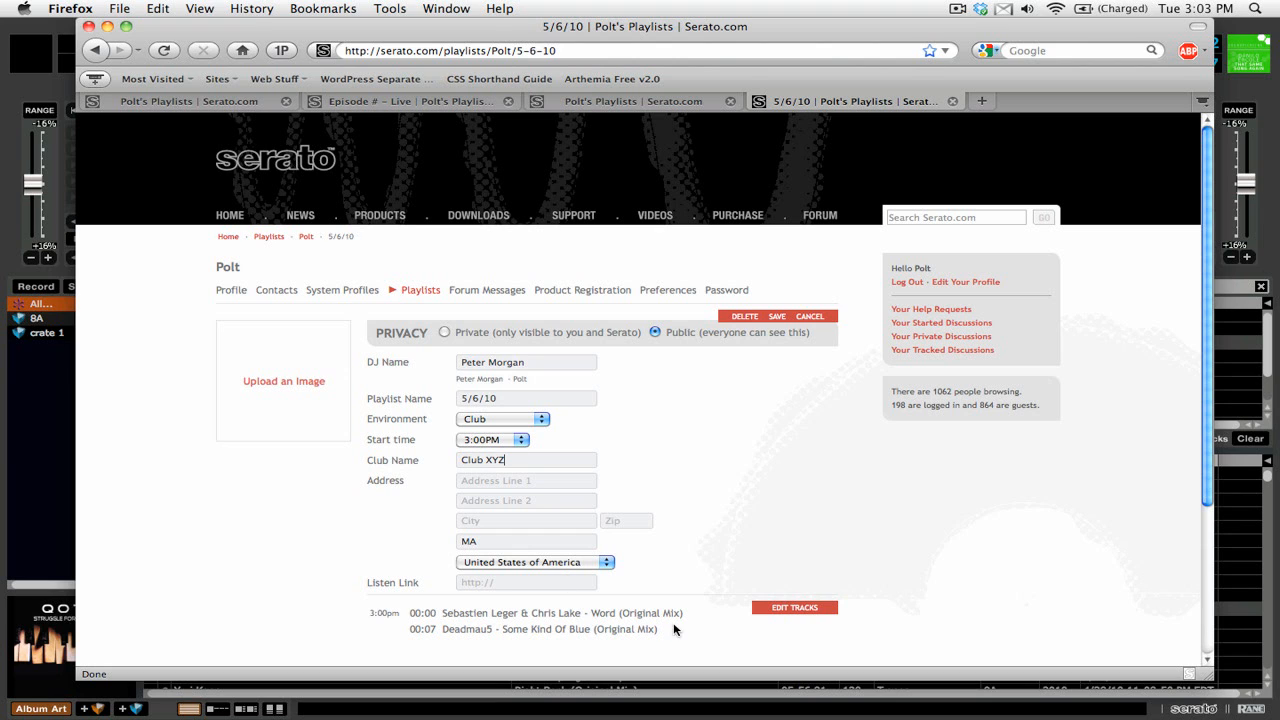
click(776, 316)
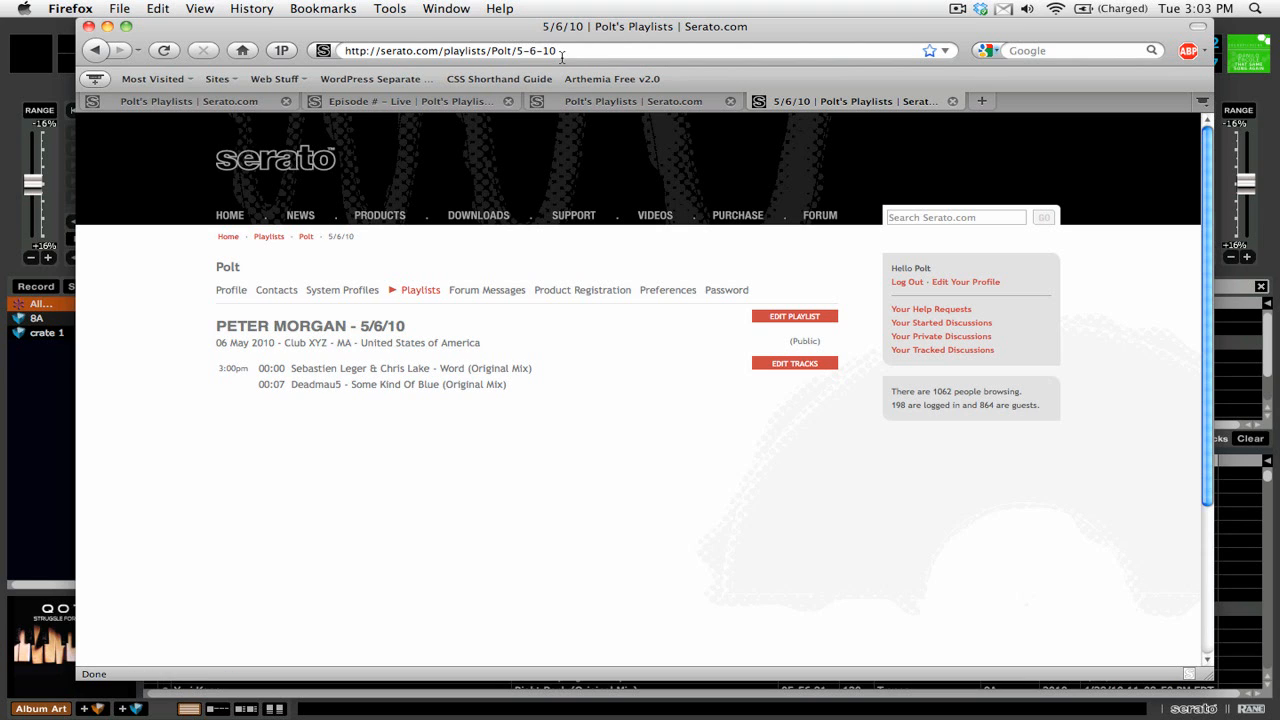
click(450, 50)
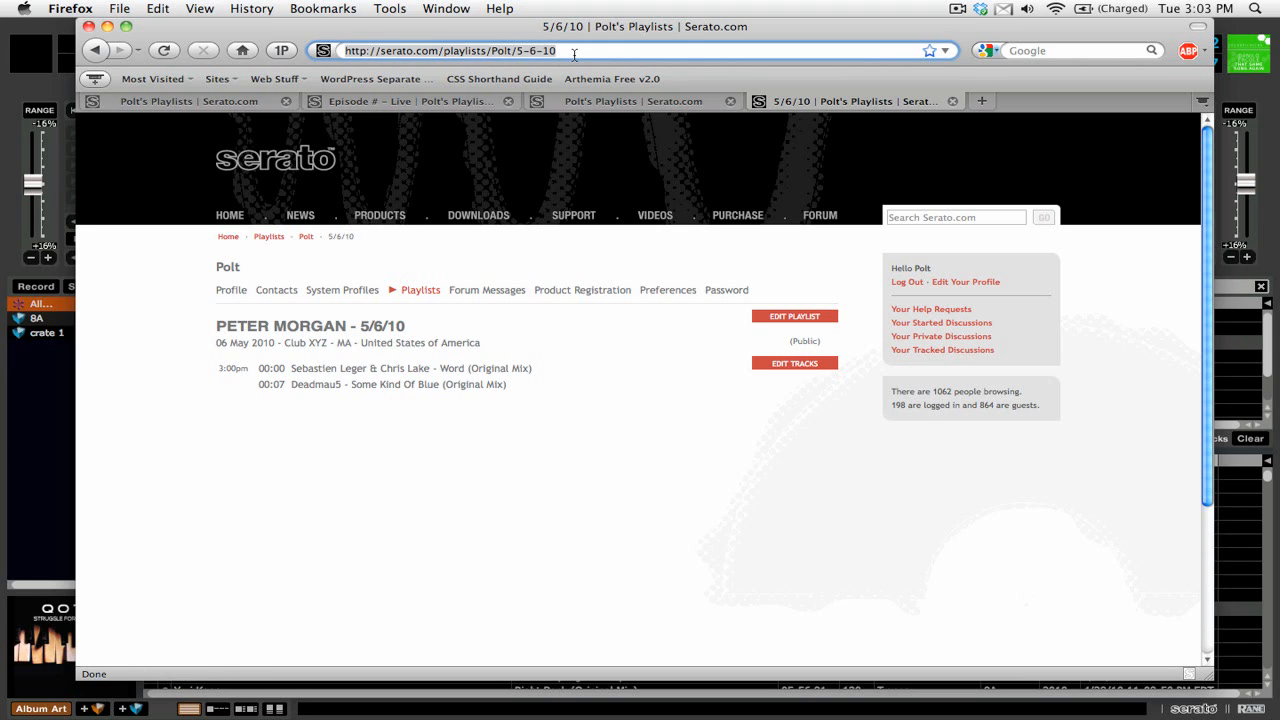